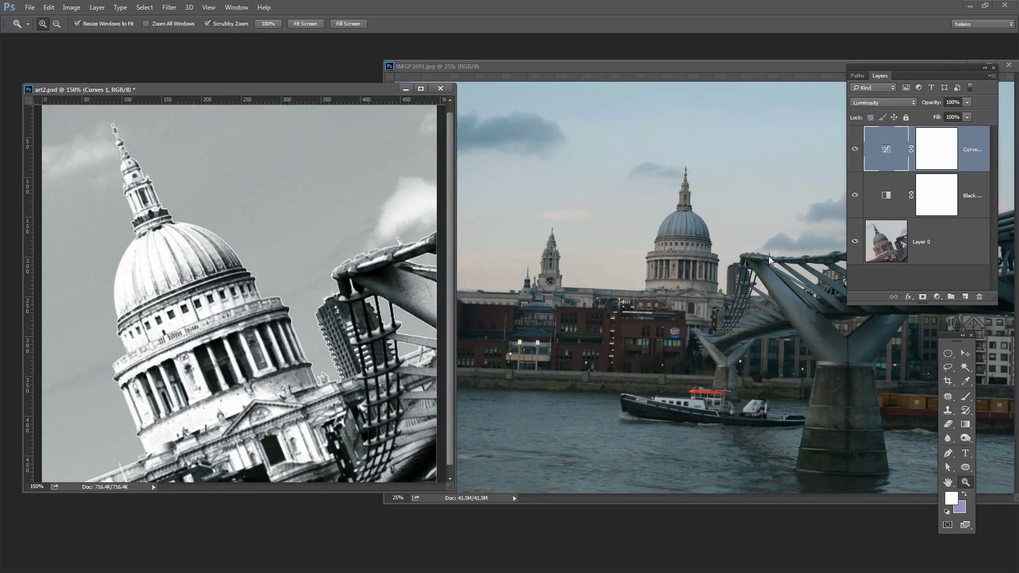
mouse_move(230, 317)
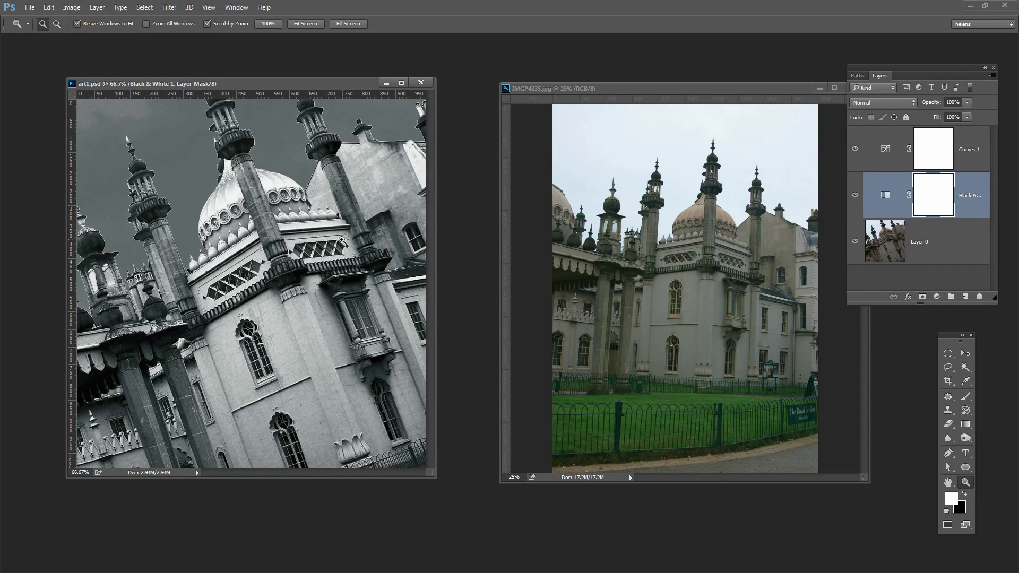
mouse_move(451, 328)
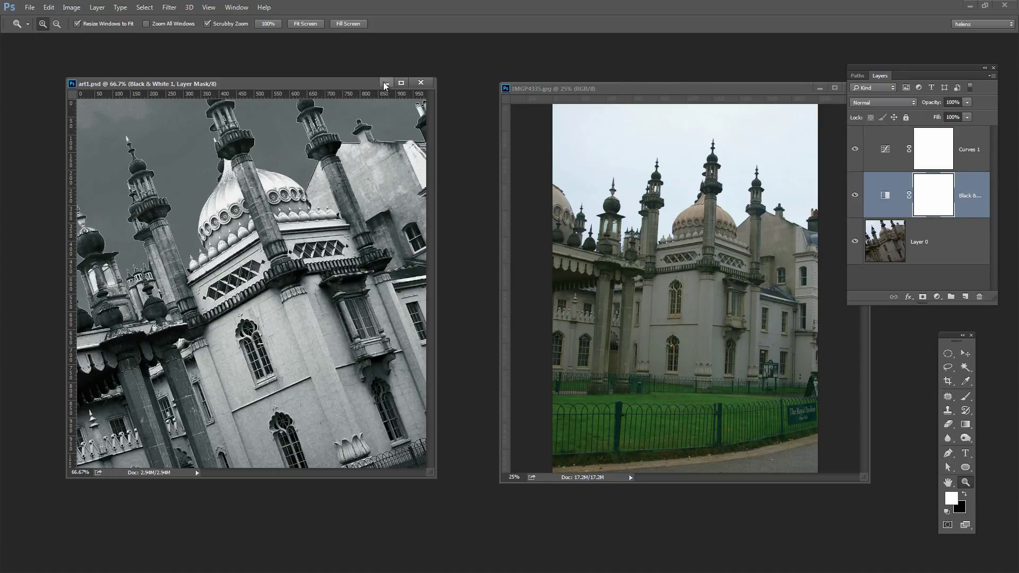
Step: Close art1.psd and bring the original IMGP2691.jpg St Paul's photo to the front
click(420, 82)
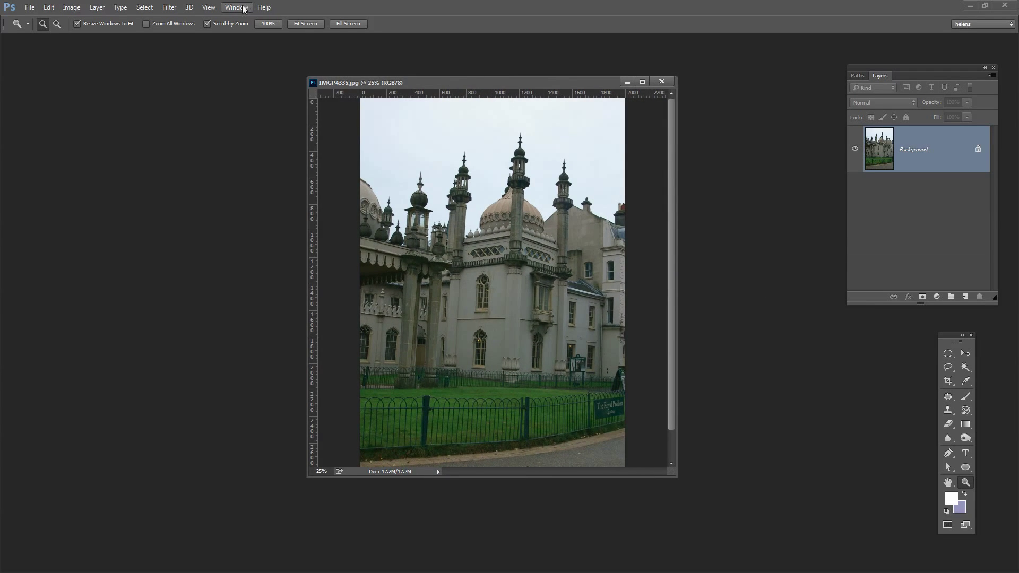
click(236, 8)
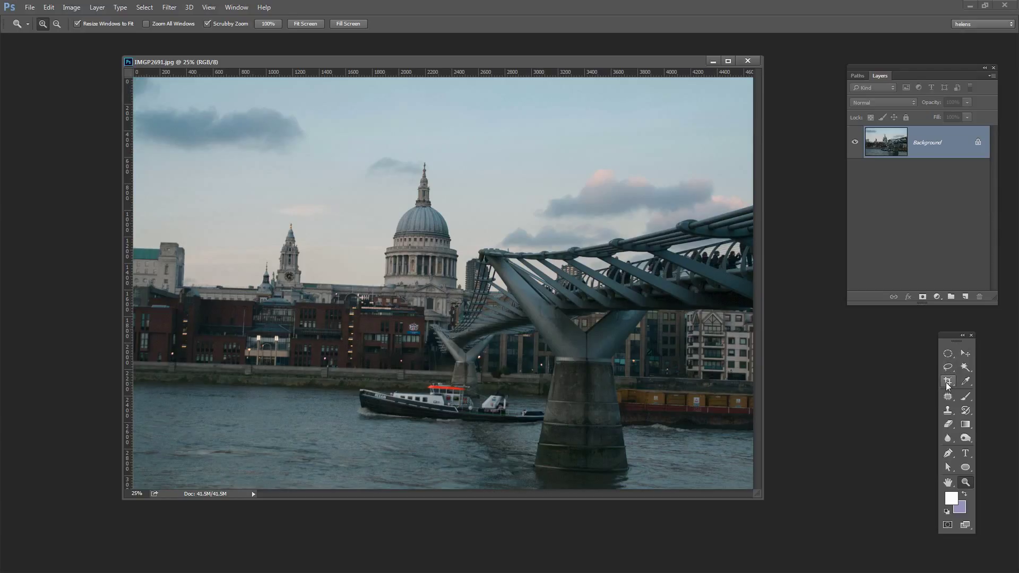
Step: Drag the crop handles into a small square framed tightly around St Paul's dome
click(948, 381)
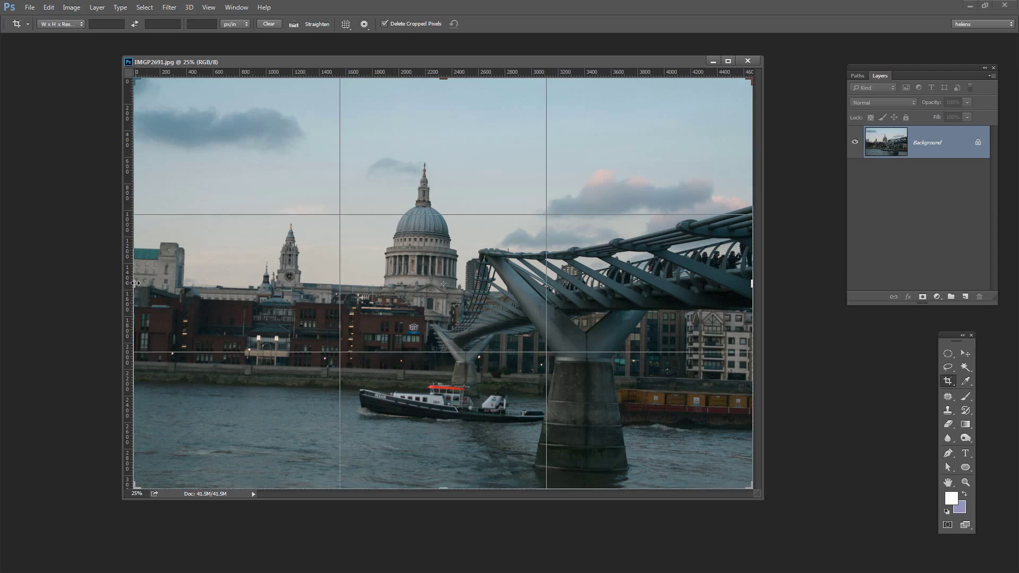
drag(135, 282, 238, 289)
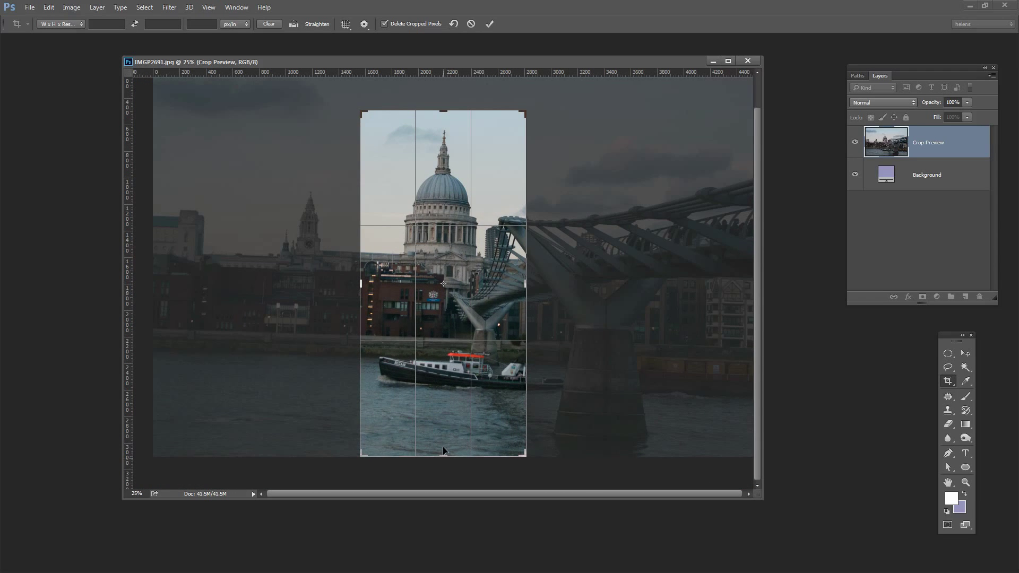
drag(442, 452, 455, 380)
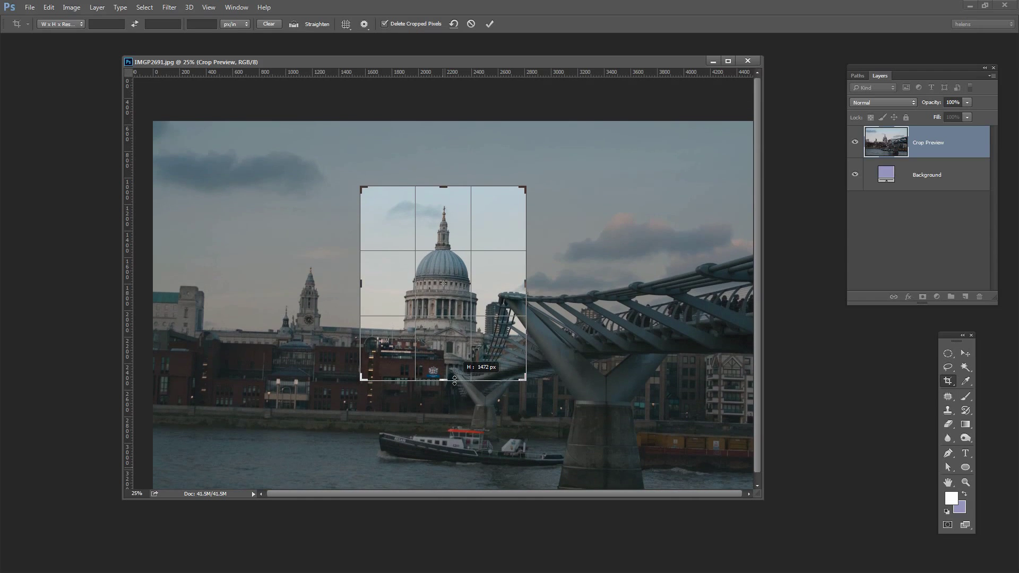
drag(444, 383, 444, 373)
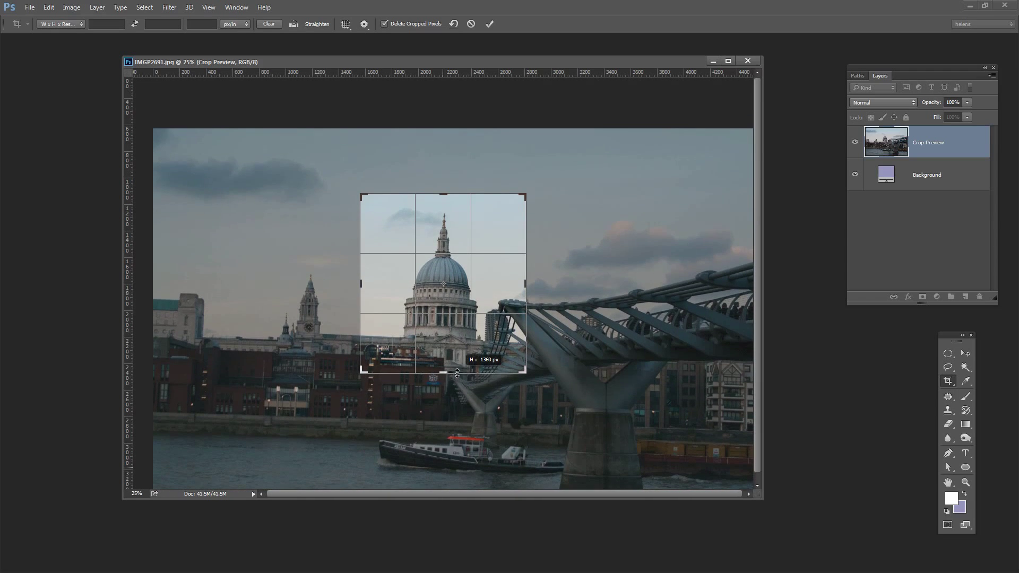
drag(526, 283, 532, 284)
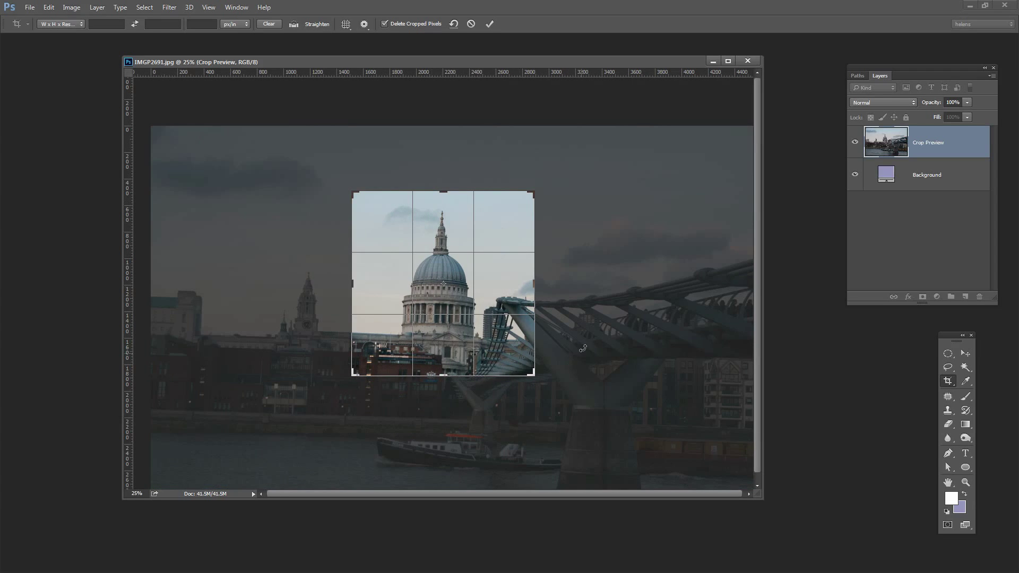
mouse_move(370, 397)
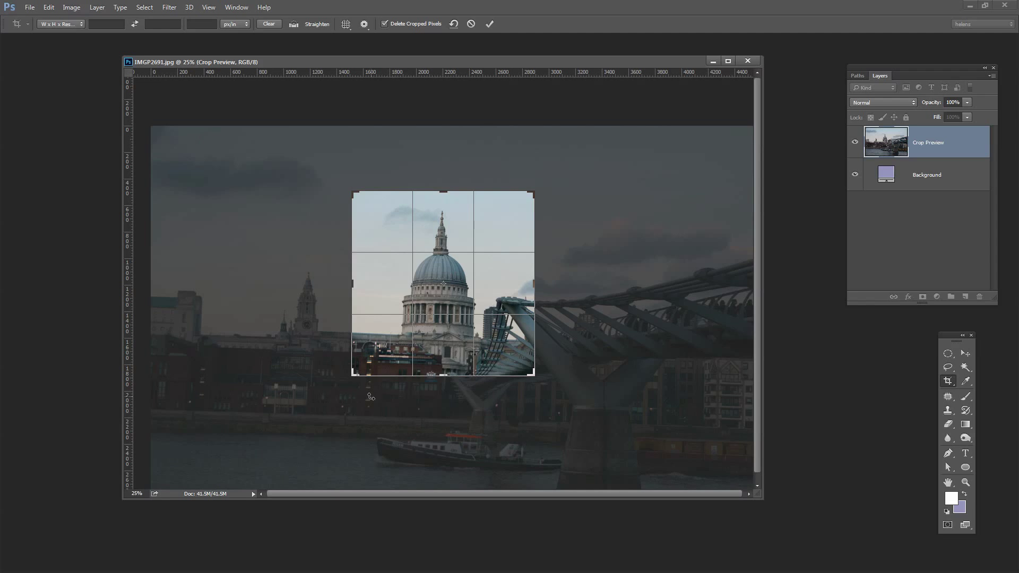
Step: Rotate the photo steeply behind the square crop so the dome leans diagonally, bridge on the right
drag(370, 397, 392, 410)
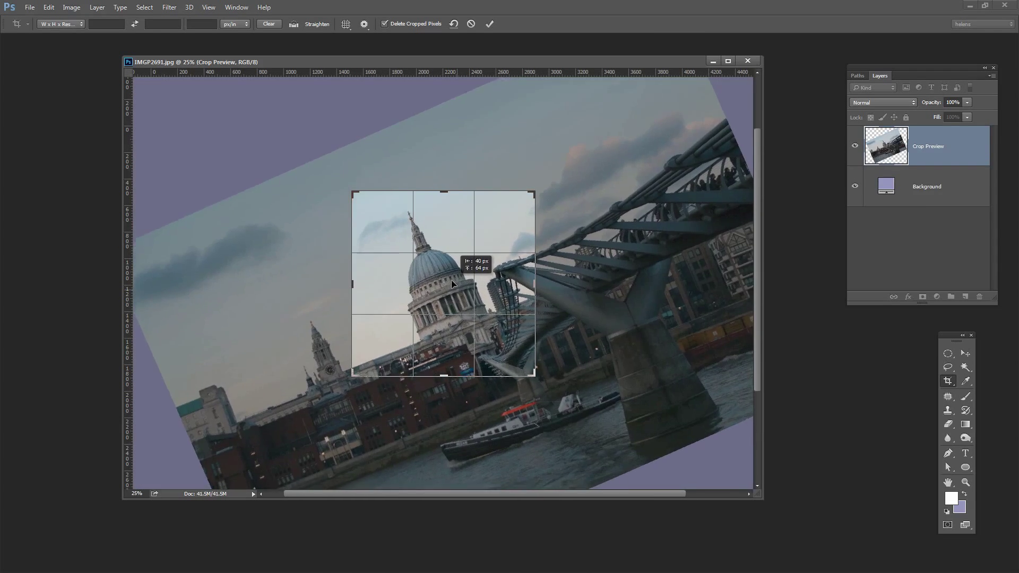
drag(455, 285, 344, 392)
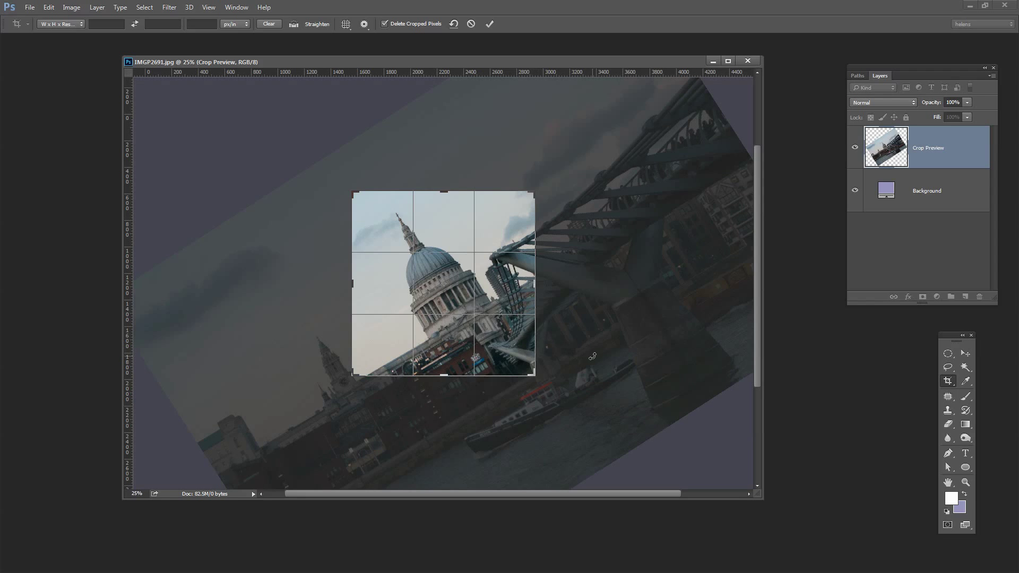
drag(591, 356, 488, 344)
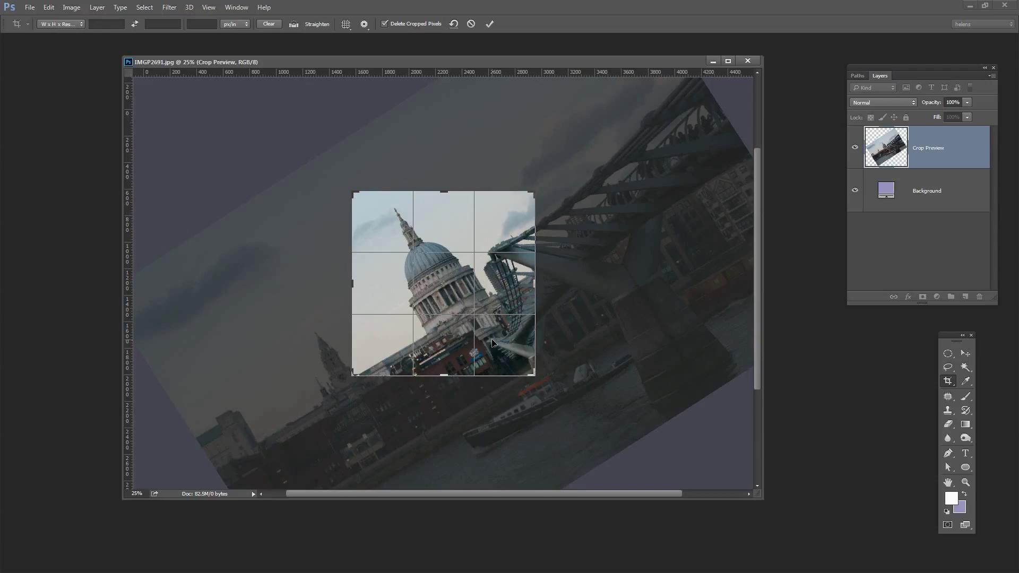
mouse_move(524, 381)
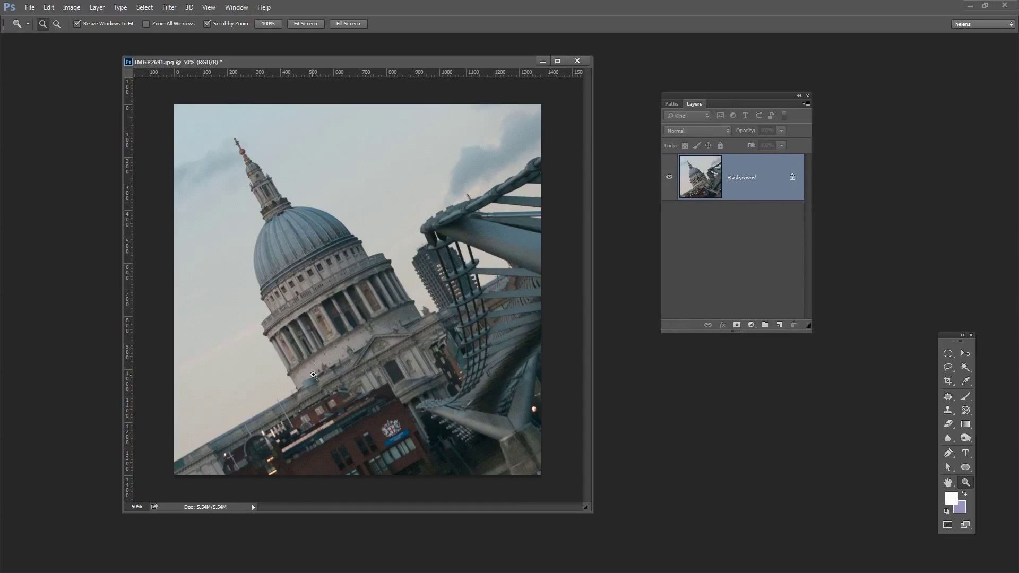
mouse_move(138, 23)
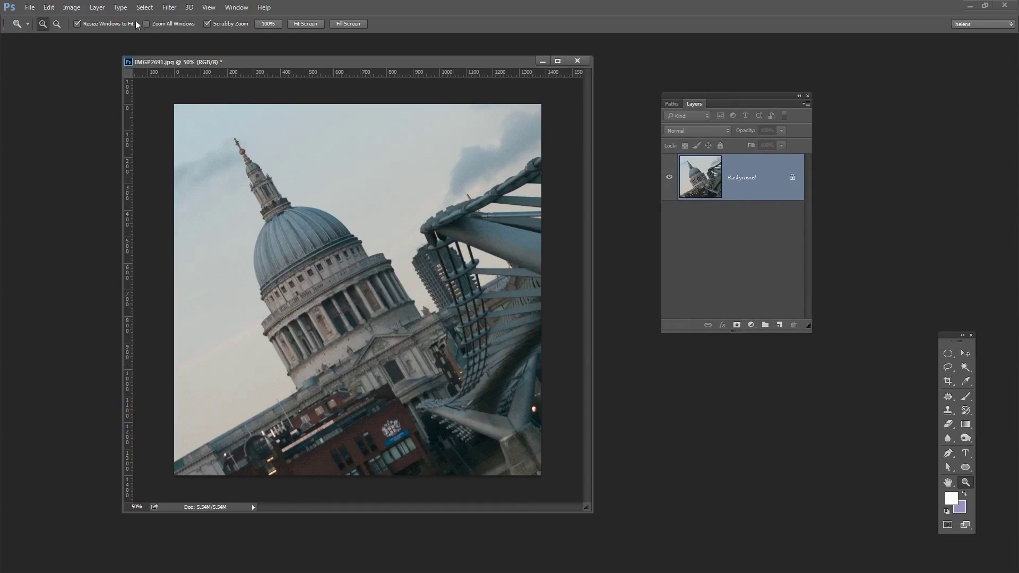
Step: Add a Black & White adjustment layer at its default mix and close its Properties panel
click(101, 7)
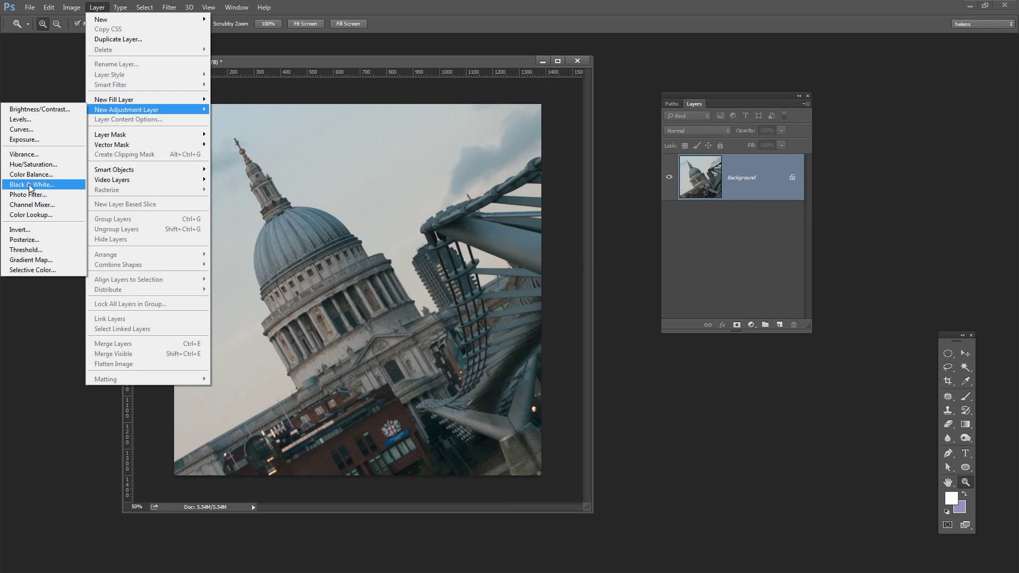
click(32, 185)
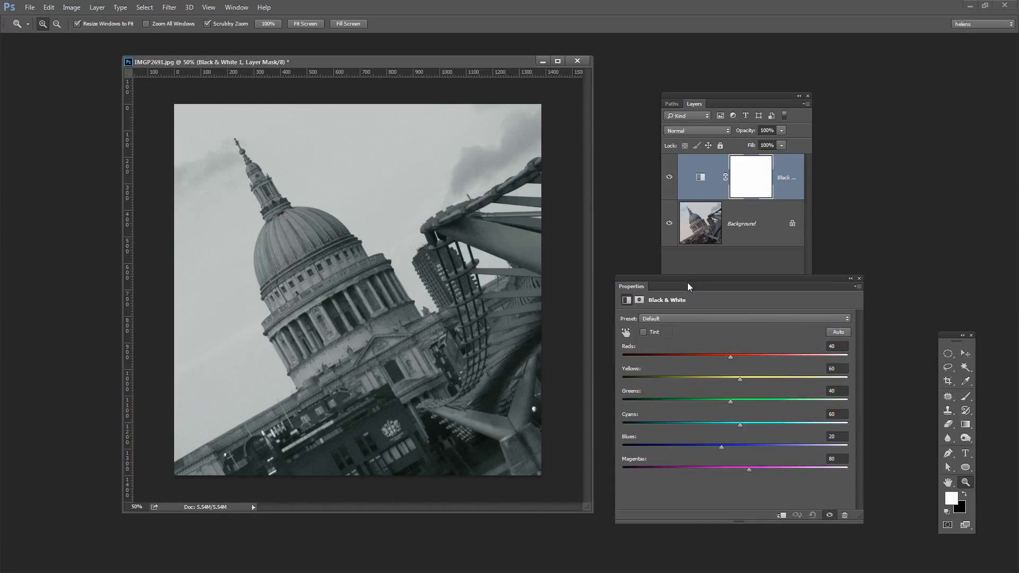
mouse_move(724, 371)
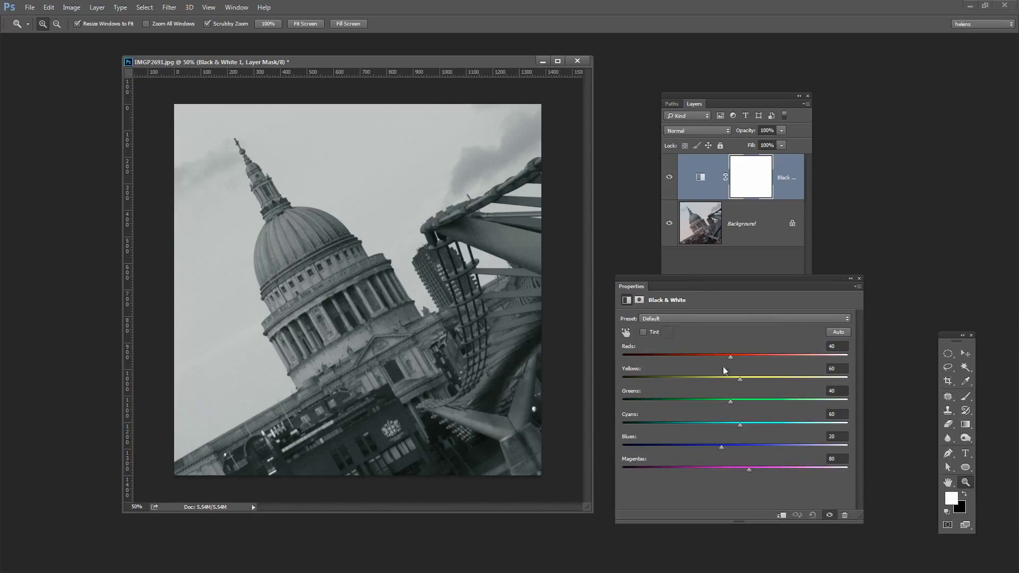
mouse_move(225, 120)
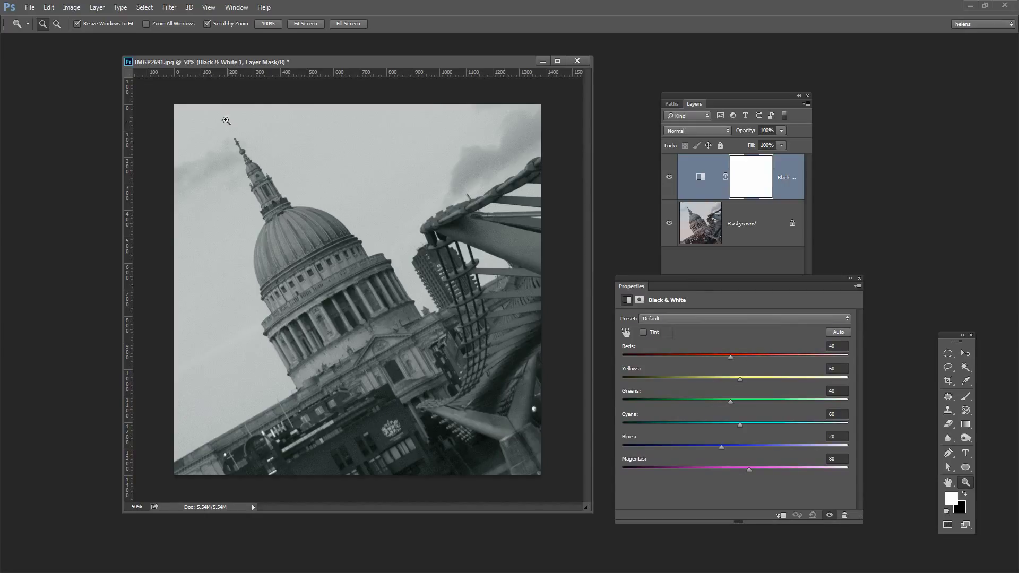
click(72, 8)
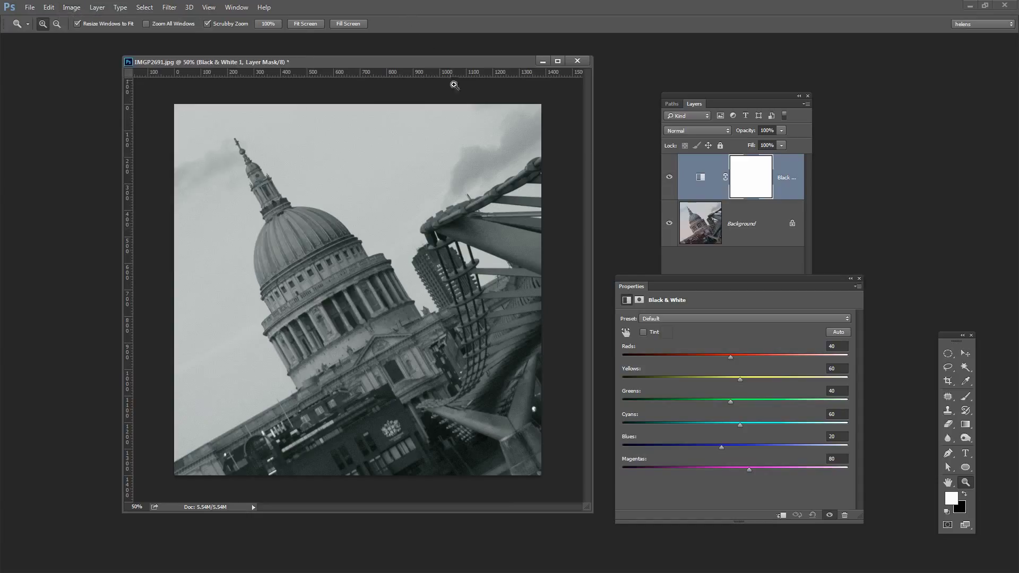
mouse_move(778, 372)
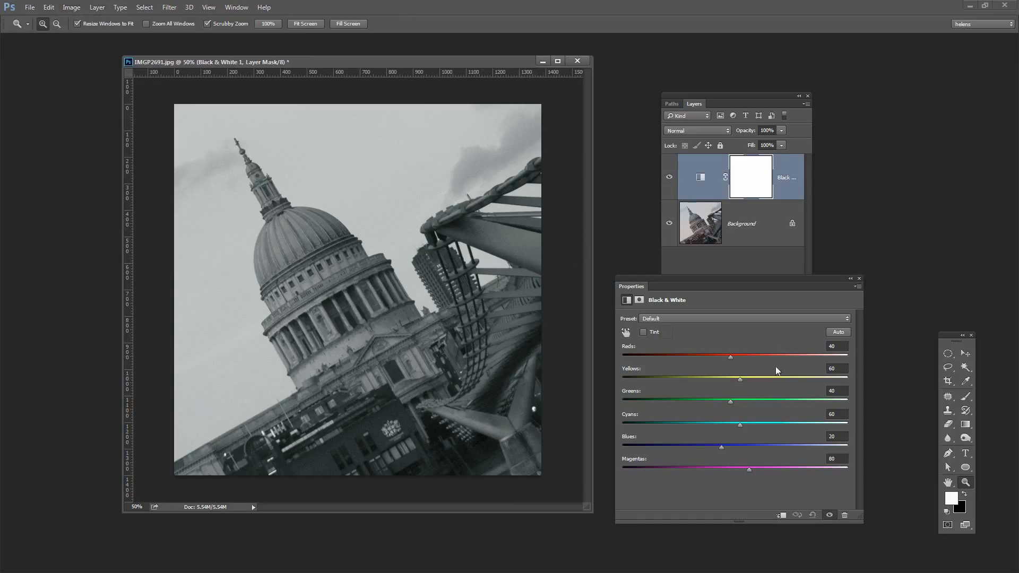
mouse_move(862, 285)
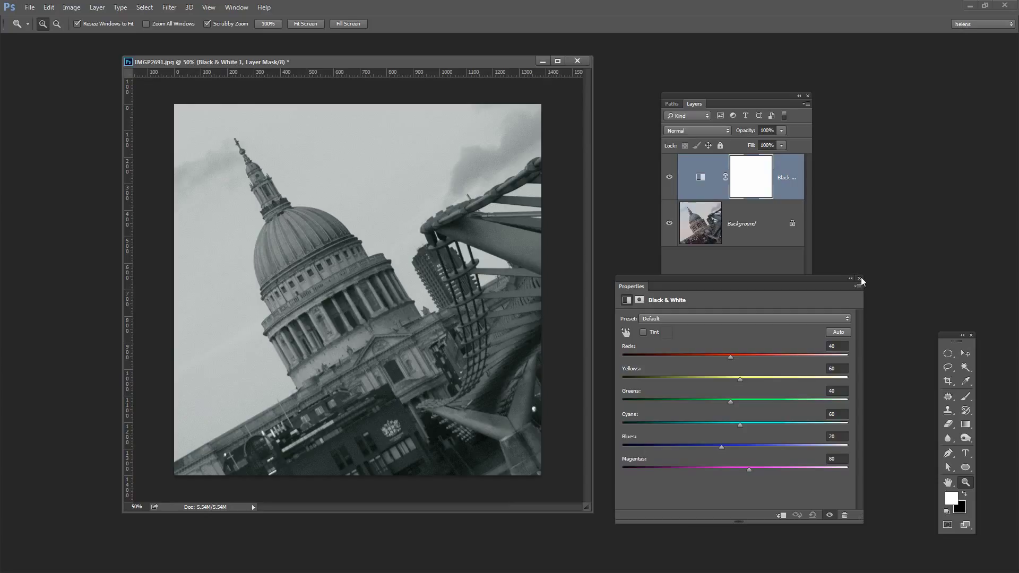
mouse_move(795, 270)
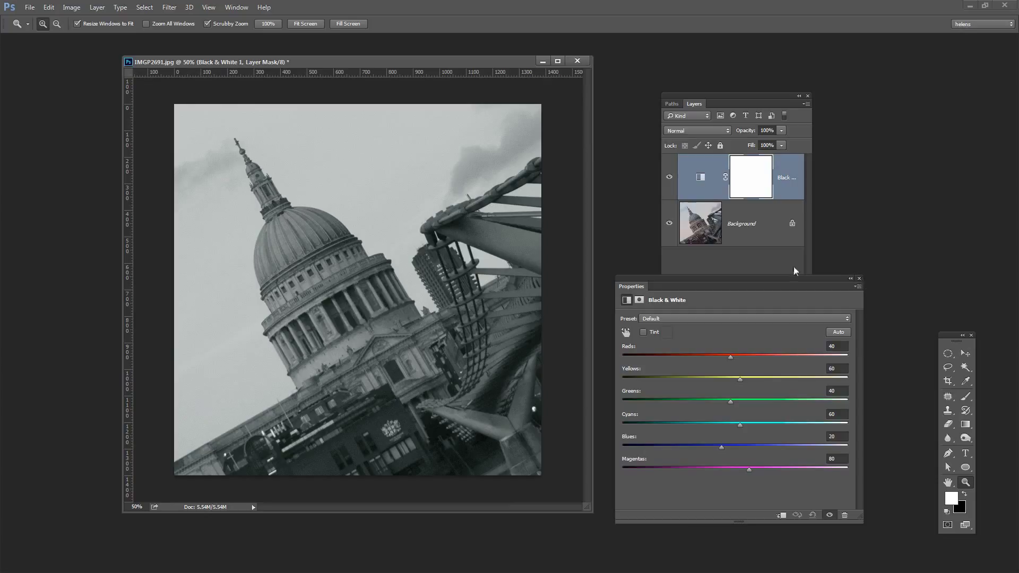
click(695, 104)
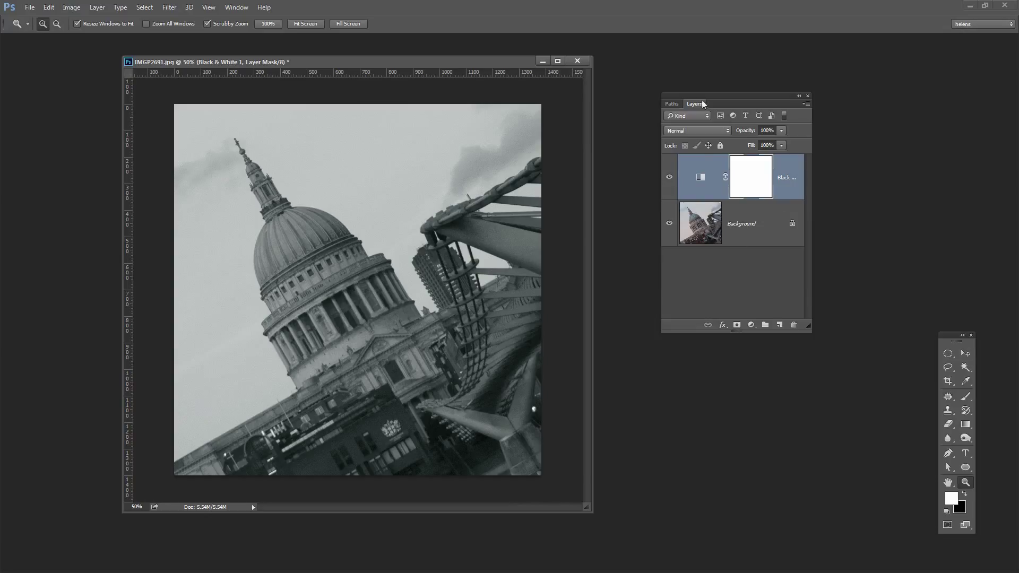
Step: Create the Curves 1 adjustment layer and move its Properties panel off the photo
click(100, 7)
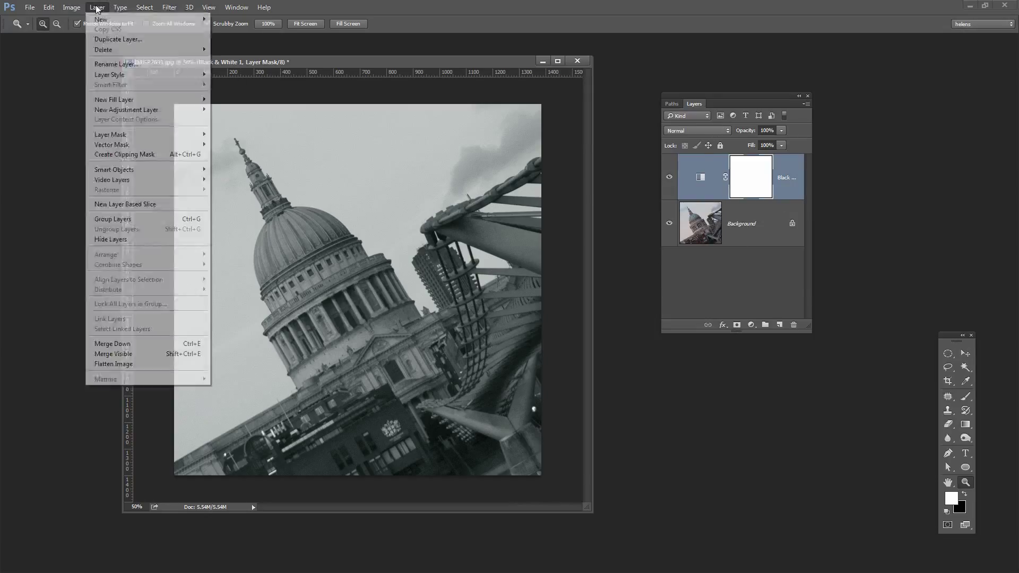
mouse_move(125, 110)
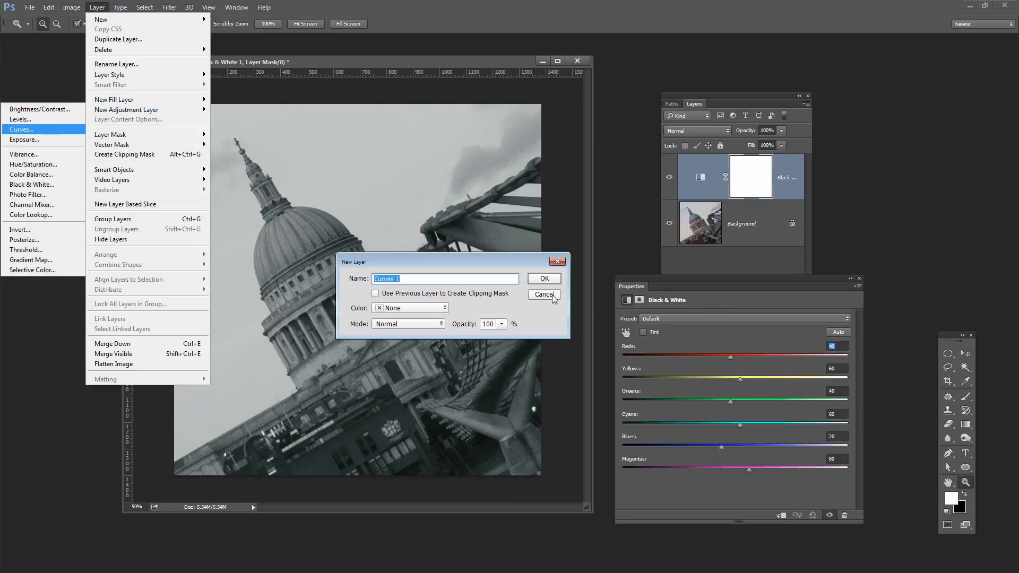
click(545, 278)
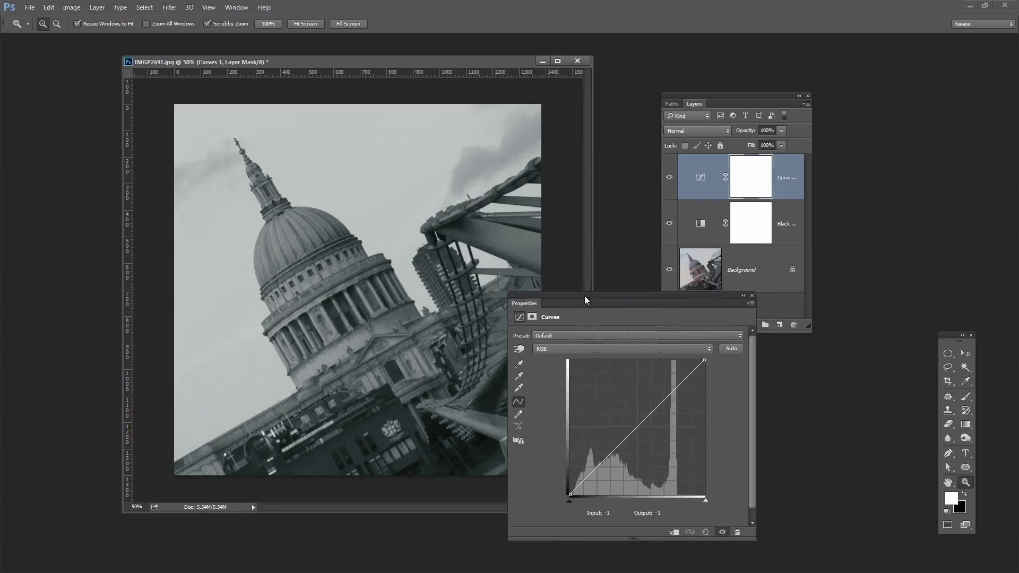
drag(585, 301, 614, 304)
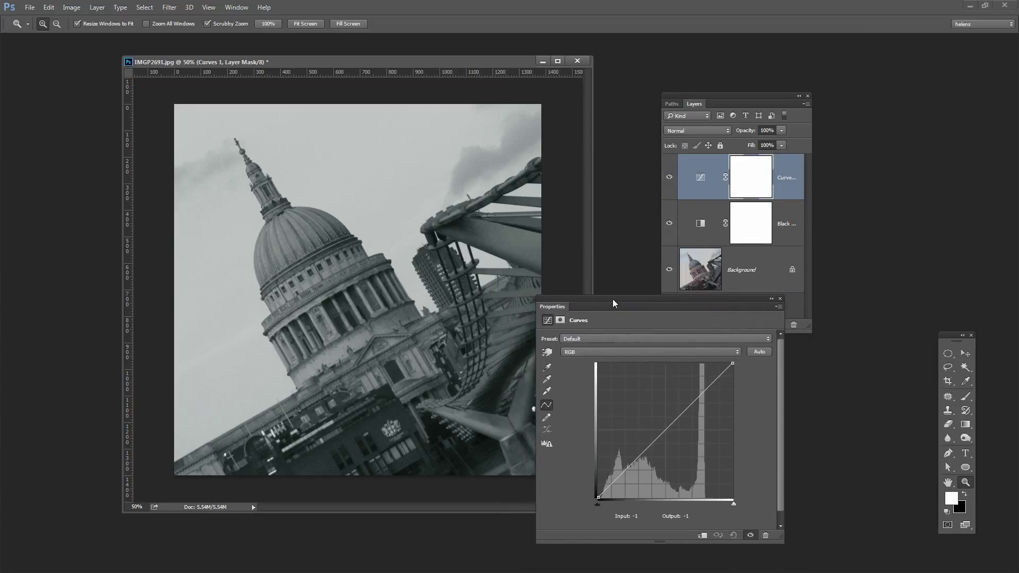
mouse_move(642, 315)
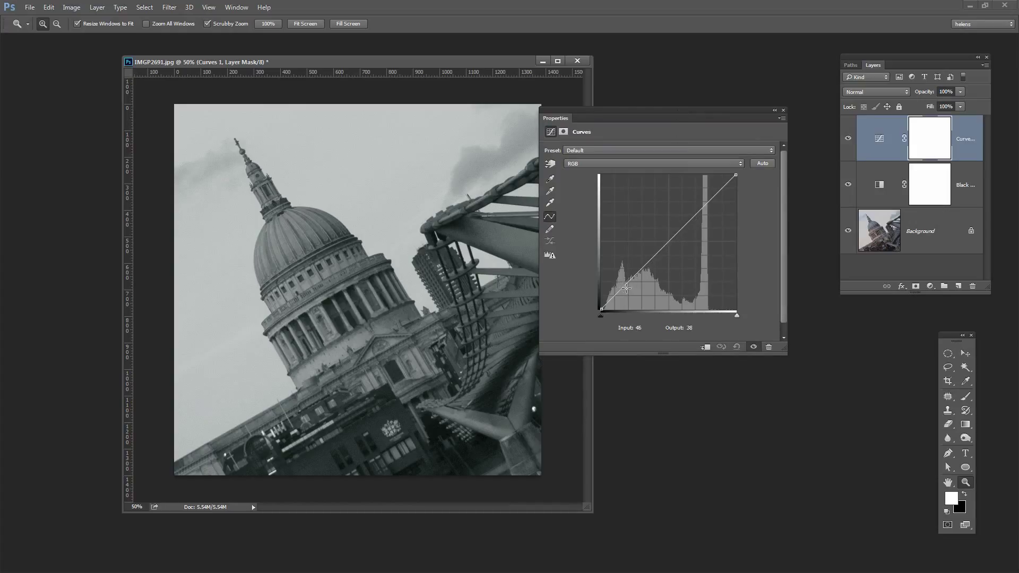
Step: Pull the shadows down and push the midtones sharply up for stark high contrast with a near-white sky
drag(625, 286, 626, 291)
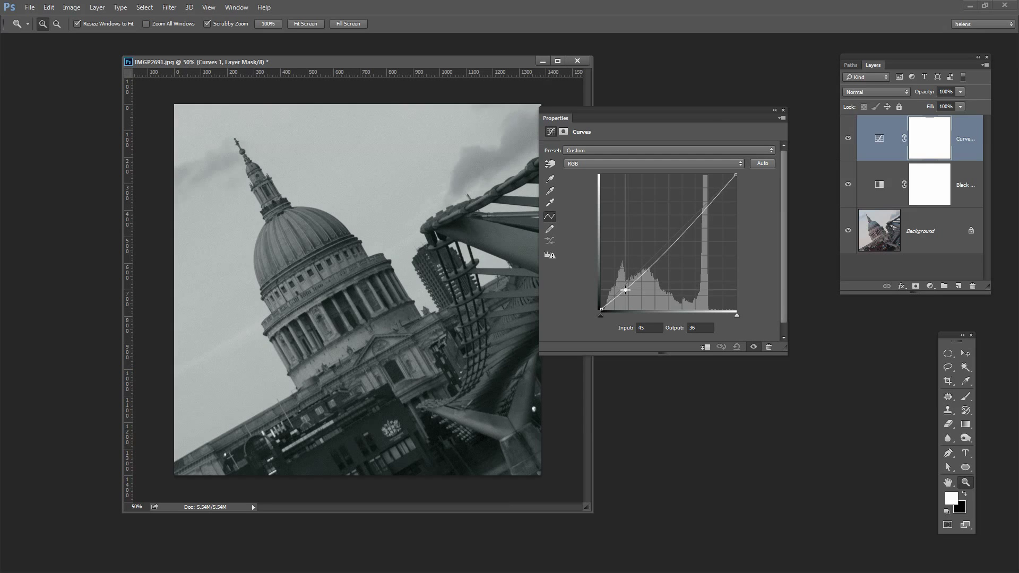
drag(623, 289, 627, 296)
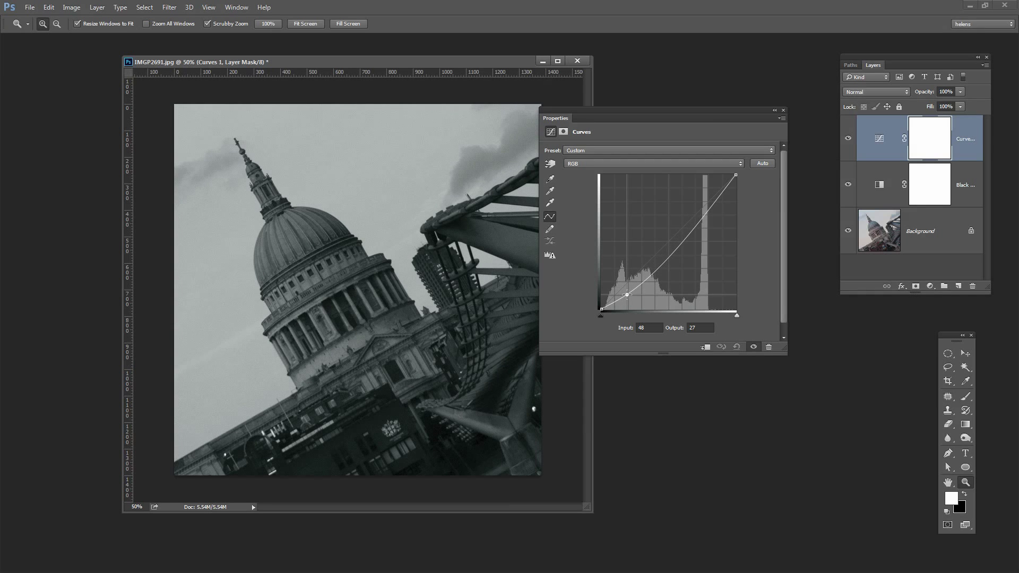
drag(628, 294, 720, 189)
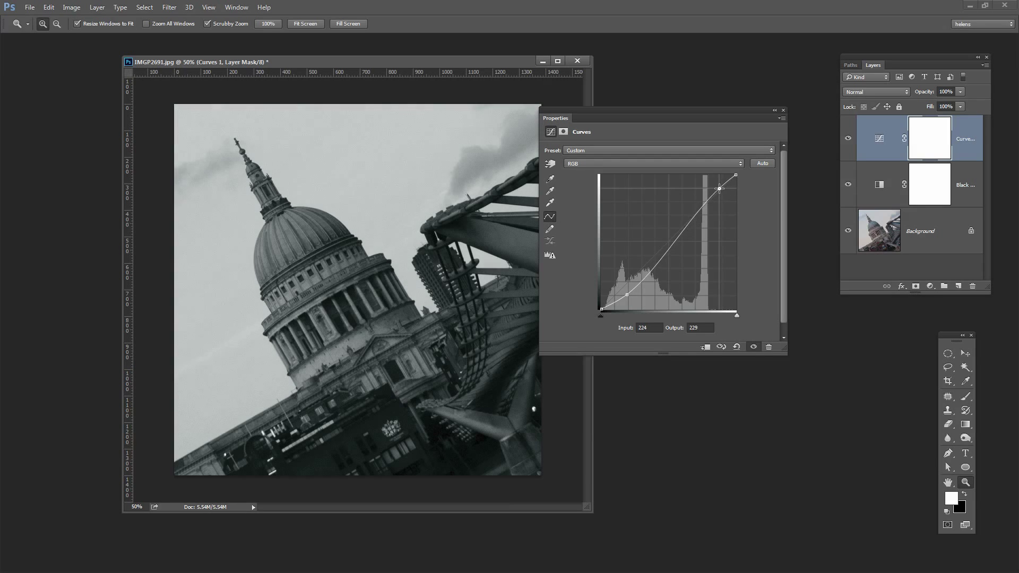
drag(719, 189, 714, 182)
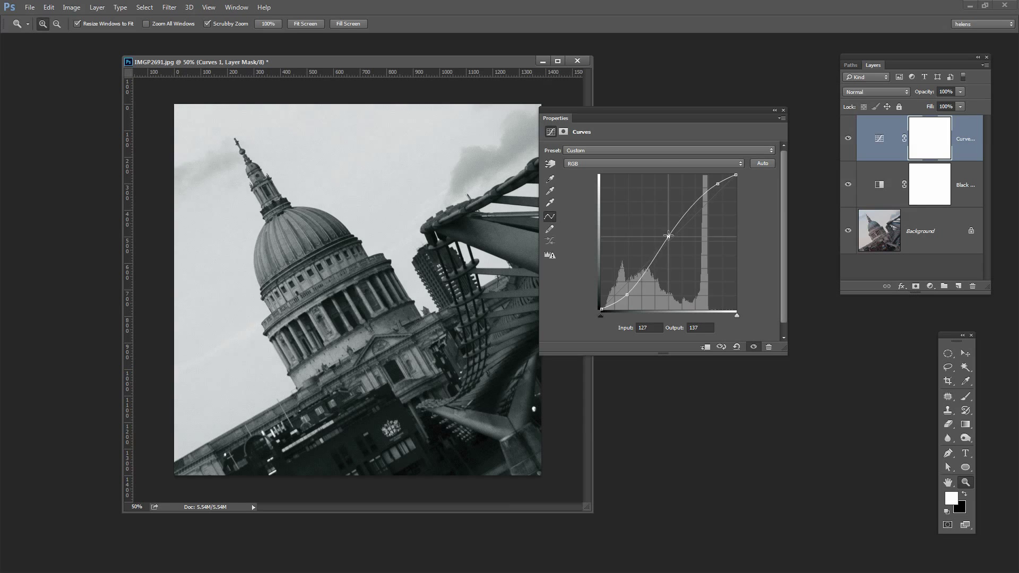
drag(668, 236, 653, 199)
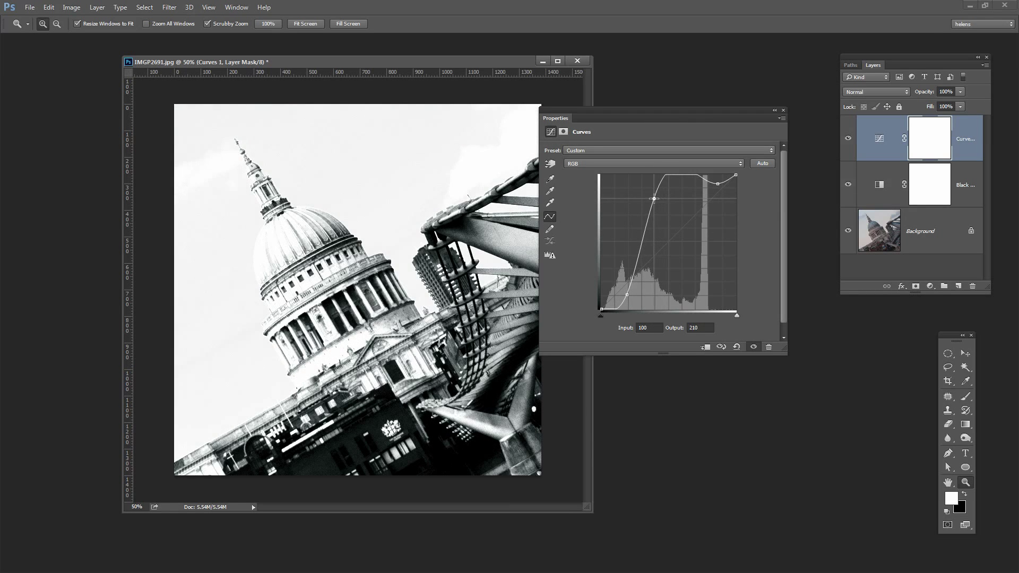
drag(653, 199, 652, 207)
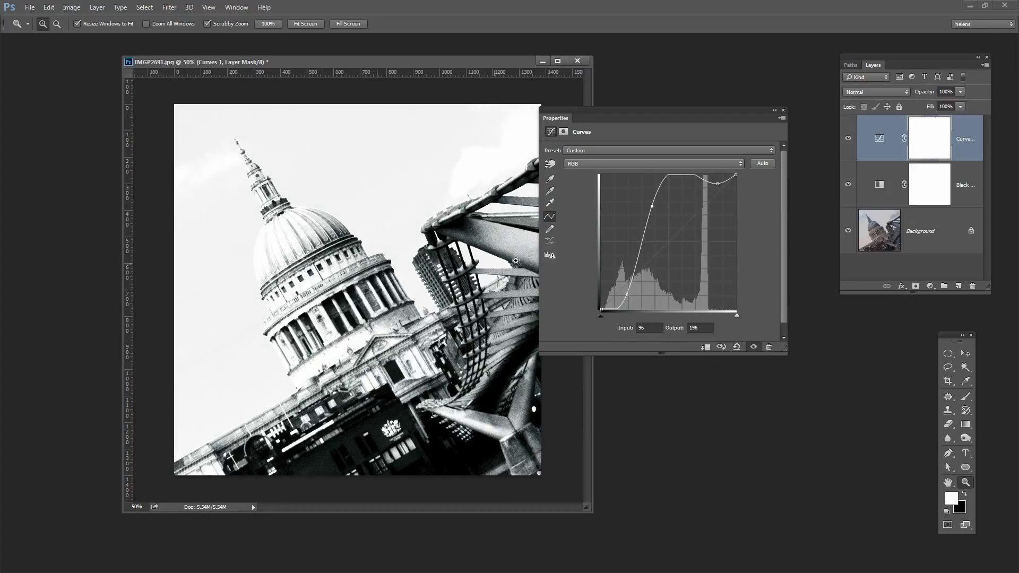
Step: Drag the bright tones down to dim the sky and raise the midtone peak of the curve
drag(700, 183, 714, 194)
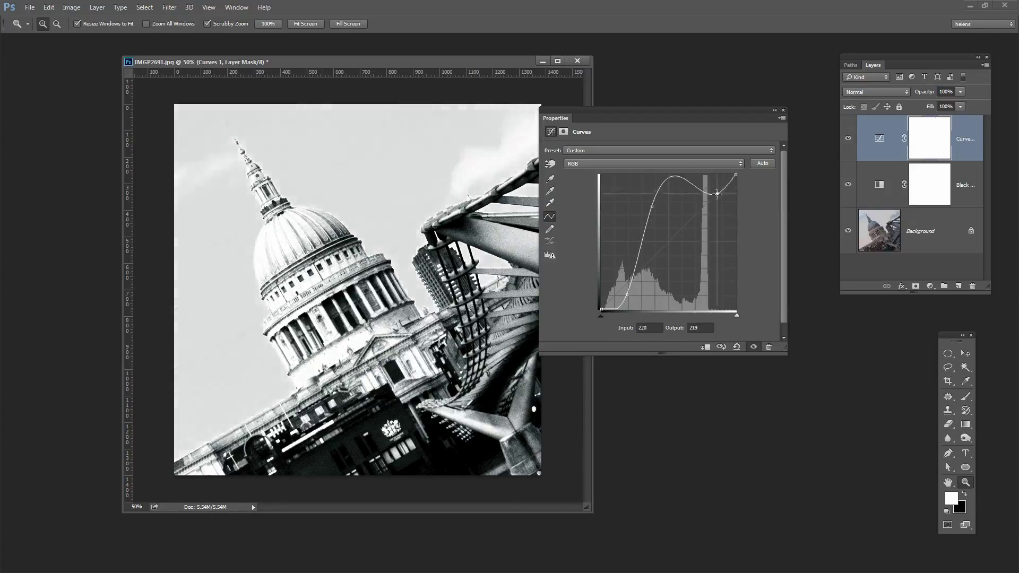
drag(716, 194, 711, 244)
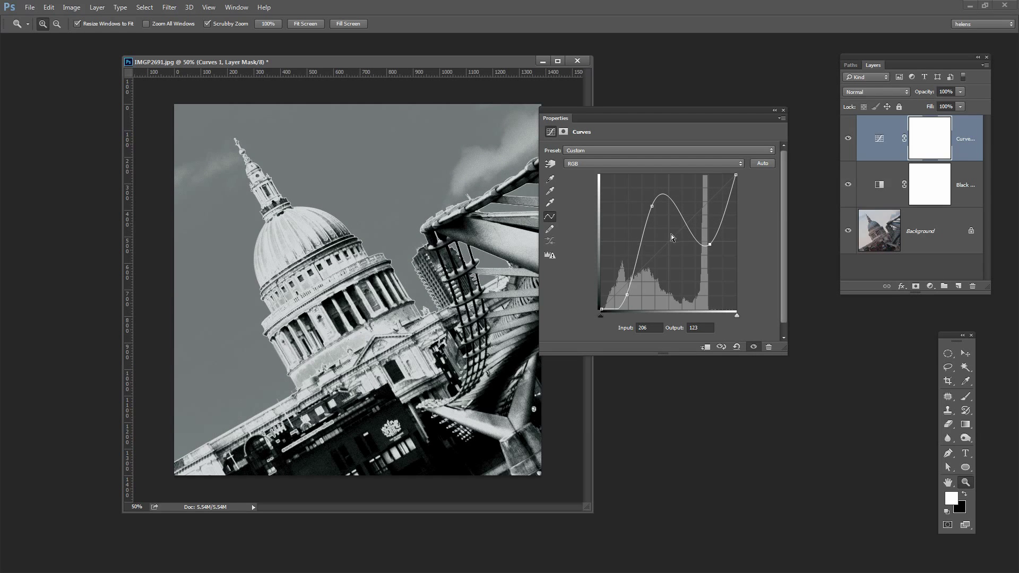
drag(652, 207, 653, 195)
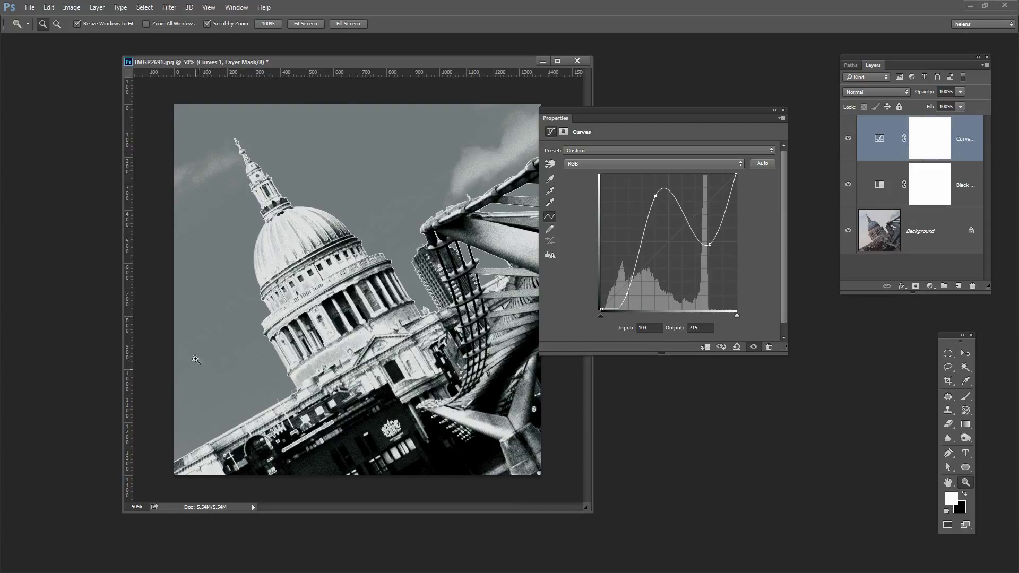
mouse_move(403, 177)
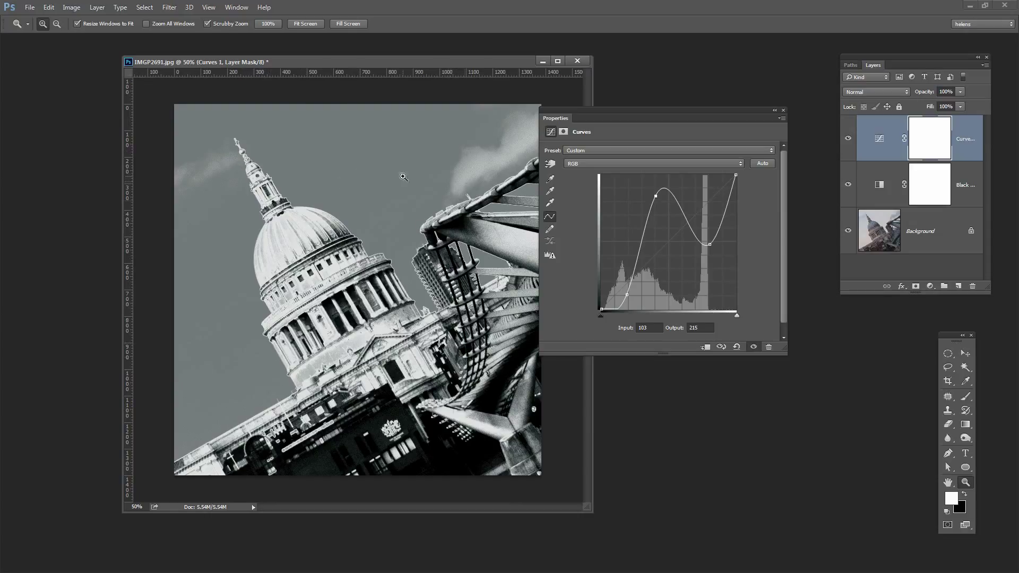
mouse_move(388, 66)
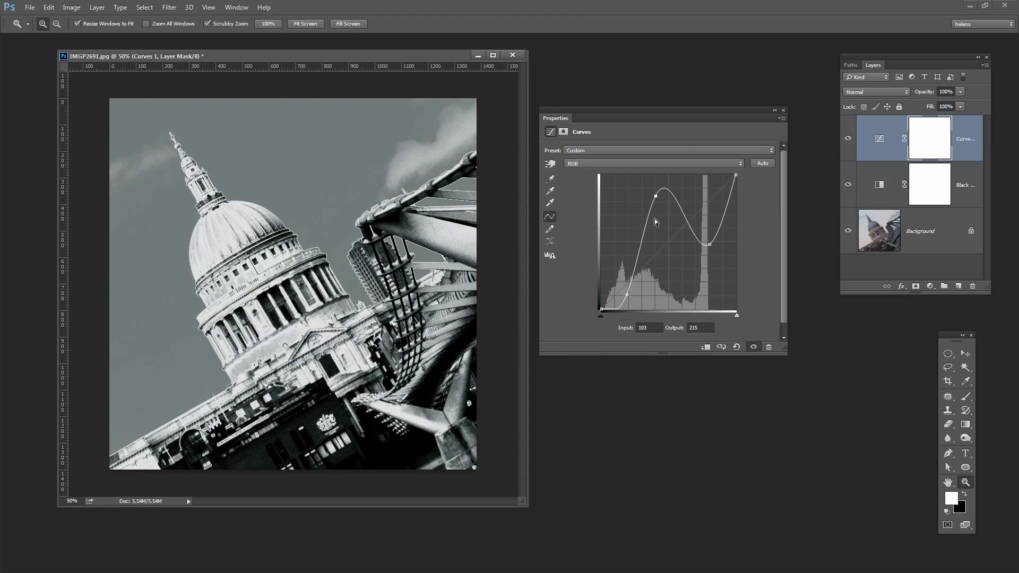
drag(655, 193, 661, 186)
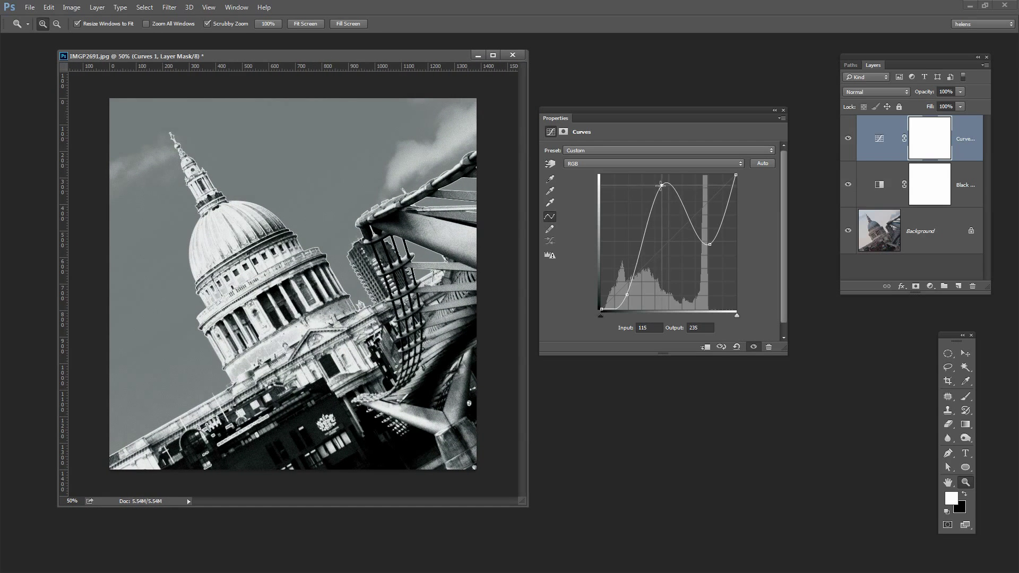
drag(661, 185, 657, 187)
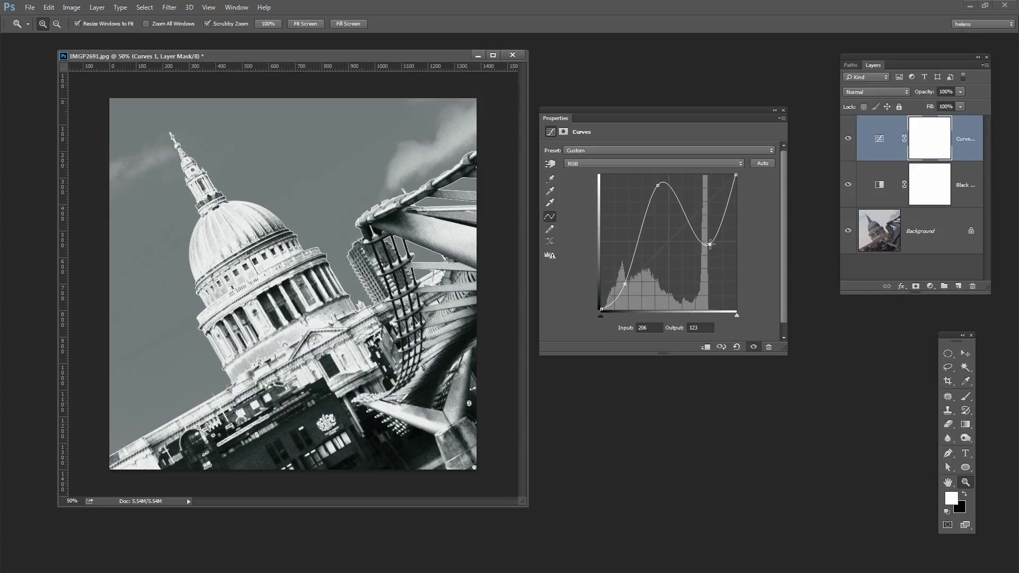
Step: Deepen the curve's dip so the sky goes almost black and shift the peak to brighten the cathedral
drag(711, 245, 697, 265)
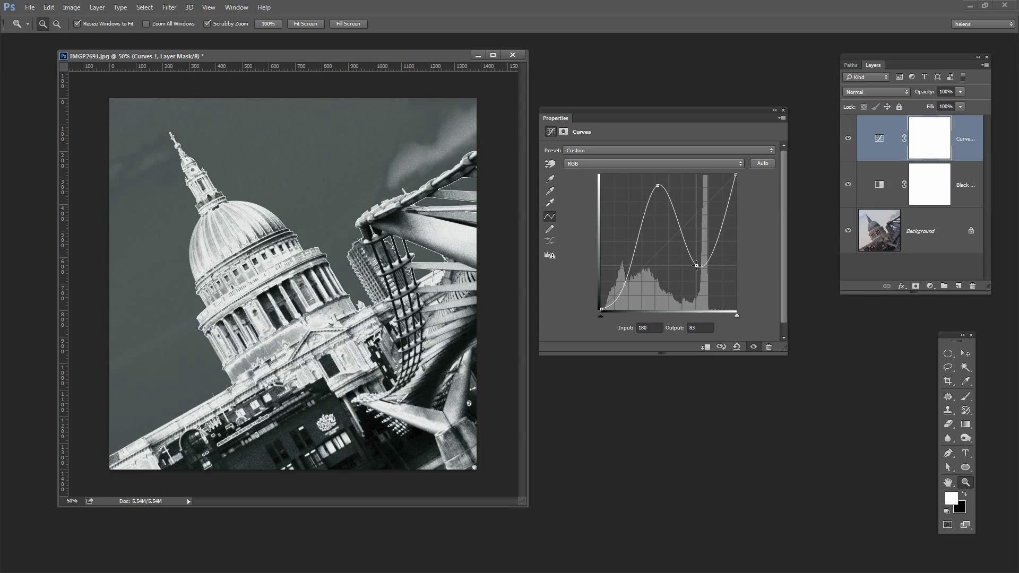
drag(696, 266, 683, 281)
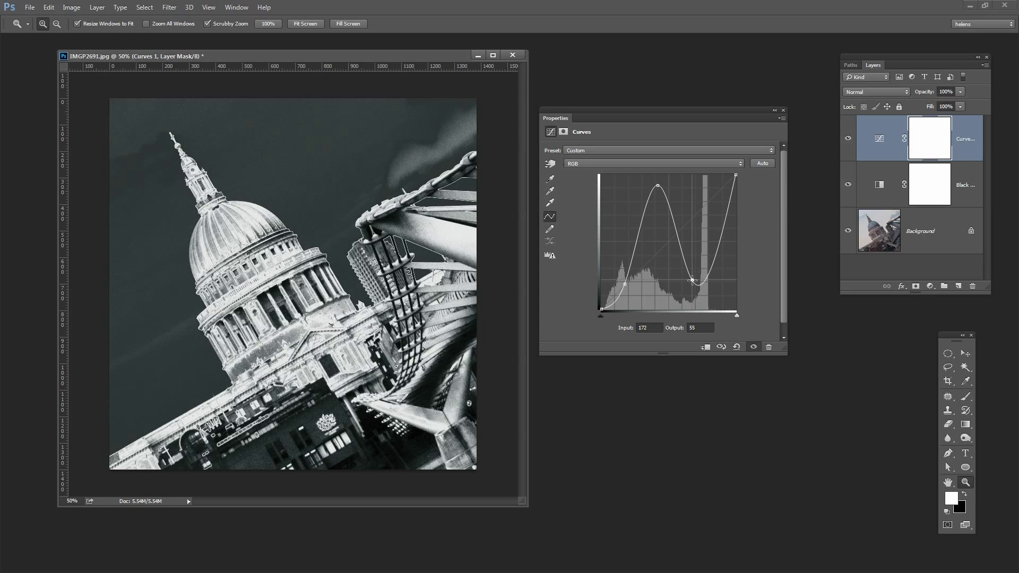
drag(692, 281, 705, 291)
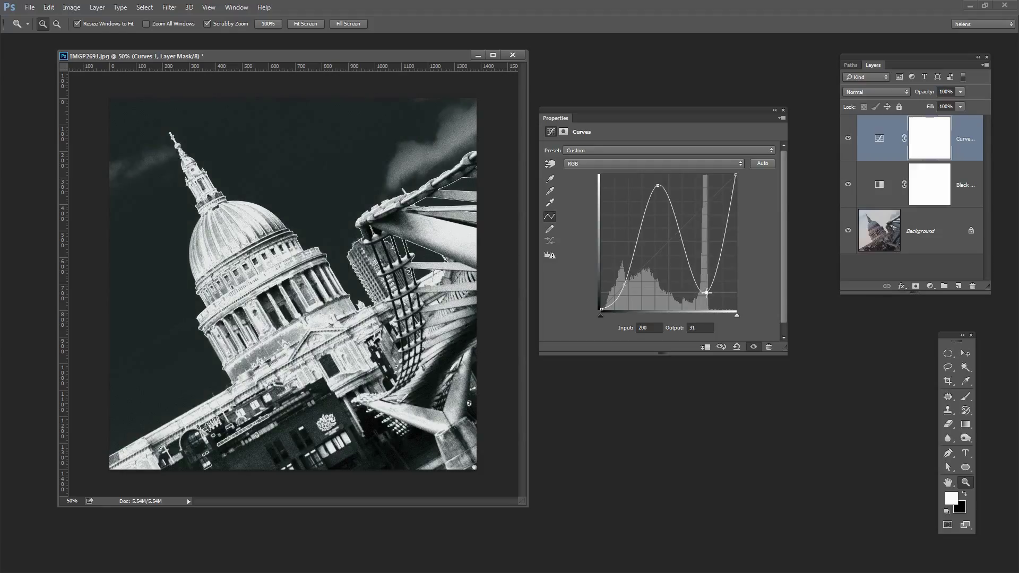
drag(705, 293, 708, 291)
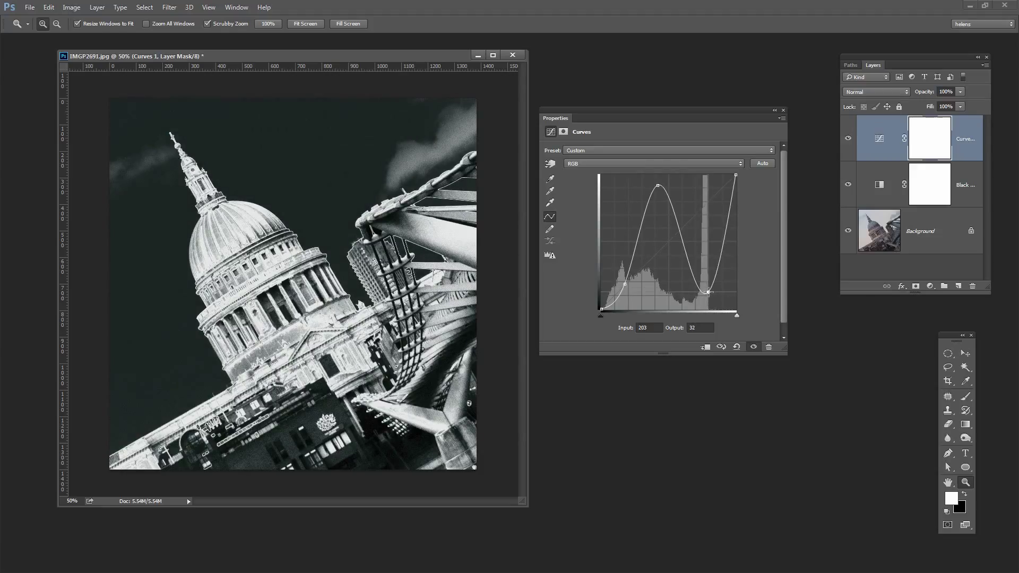
drag(708, 291, 708, 297)
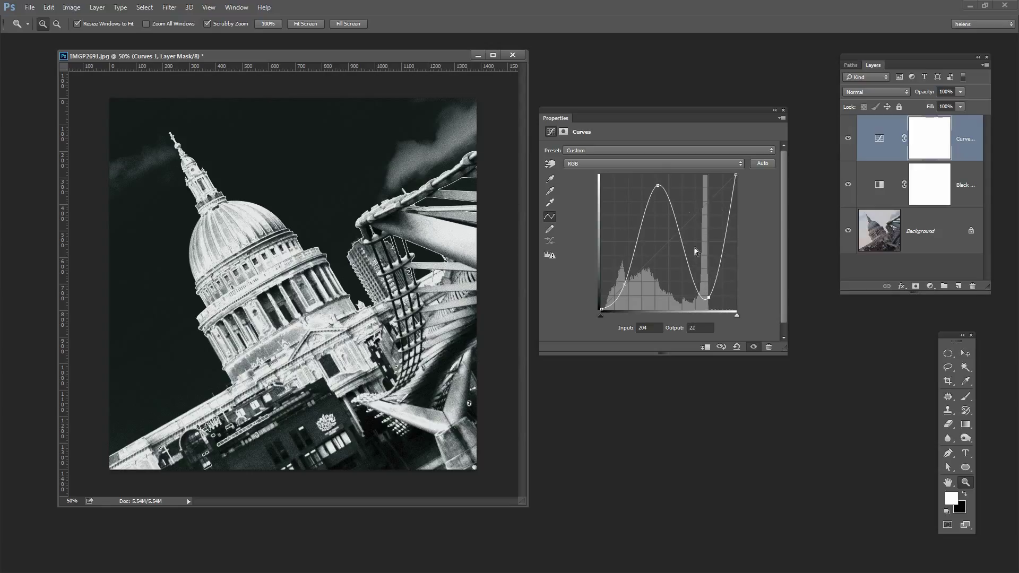
mouse_move(288, 144)
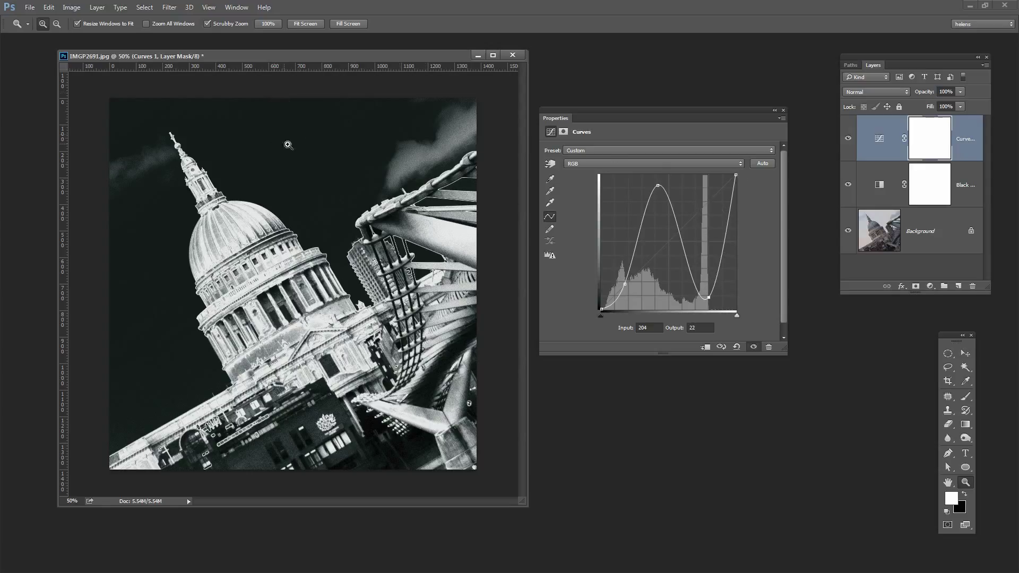
drag(735, 178, 737, 178)
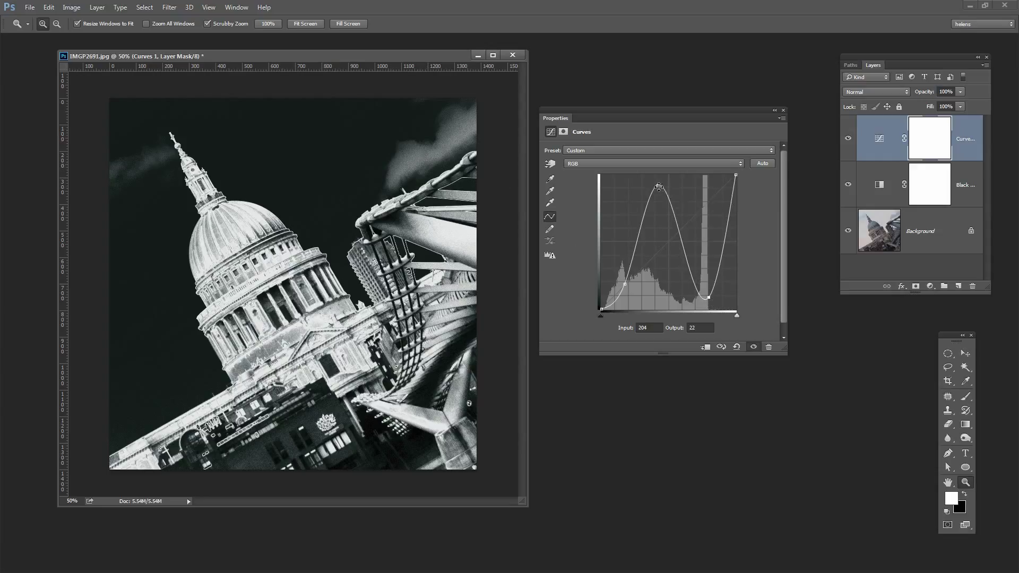
drag(658, 187, 666, 184)
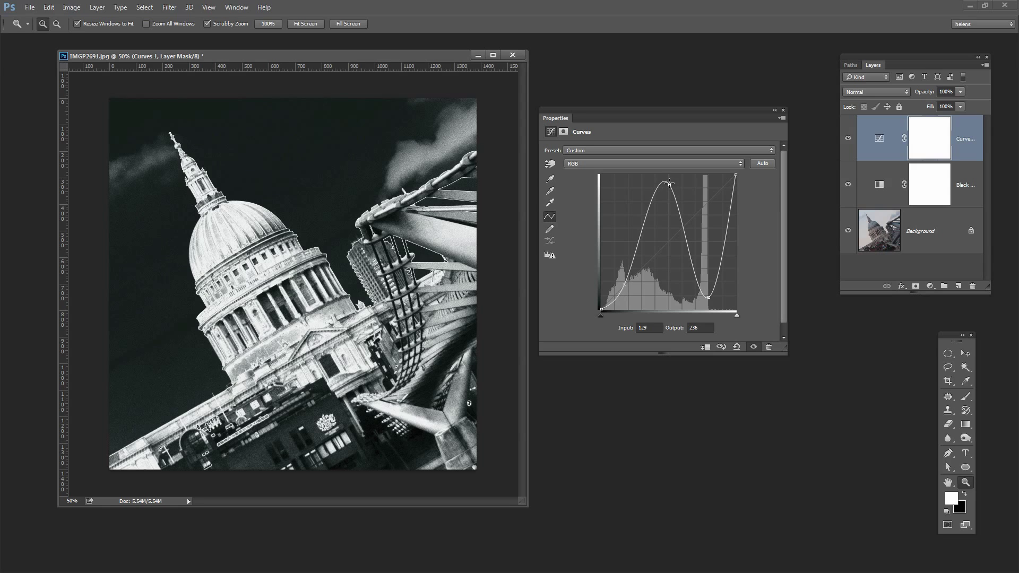
Step: Trim the curve's peak to about input 100, output 224 so the white dome keeps its detail
drag(668, 181, 636, 177)
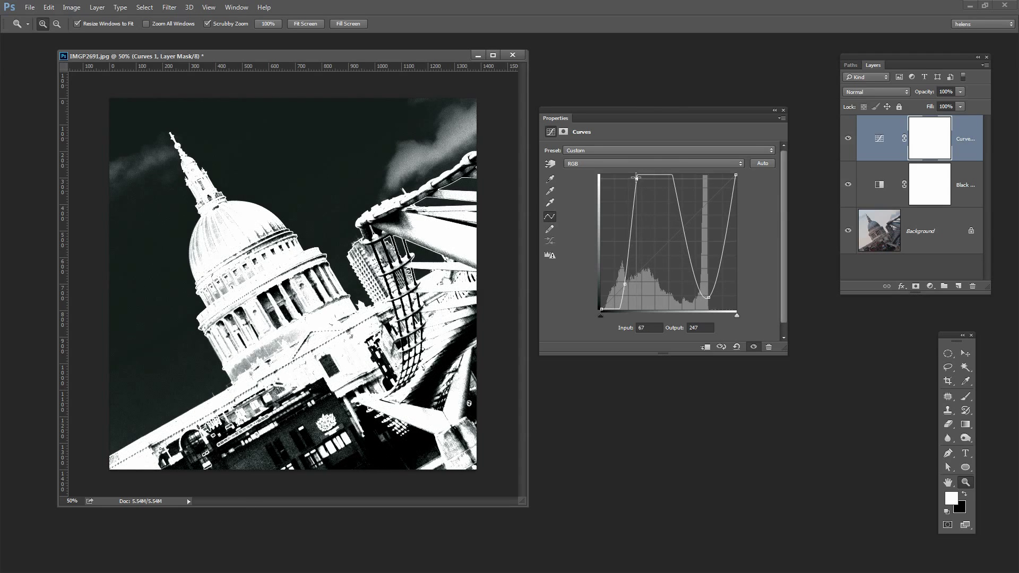
drag(635, 178, 652, 177)
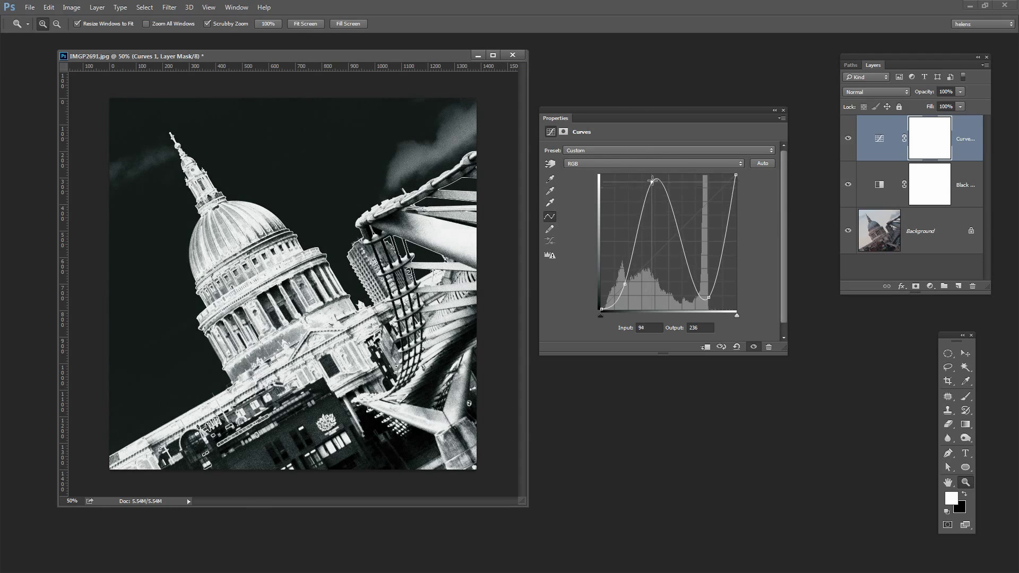
drag(651, 176, 649, 191)
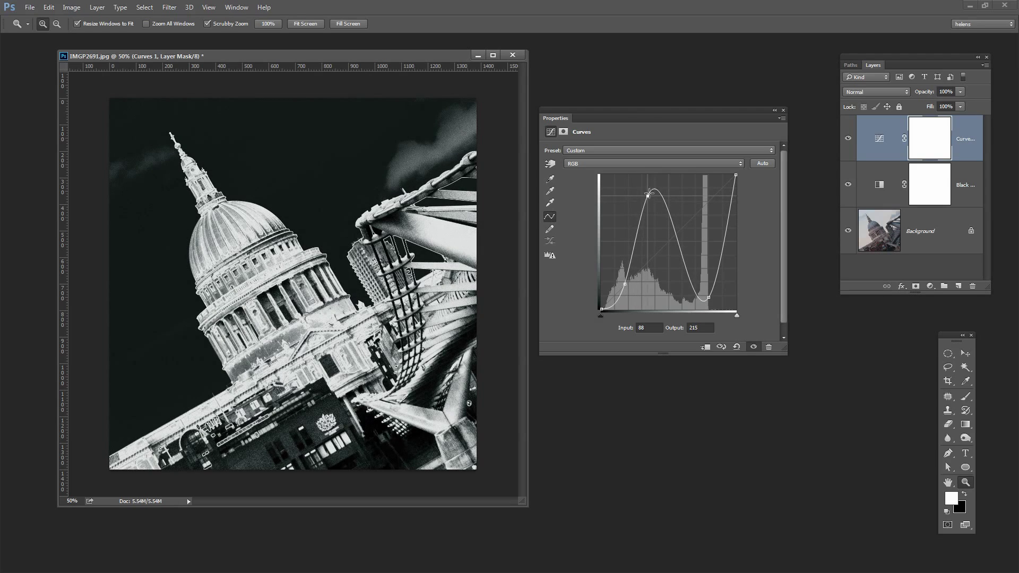
drag(648, 192, 669, 189)
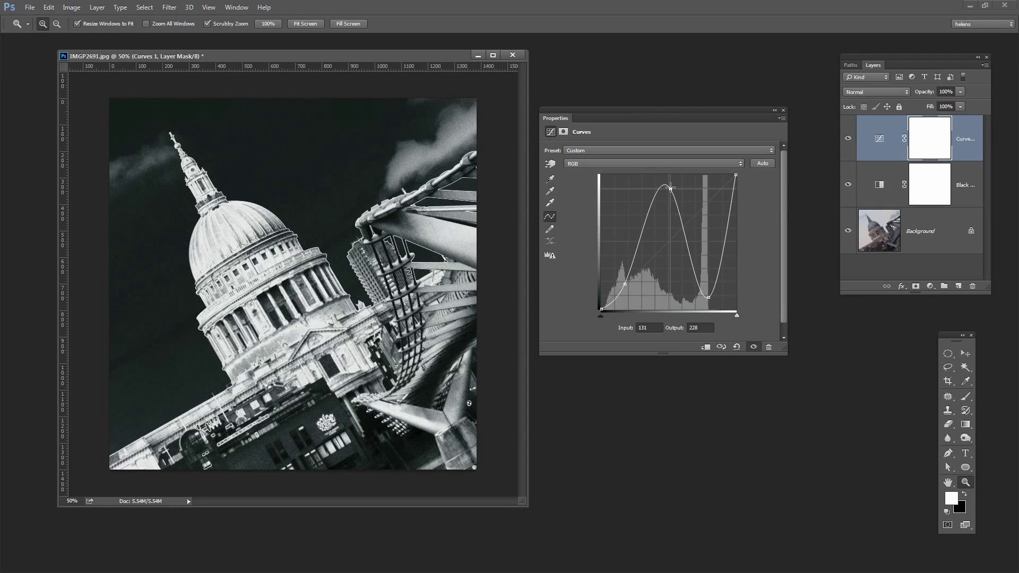
drag(668, 187, 657, 189)
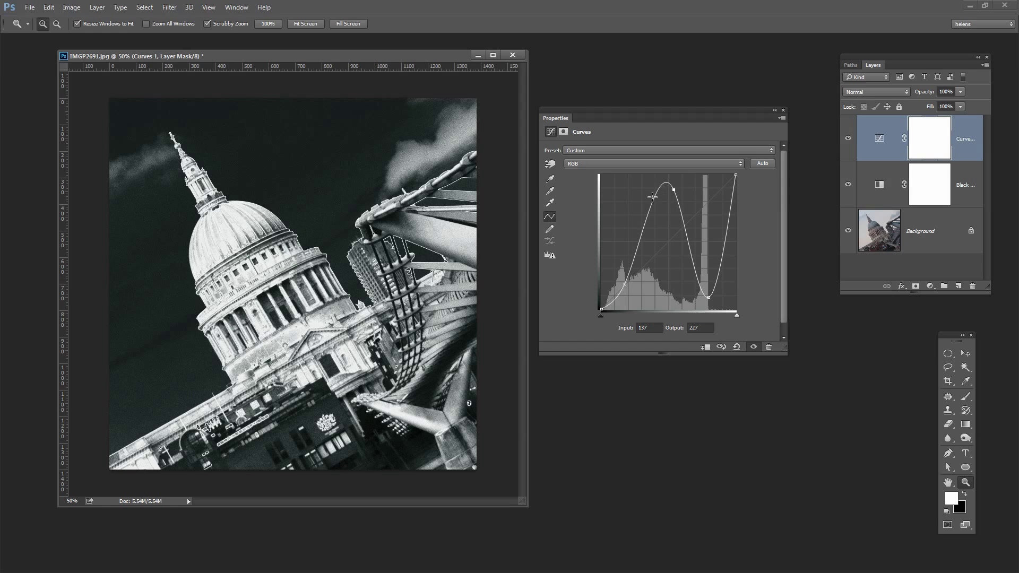
drag(663, 189, 652, 197)
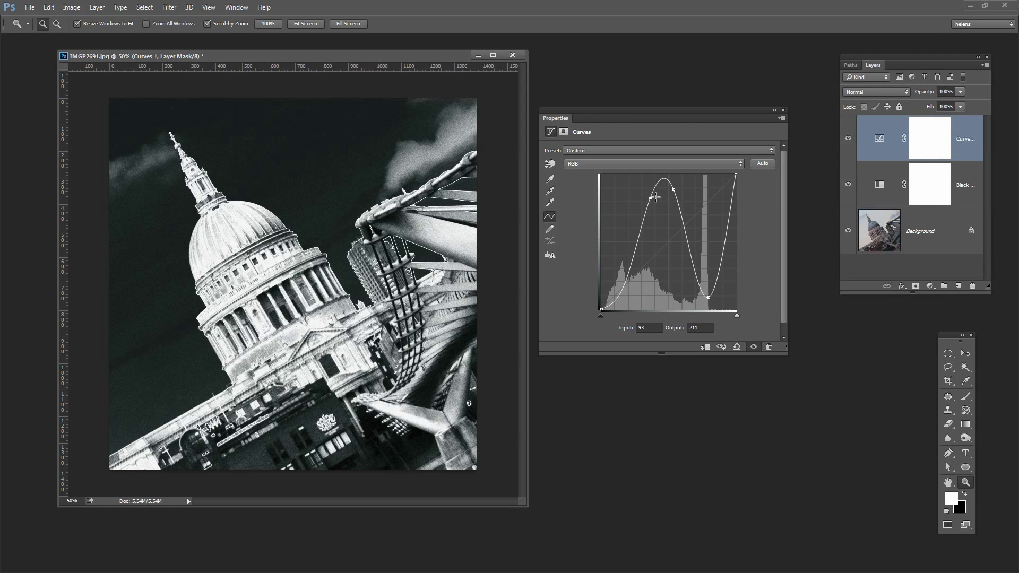
drag(652, 199, 652, 197)
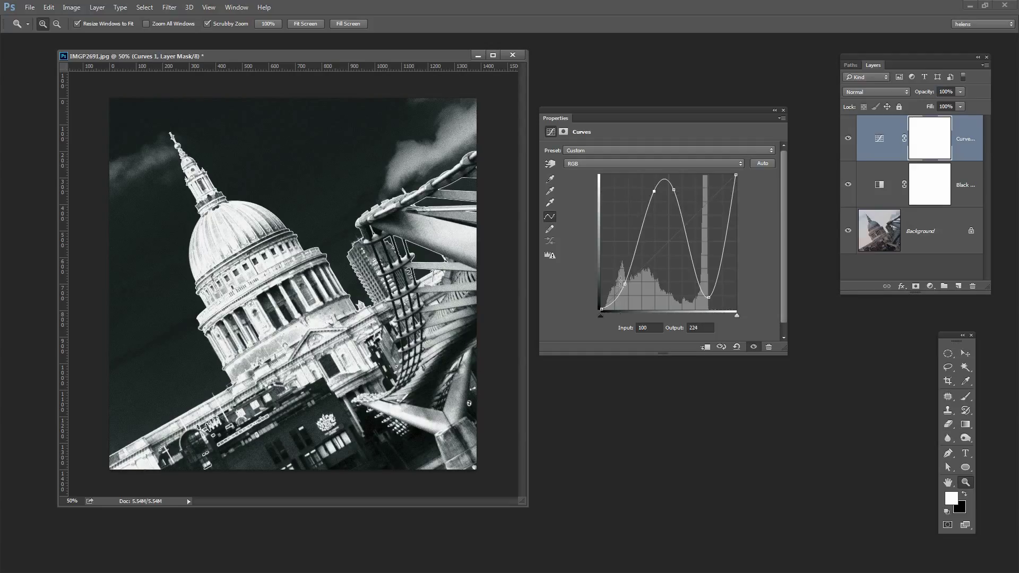
Step: Re-tune the curve's shadow anchor to about 52/62, deepening the darkest tones
drag(621, 280, 628, 291)
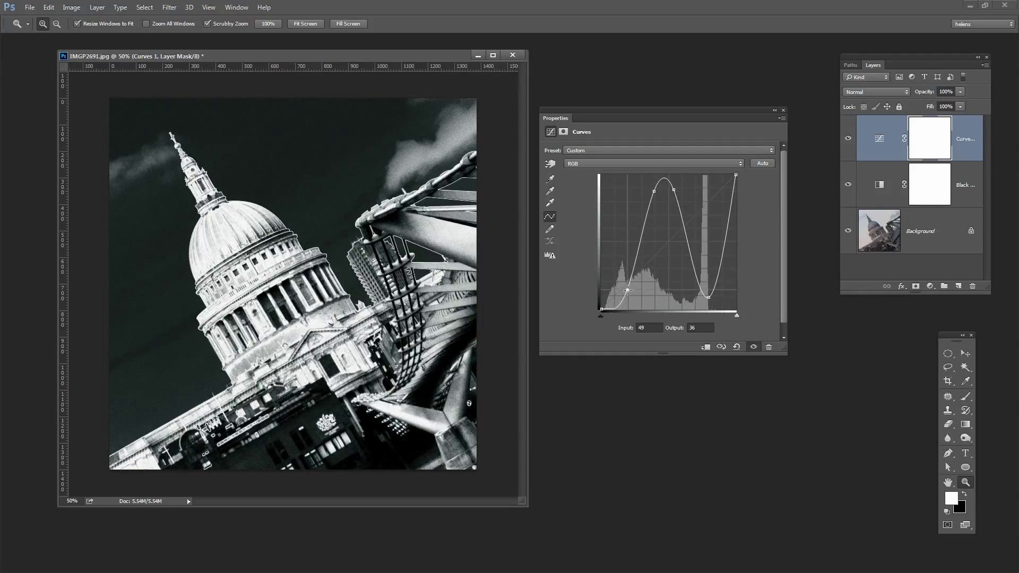
drag(628, 291, 624, 286)
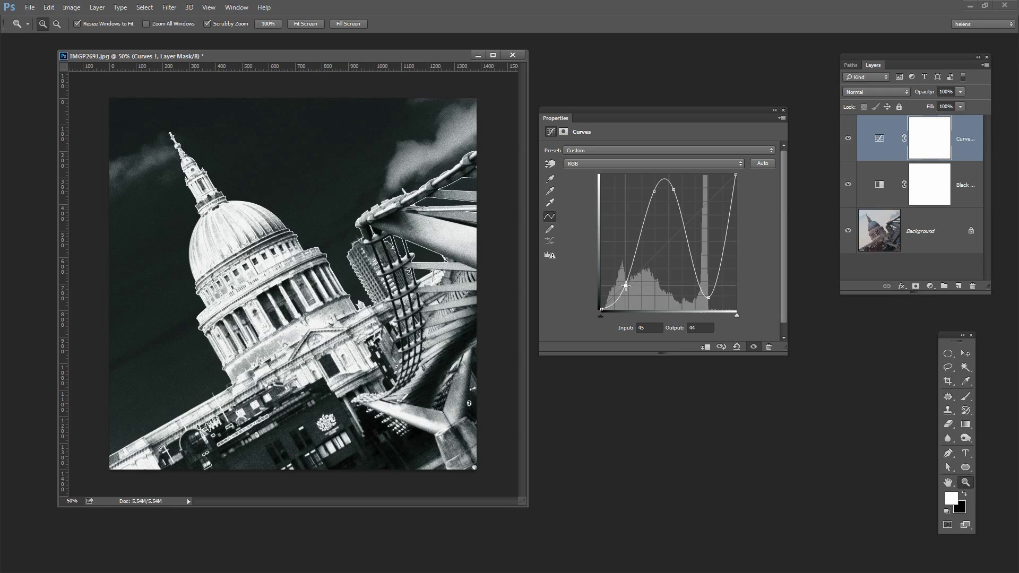
drag(625, 285, 618, 299)
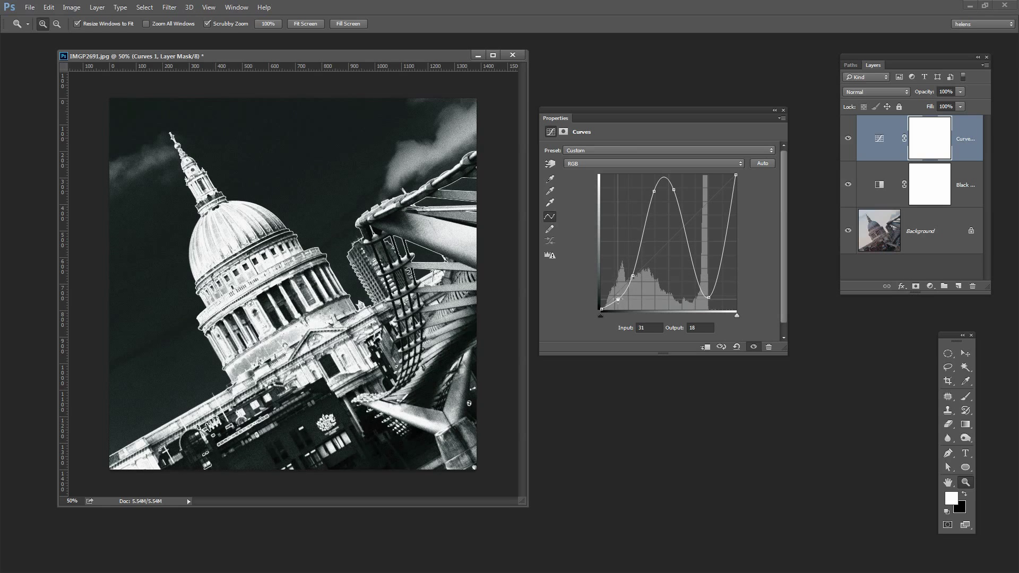
drag(618, 300, 618, 279)
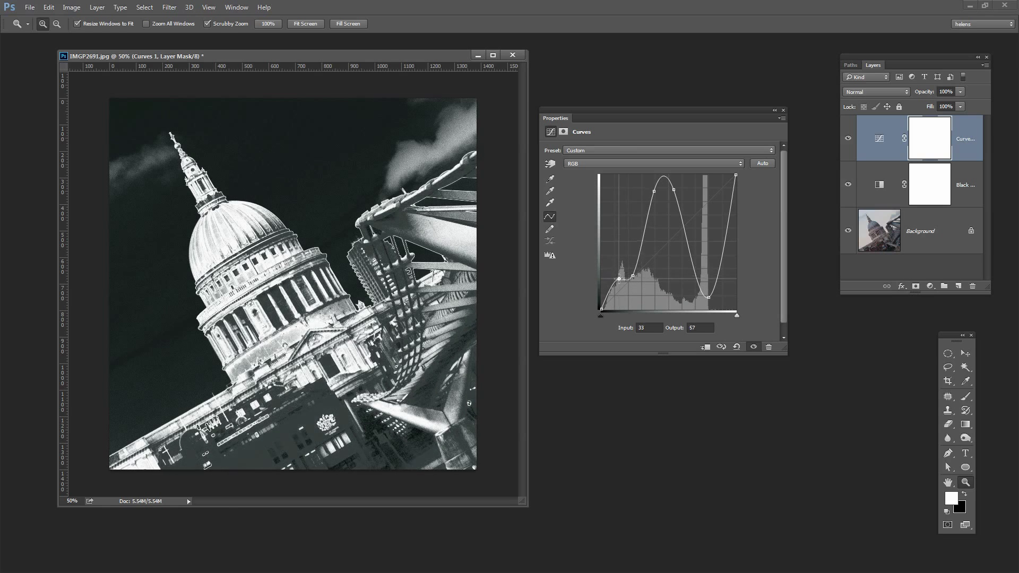
drag(618, 279, 614, 289)
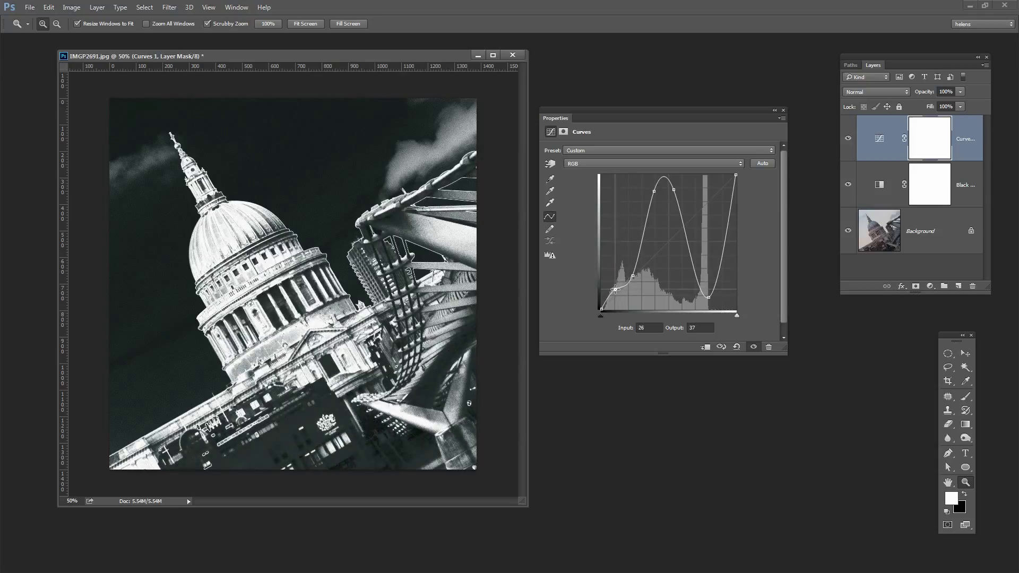
drag(614, 289, 612, 288)
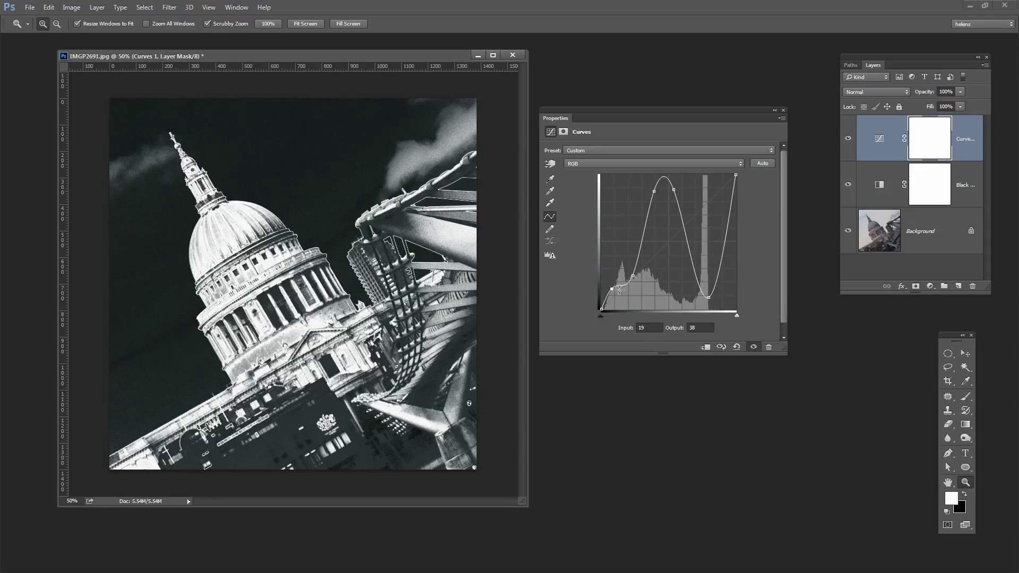
drag(618, 289, 623, 271)
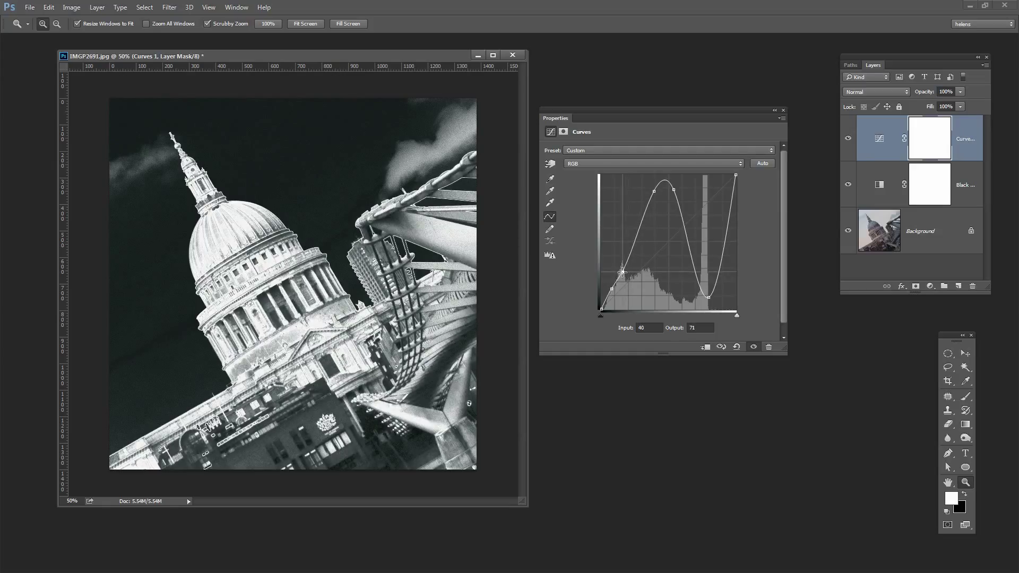
drag(623, 270, 601, 309)
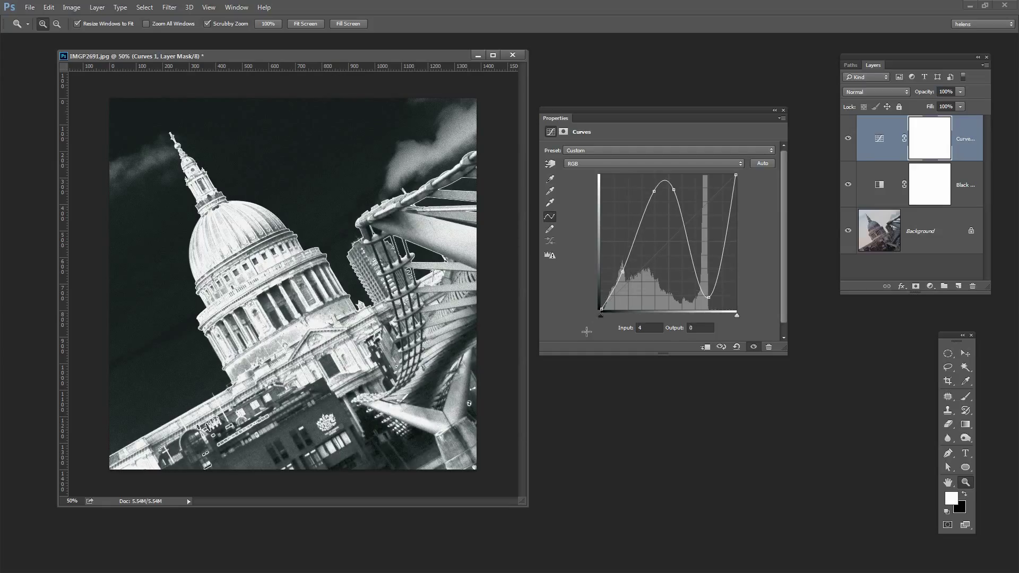
drag(603, 308, 621, 273)
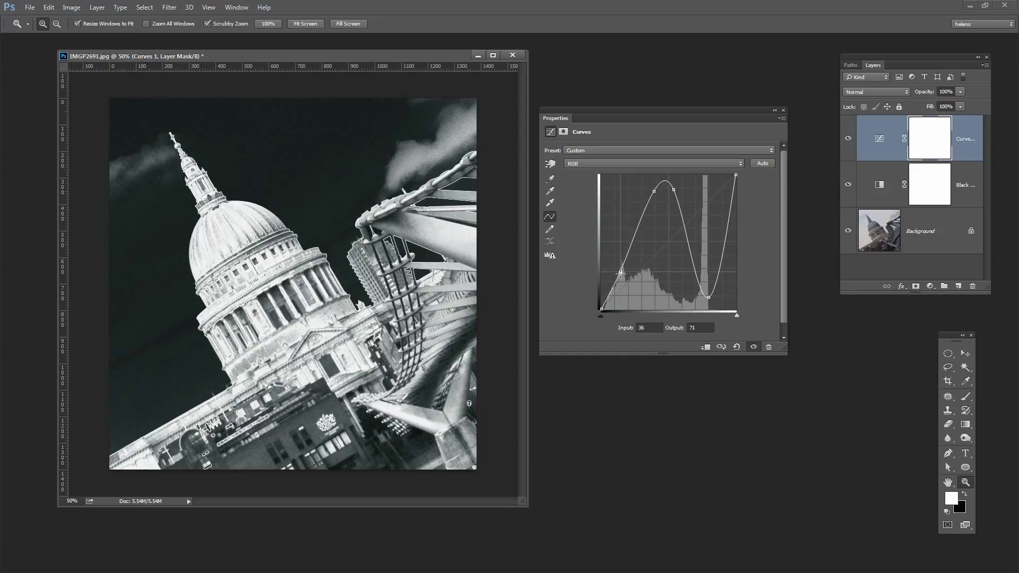
drag(622, 274, 623, 271)
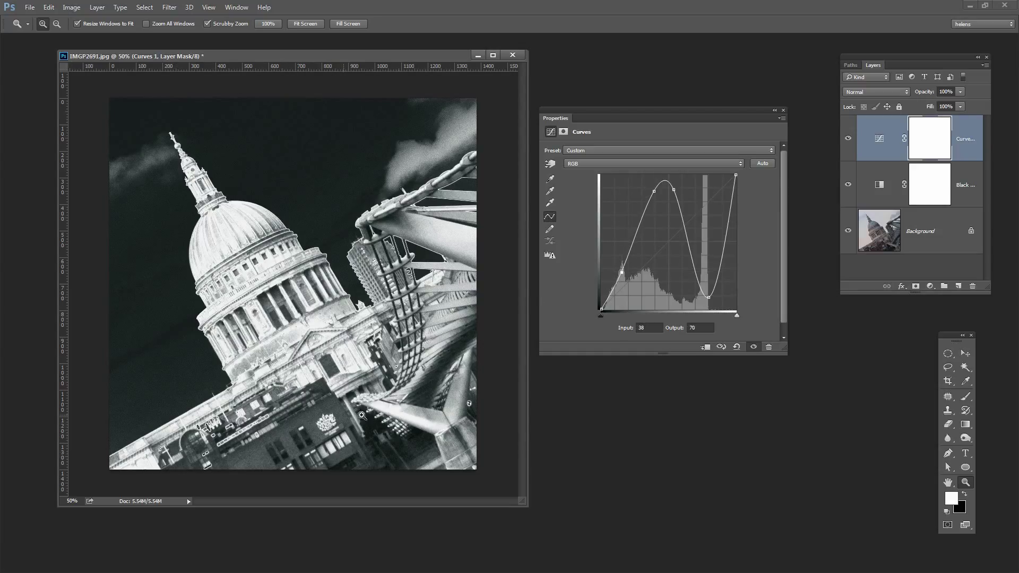
mouse_move(661, 221)
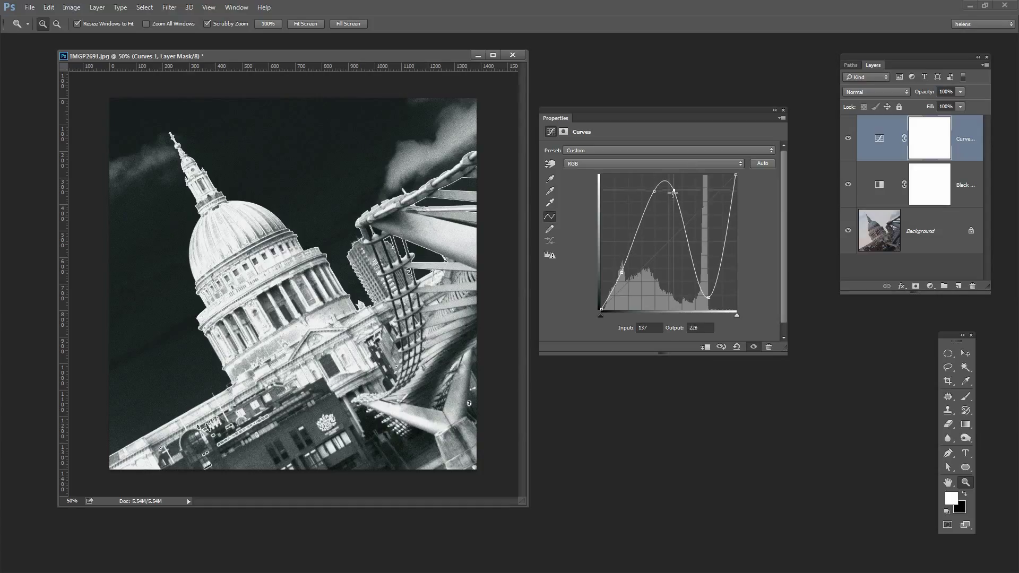
Step: Raise the peak anchor to about 127/241 for brighter towers and lower the shadow point to darken the sky
drag(667, 194, 671, 189)
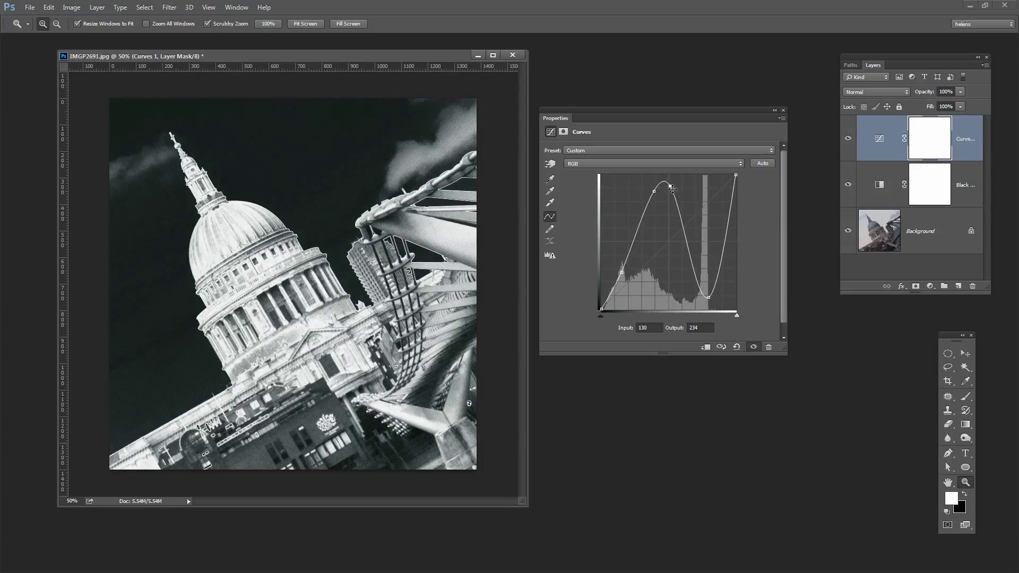
drag(671, 189, 668, 184)
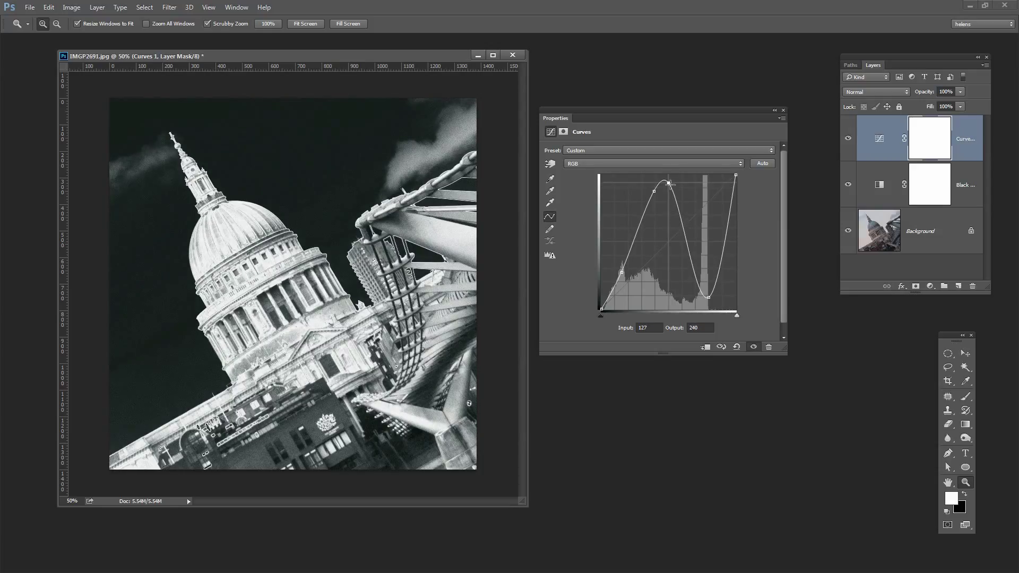
drag(670, 183, 648, 181)
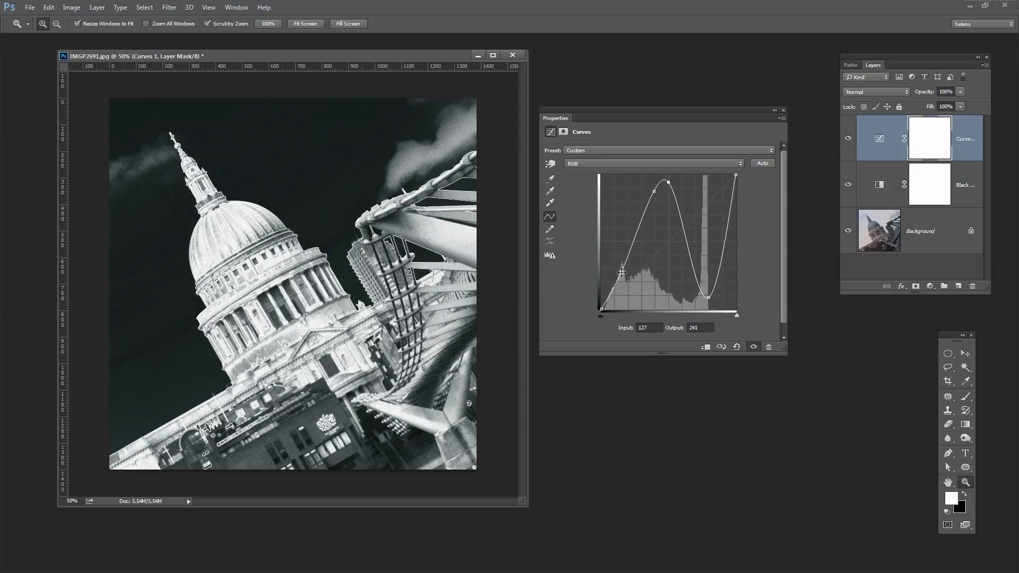
drag(622, 273, 625, 276)
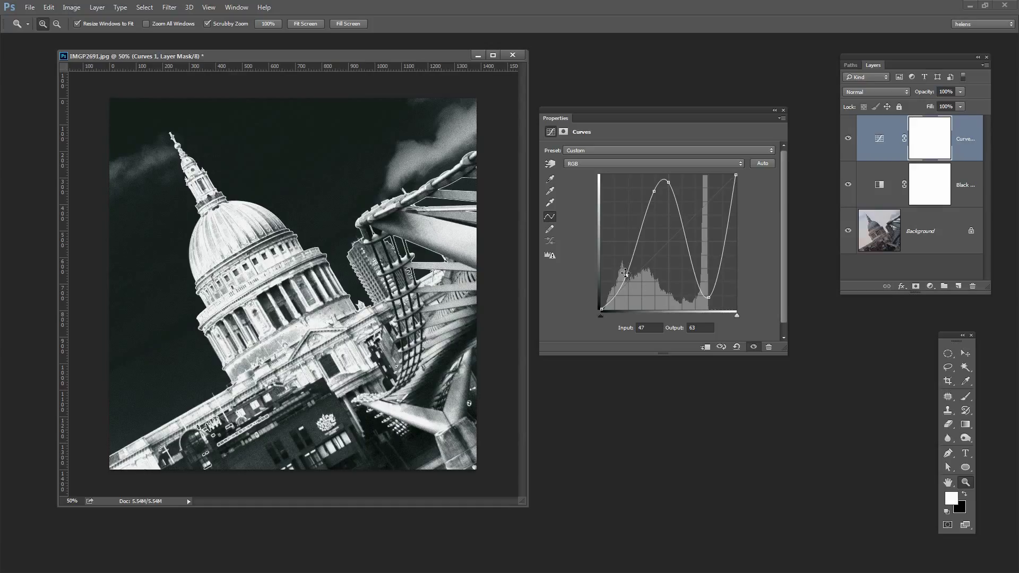
drag(624, 273, 630, 276)
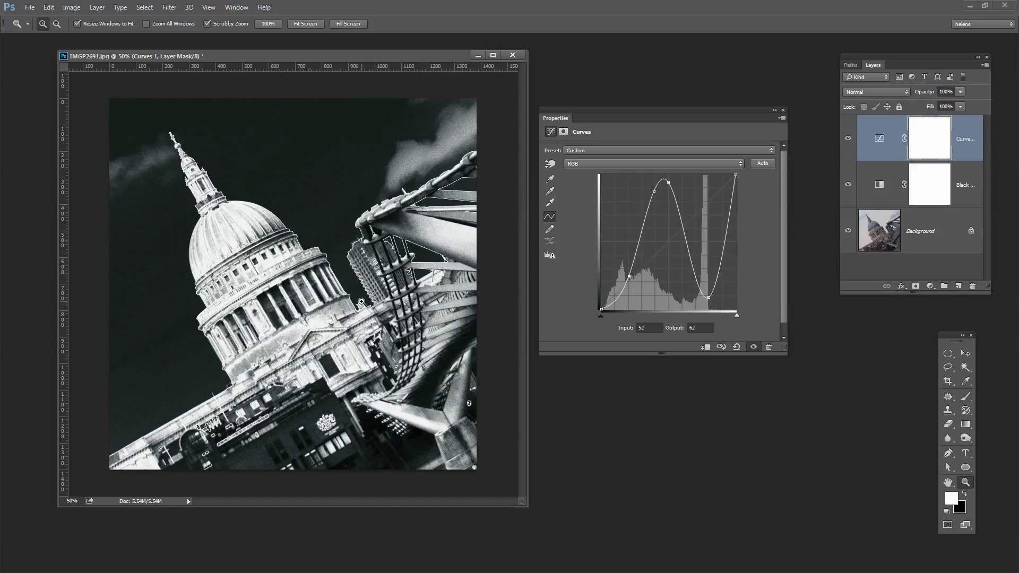
Step: On the Black & White layer, drag the Reds slider far right so red tones render much brighter
click(783, 109)
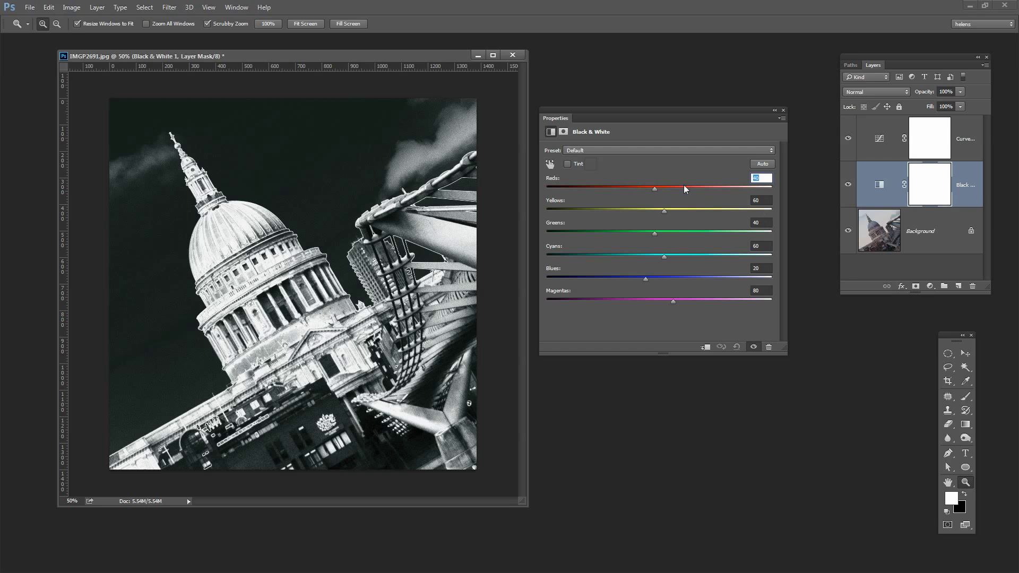
drag(654, 189, 644, 189)
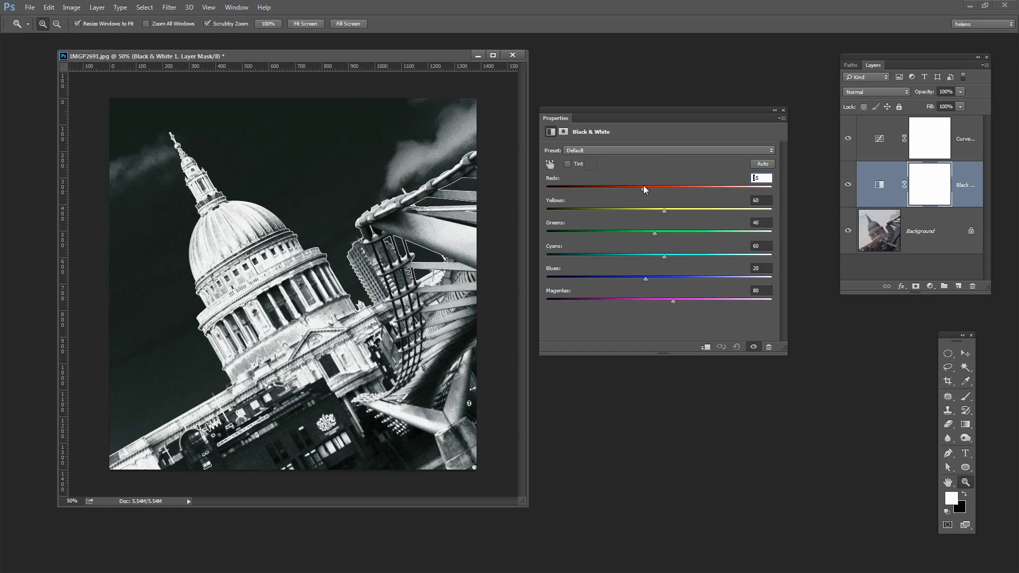
drag(643, 189, 659, 189)
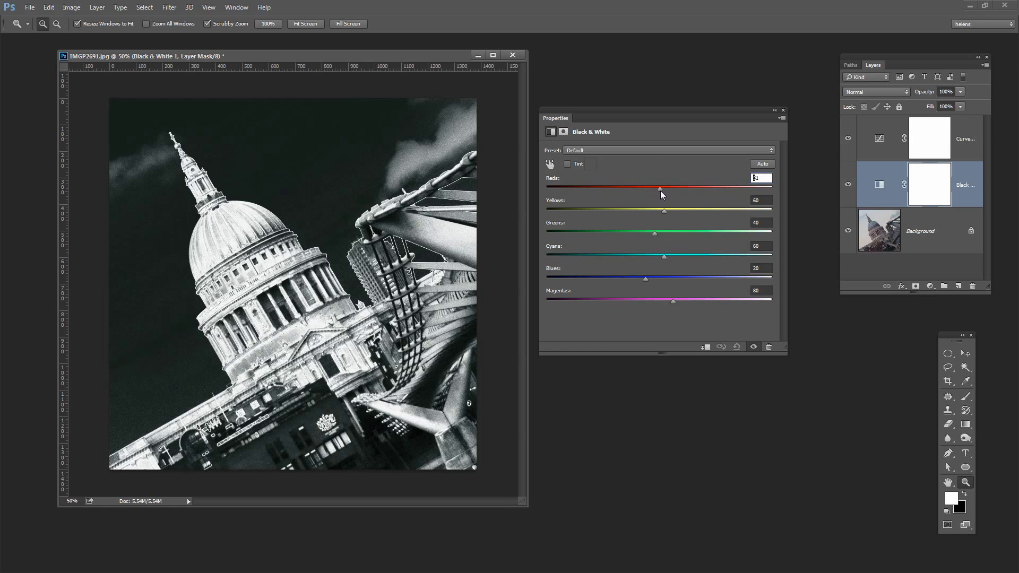
drag(659, 189, 699, 189)
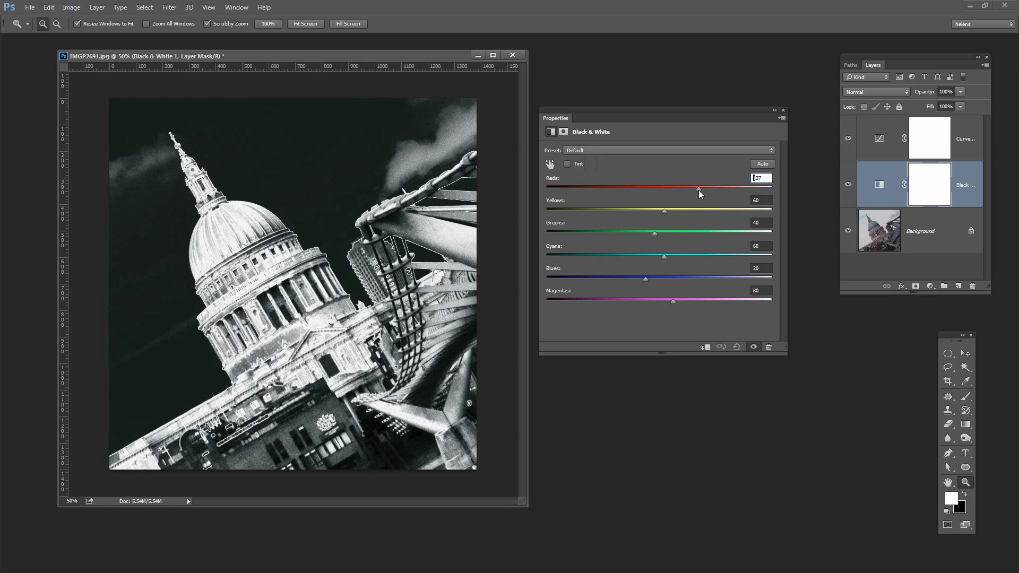
drag(699, 189, 679, 189)
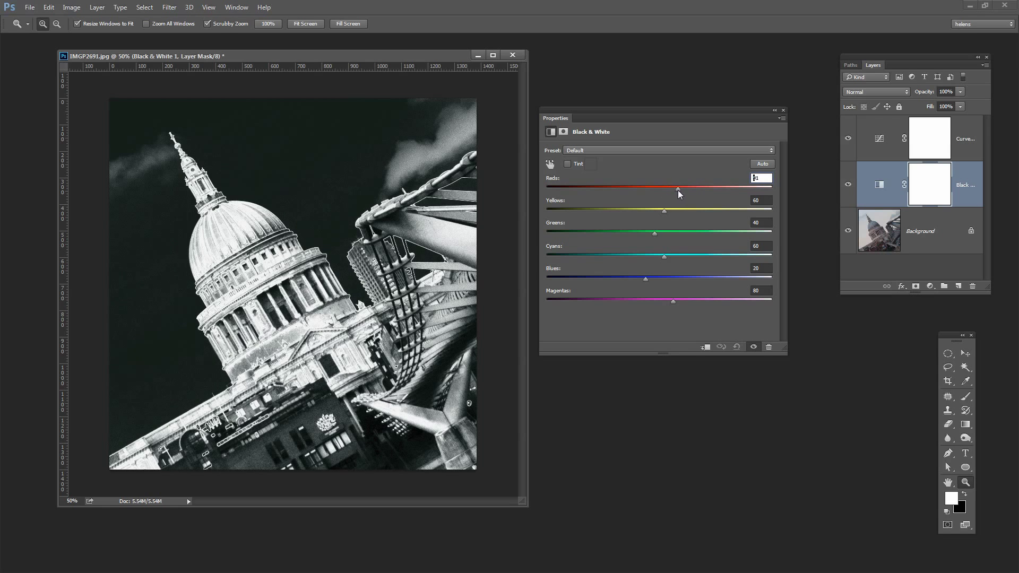
drag(677, 189, 692, 189)
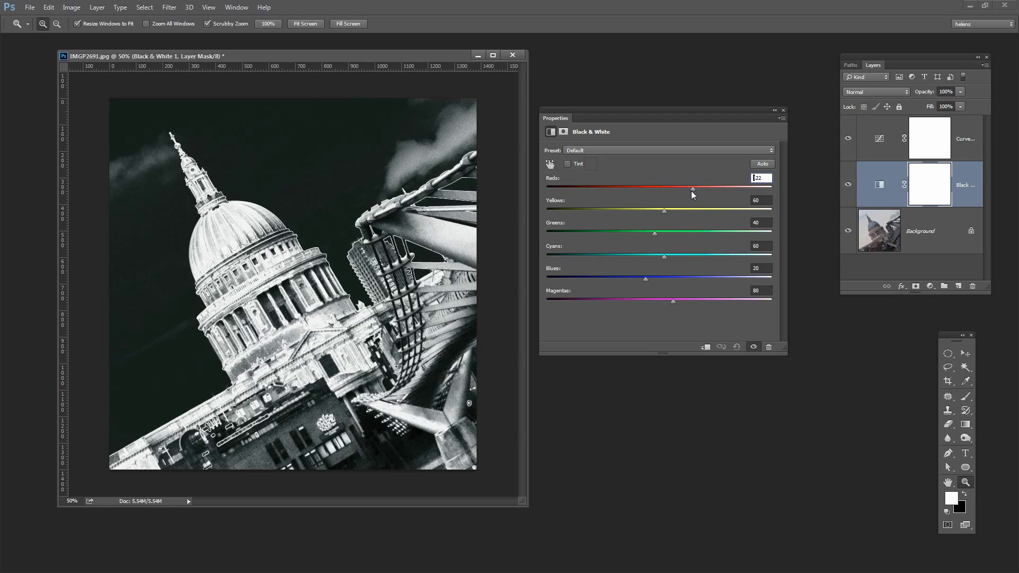
drag(692, 188, 712, 188)
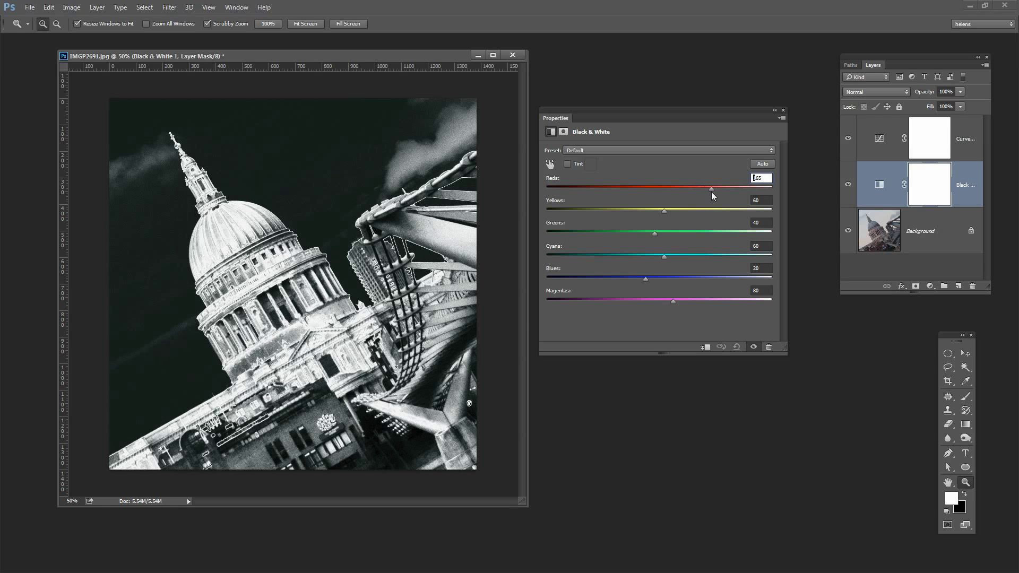
drag(711, 188, 703, 188)
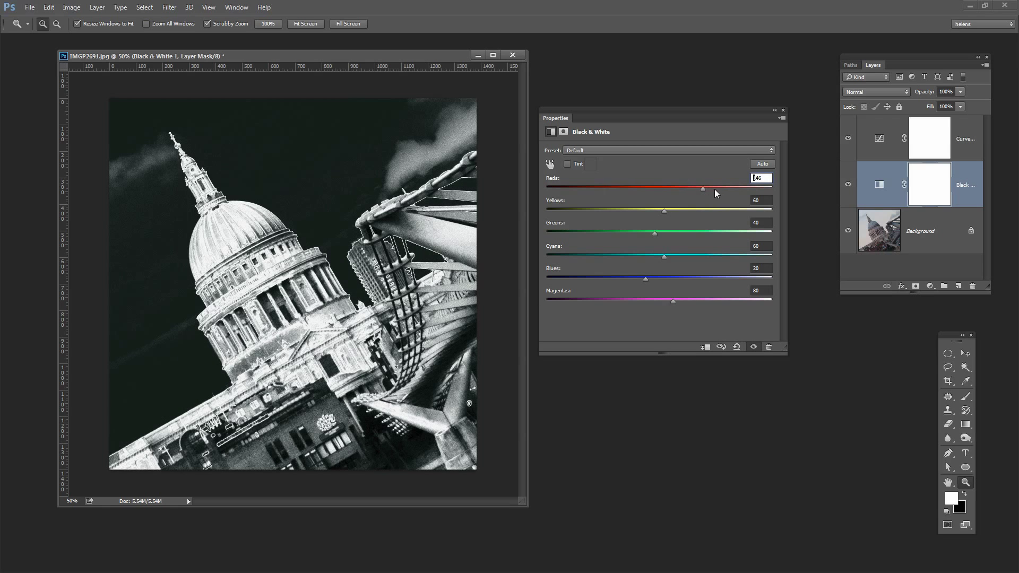
drag(701, 188, 713, 189)
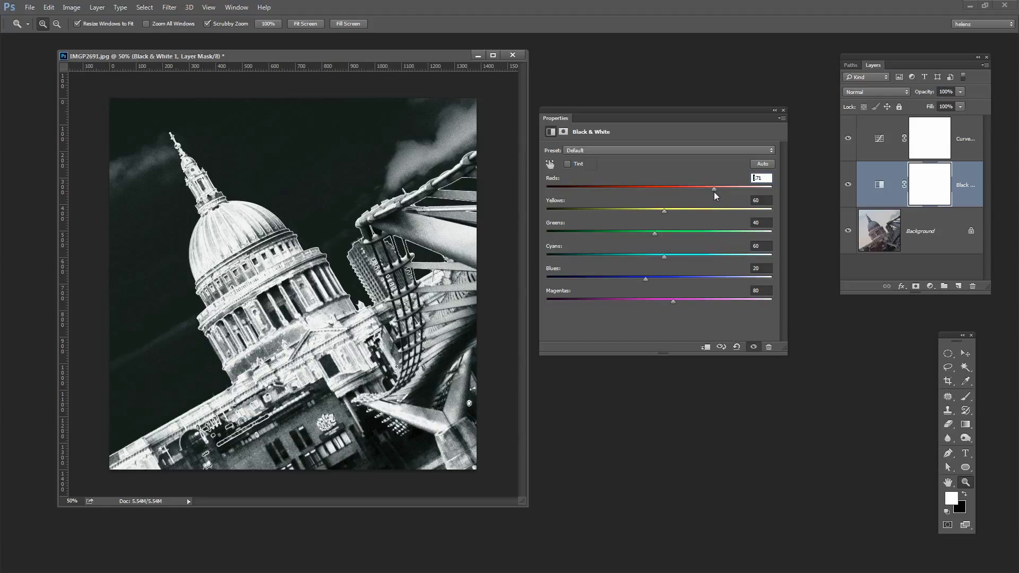
drag(714, 189, 717, 189)
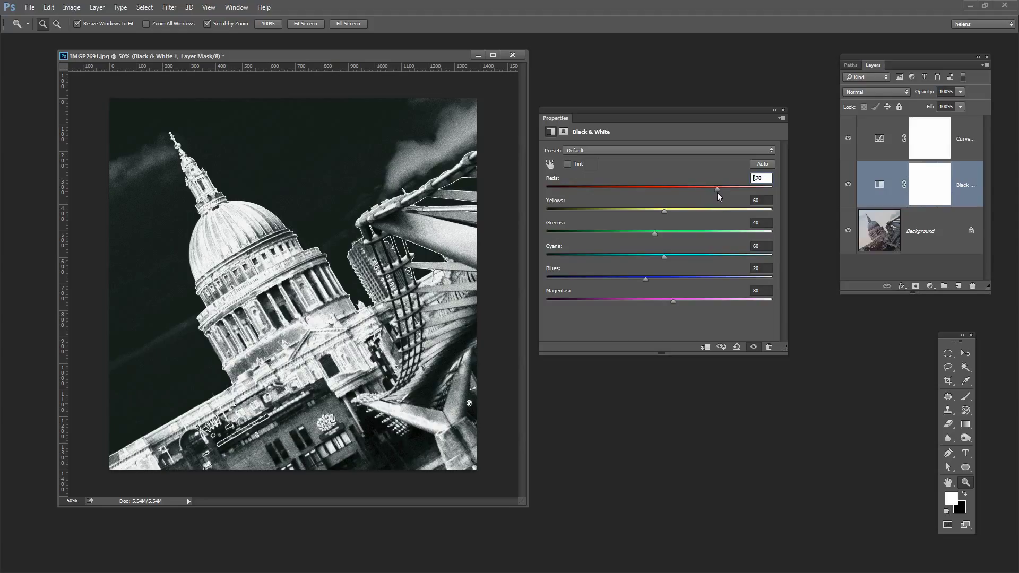
drag(718, 188, 711, 188)
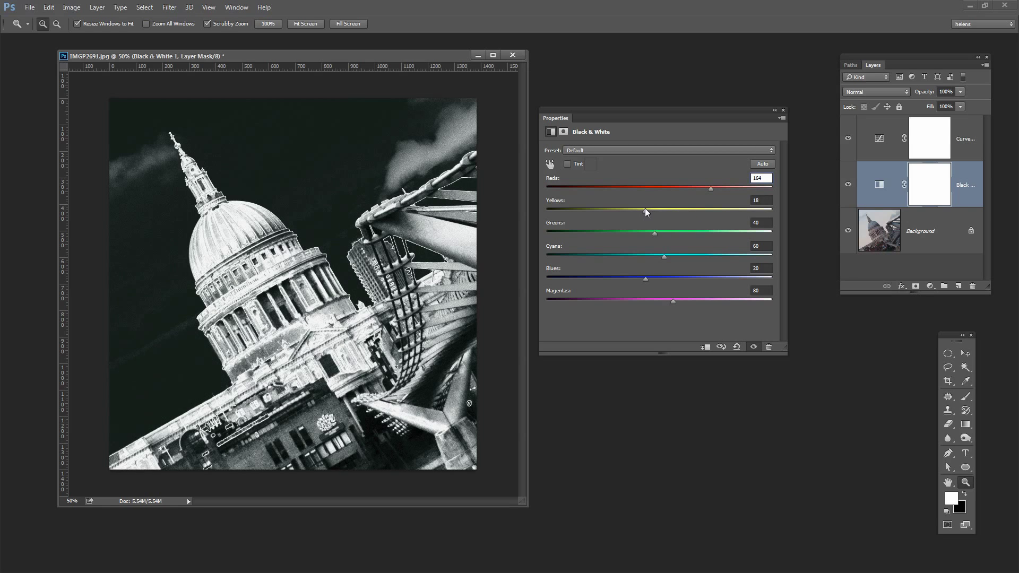
Step: Settle the yellows at 86 and lift the greens to 55 in the Black & White mix
drag(620, 210, 651, 210)
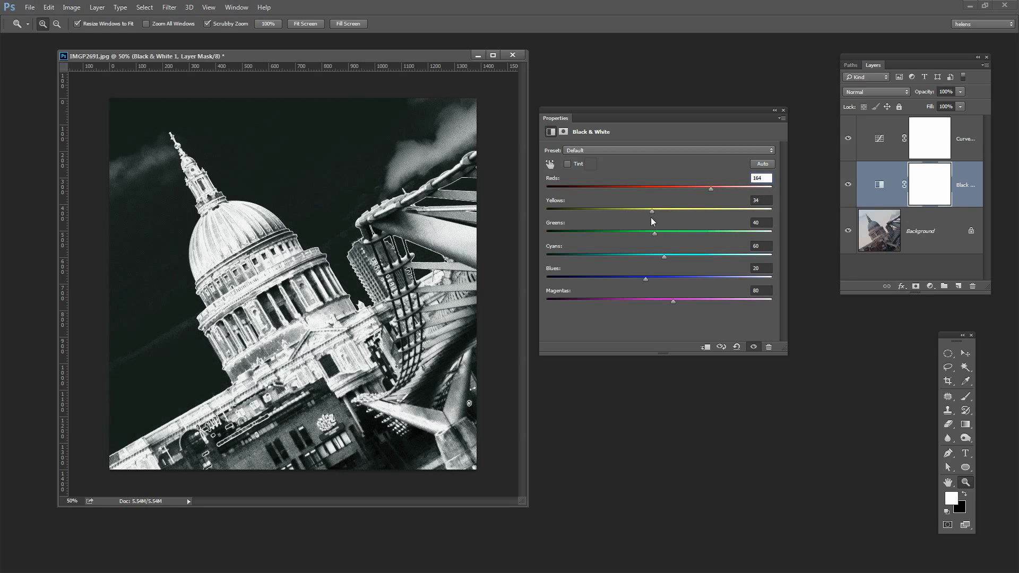
drag(652, 211, 629, 212)
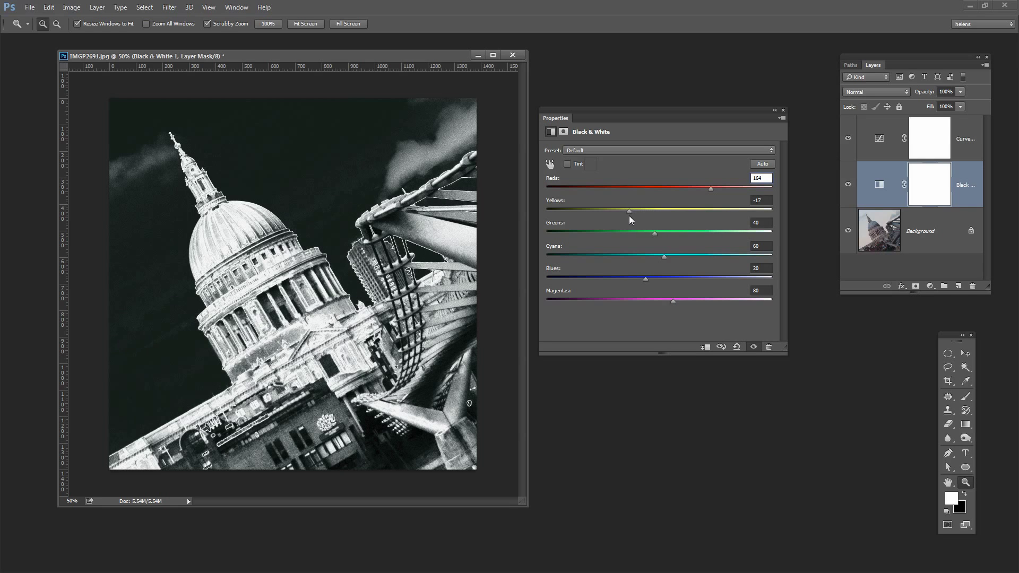
drag(629, 210, 692, 210)
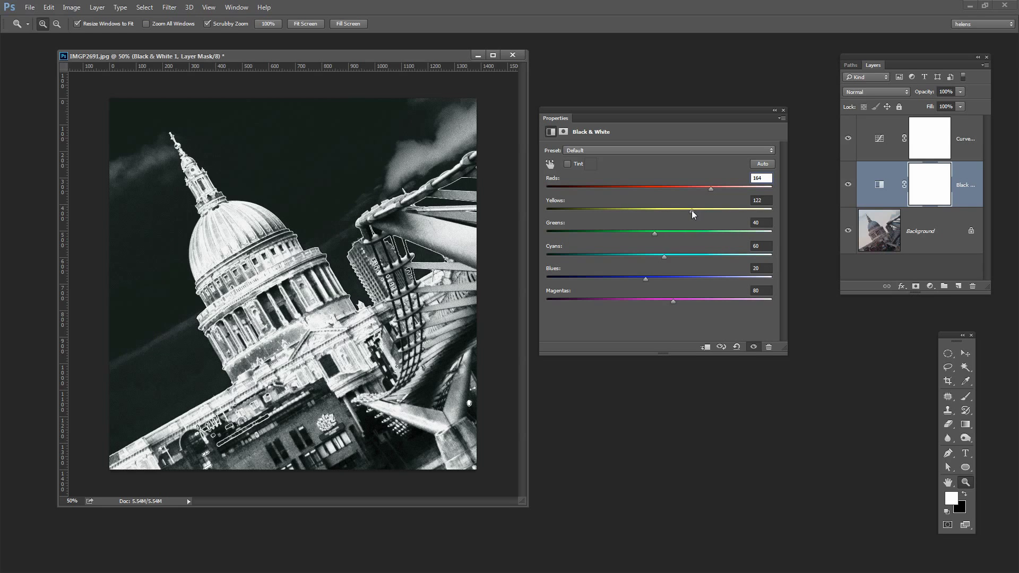
drag(695, 211, 690, 211)
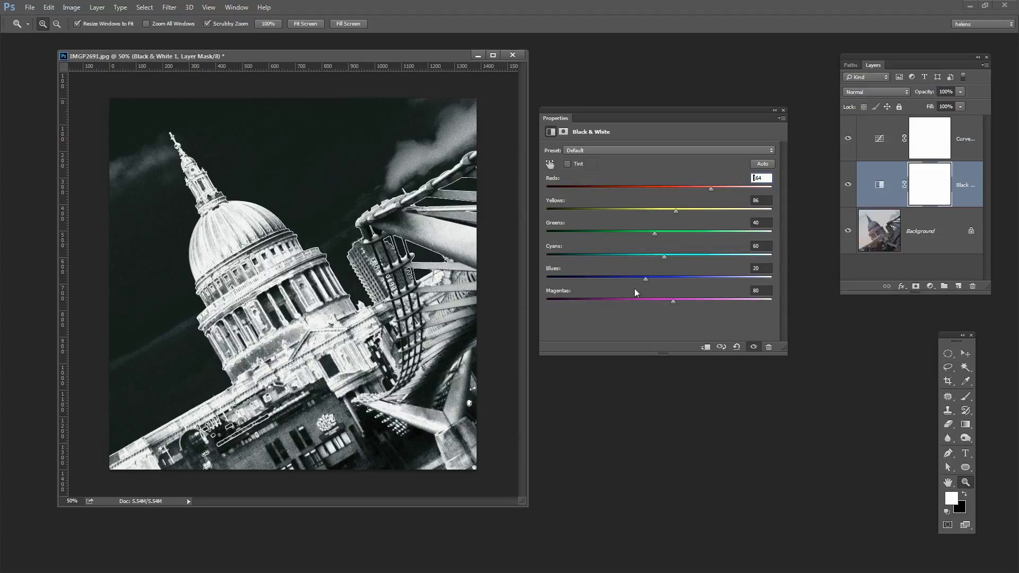
mouse_move(635, 247)
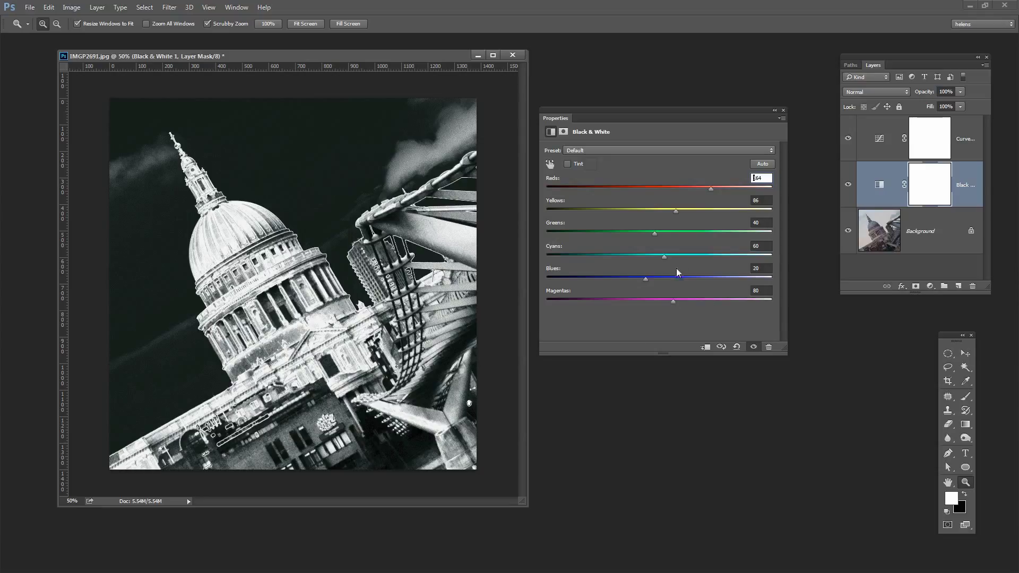
drag(656, 233, 601, 233)
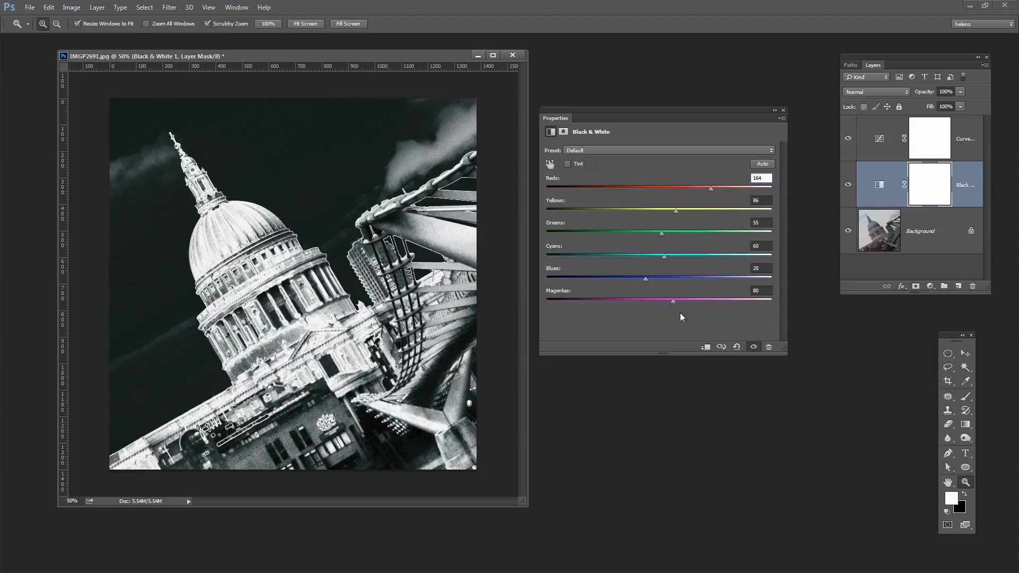
Step: Settle the magentas at 59 and pull the reds back to 89
drag(673, 300, 618, 301)
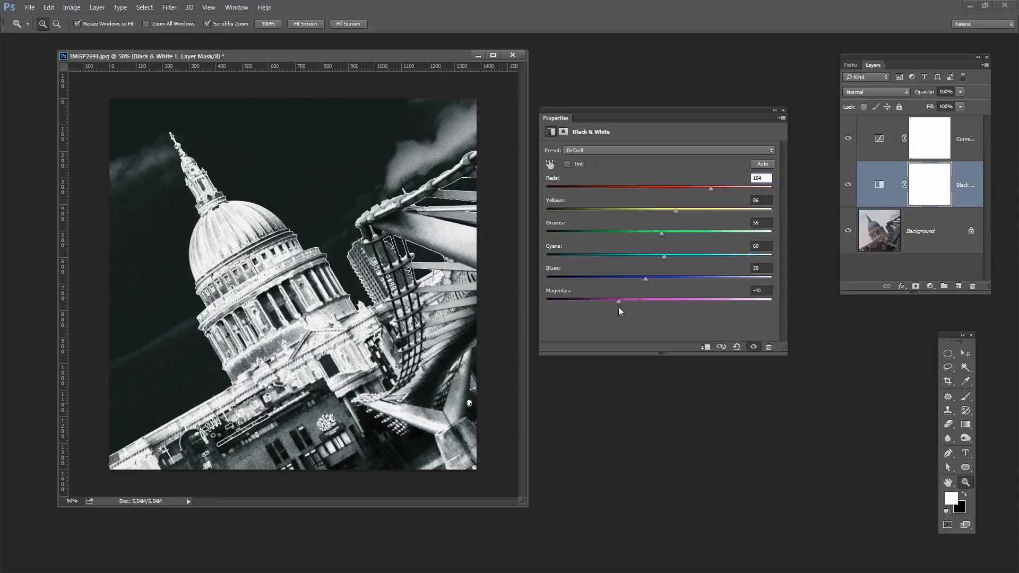
drag(618, 301, 771, 301)
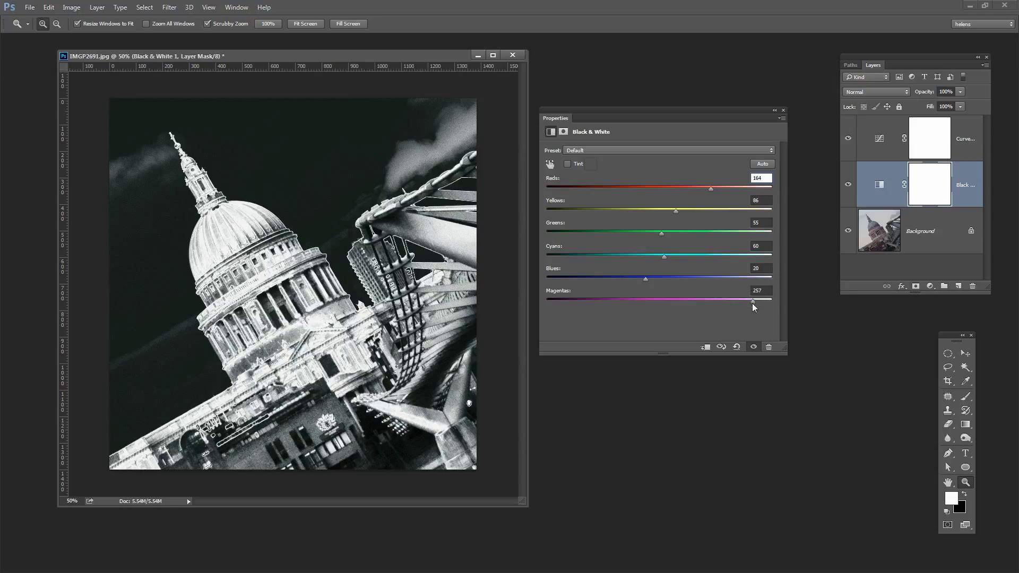
drag(753, 301, 658, 300)
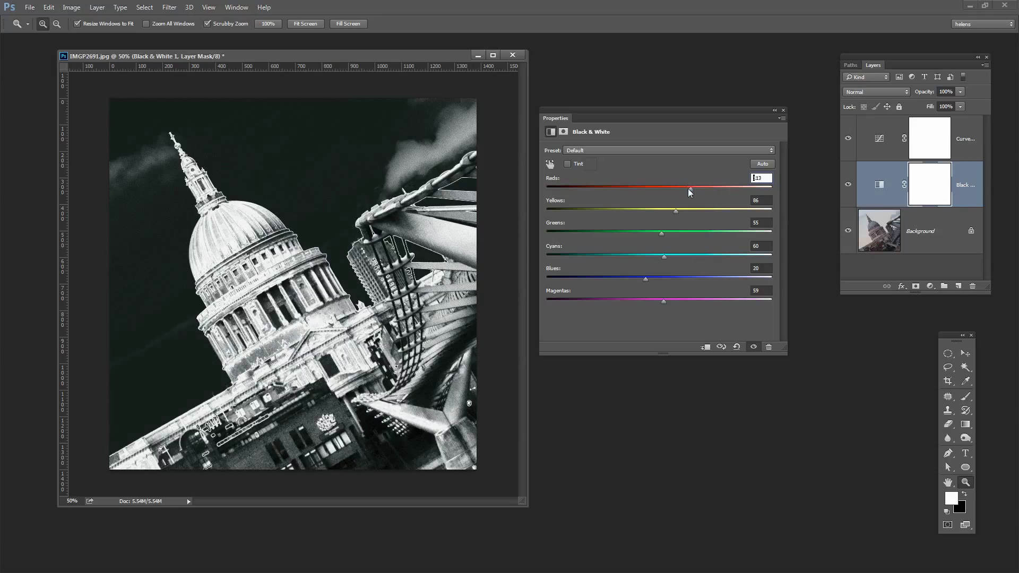
drag(692, 188, 676, 188)
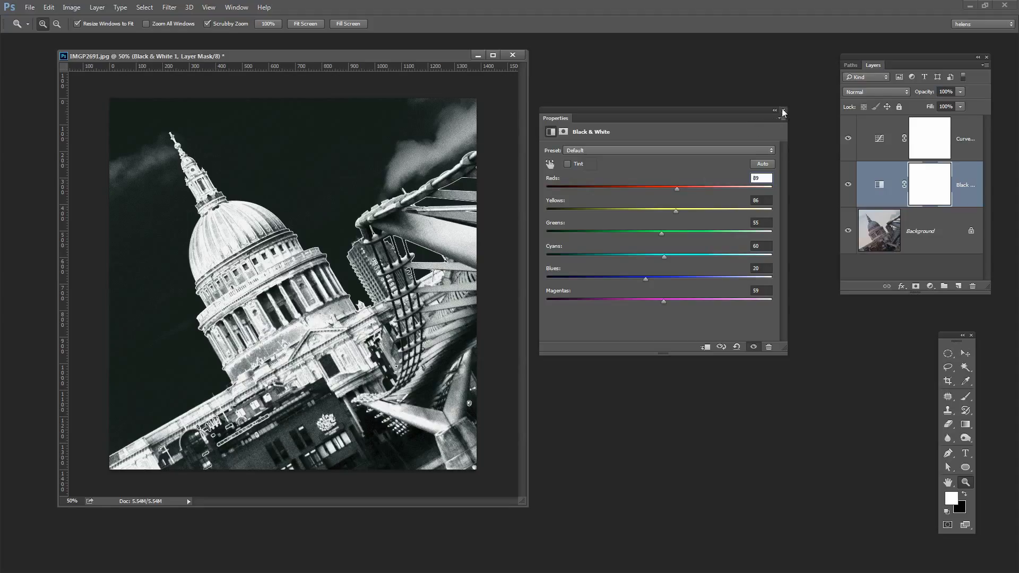
Step: Return to the Curves adjustment and move its bright-tone point so the sky reads lighter grey
click(878, 138)
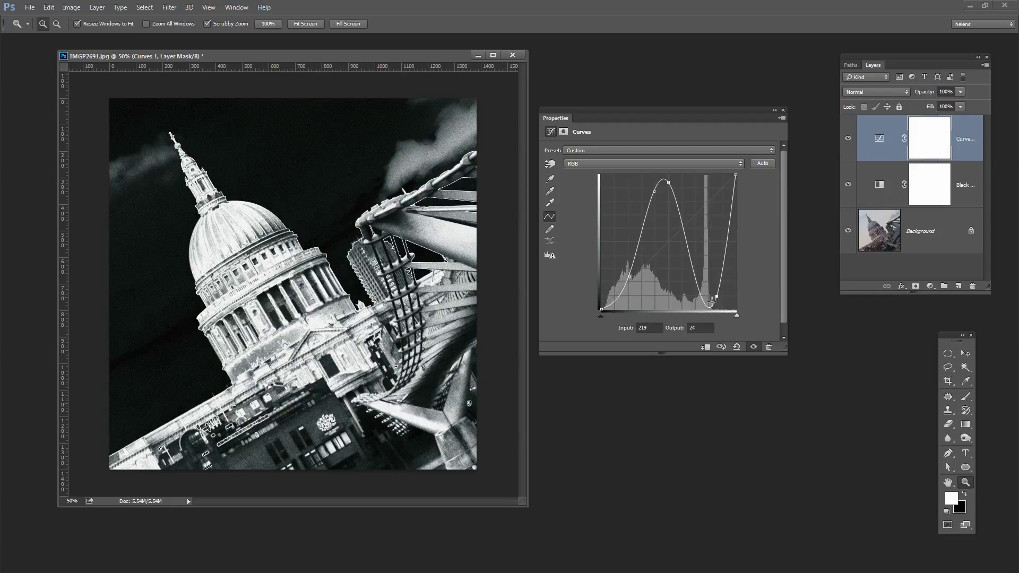
drag(712, 303, 714, 290)
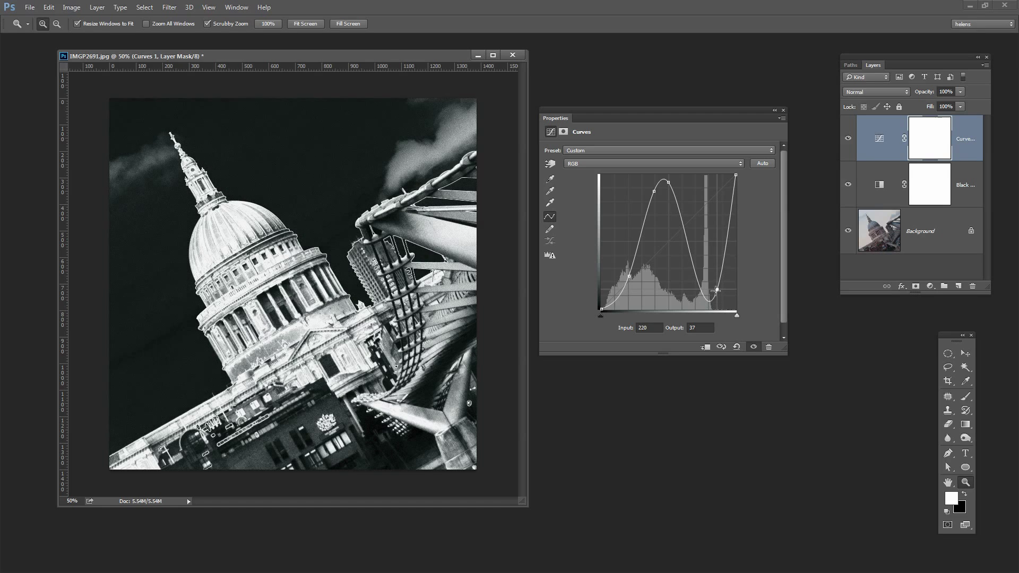
drag(717, 289, 718, 291)
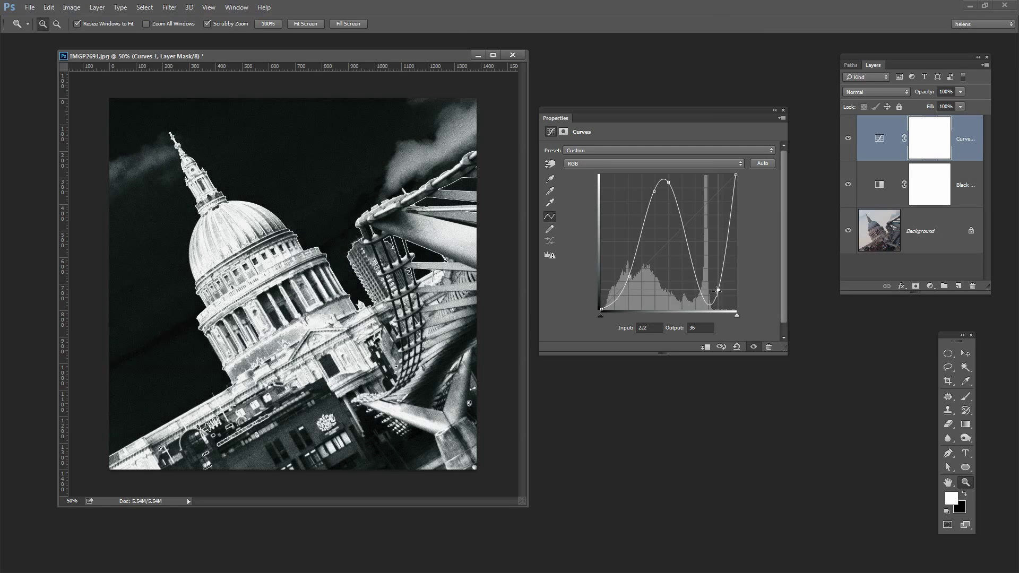
drag(720, 291, 704, 255)
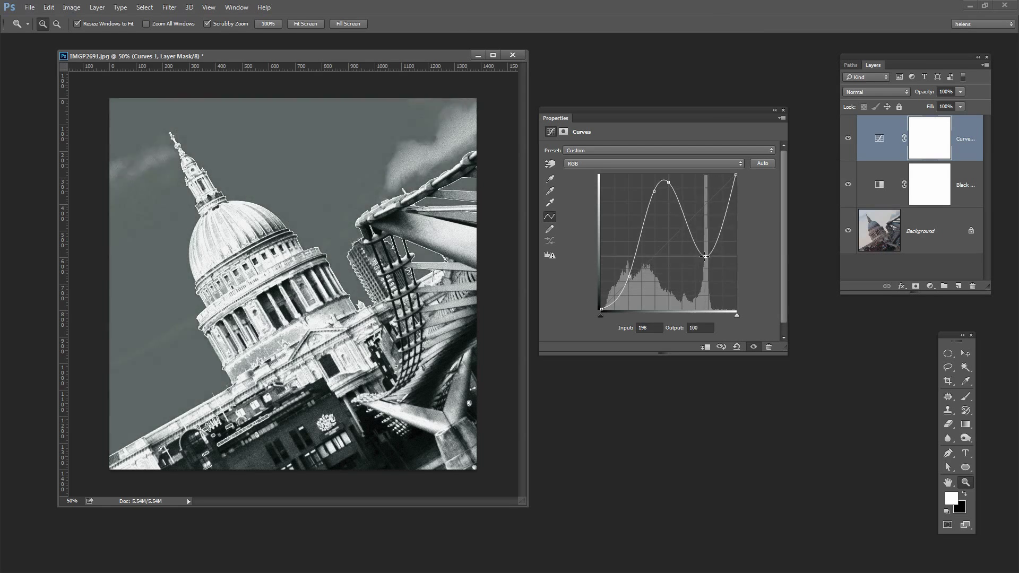
drag(703, 256, 726, 235)
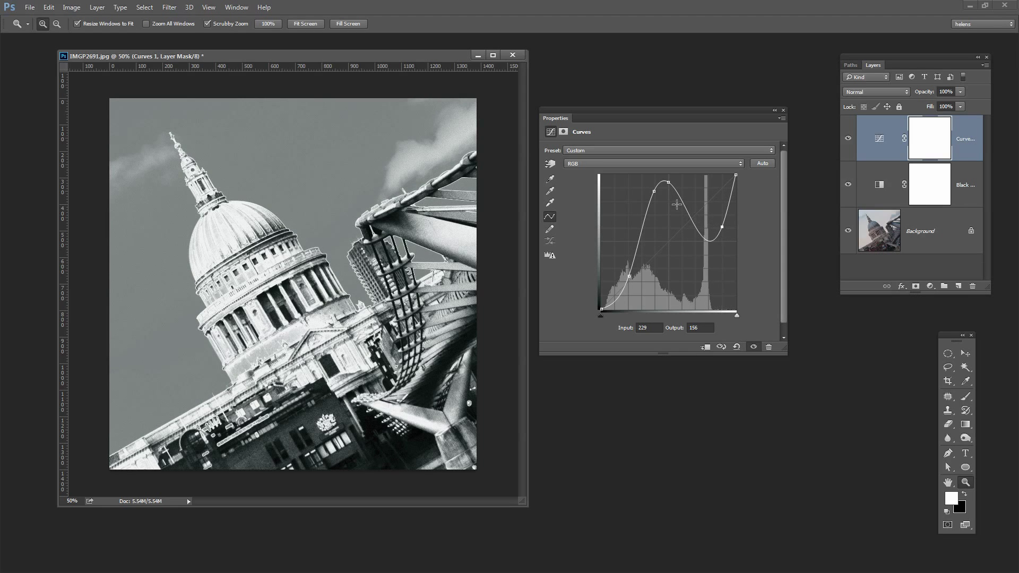
Step: Reposition the curve's peak so the dome highlights stay bright but softened
drag(670, 199, 655, 181)
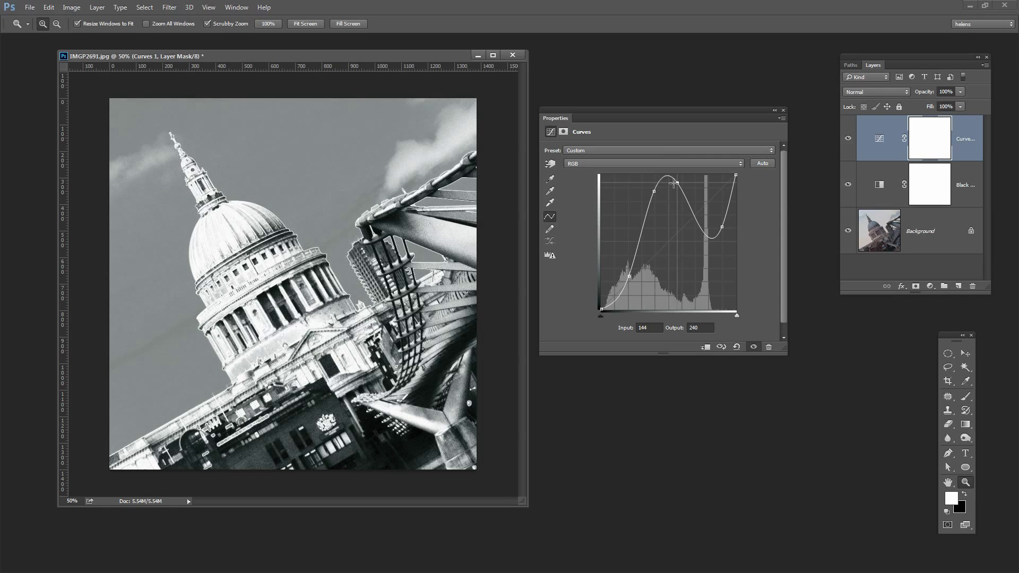
drag(670, 180, 660, 190)
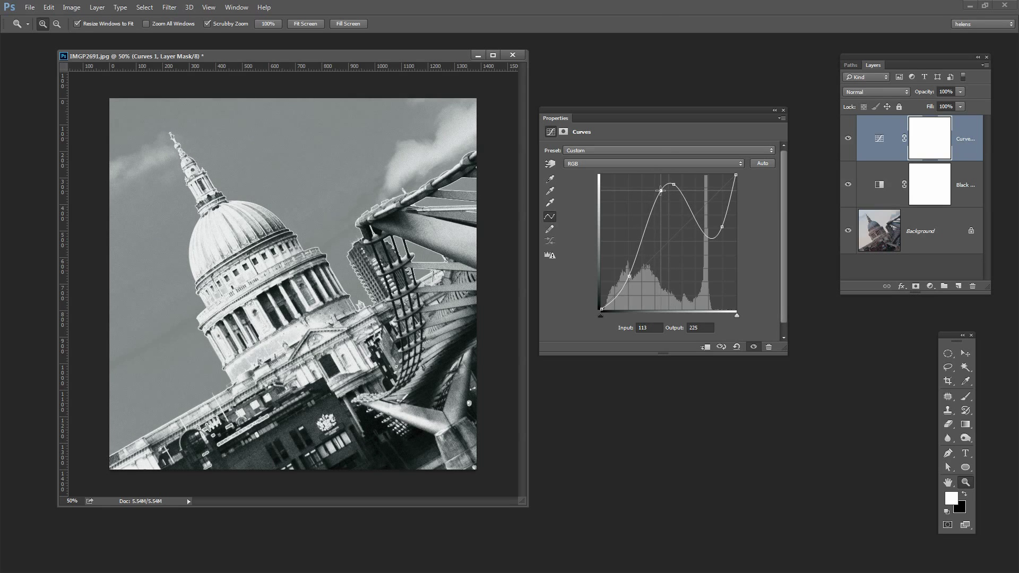
drag(659, 190, 667, 195)
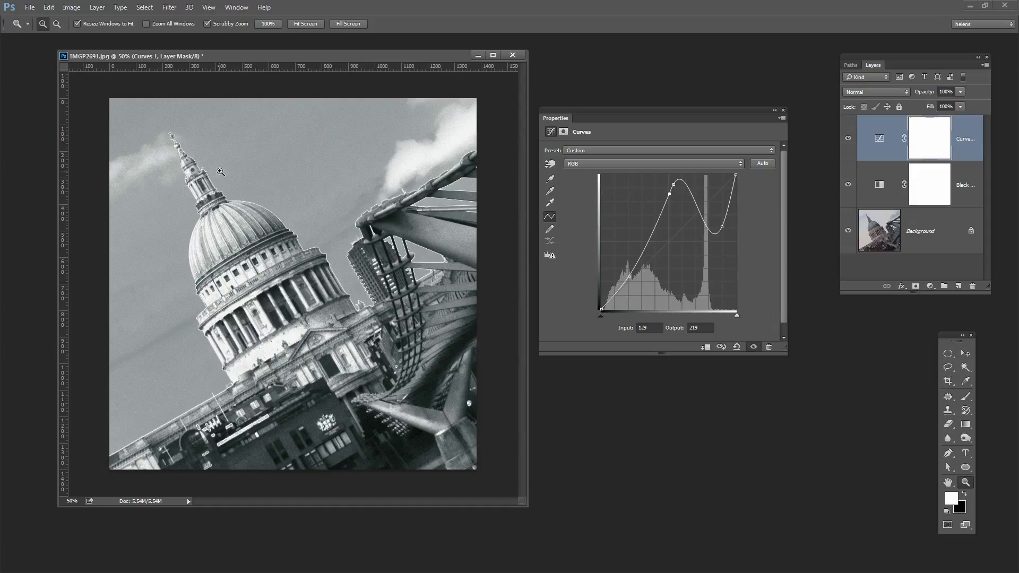
mouse_move(626, 217)
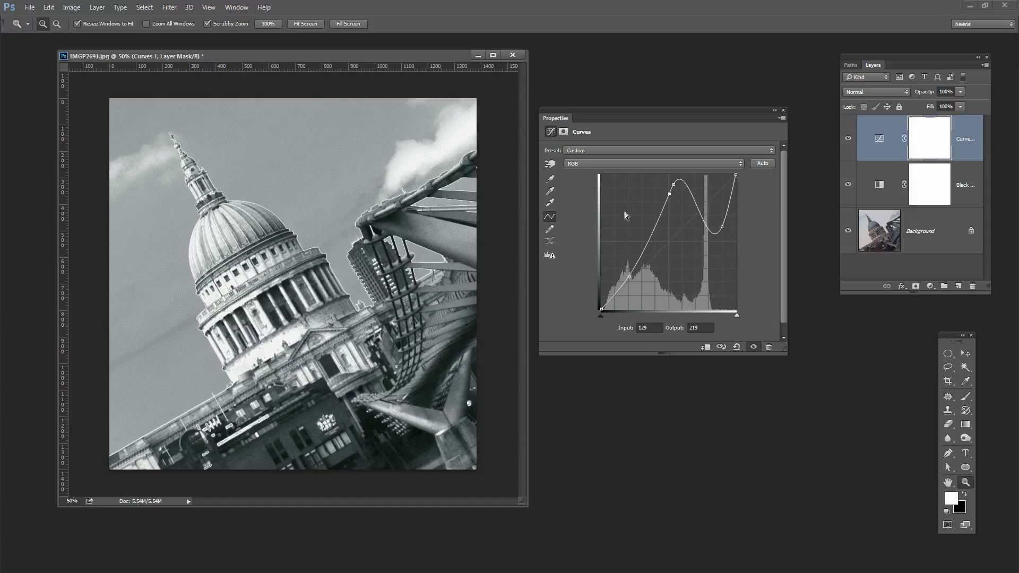
drag(670, 193, 676, 183)
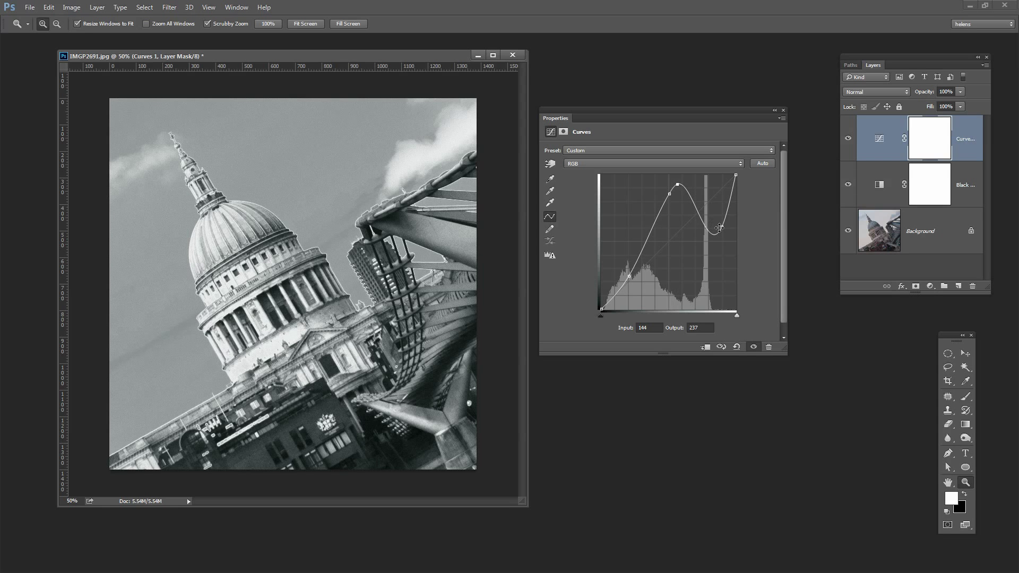
Step: Drop the curve's low point near black, then lift it slightly for a dark grainy sky
drag(719, 227, 715, 264)
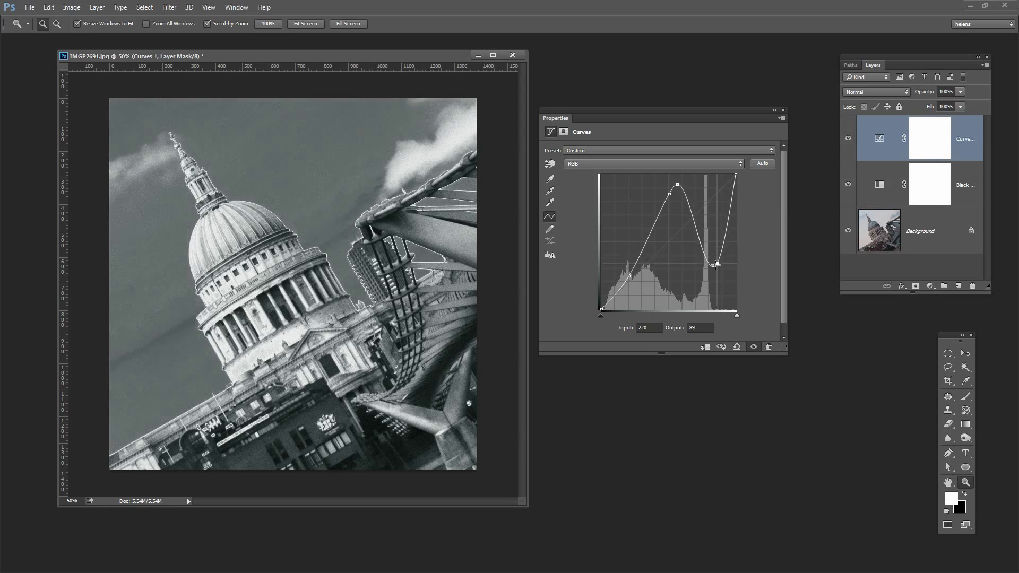
drag(714, 263, 726, 305)
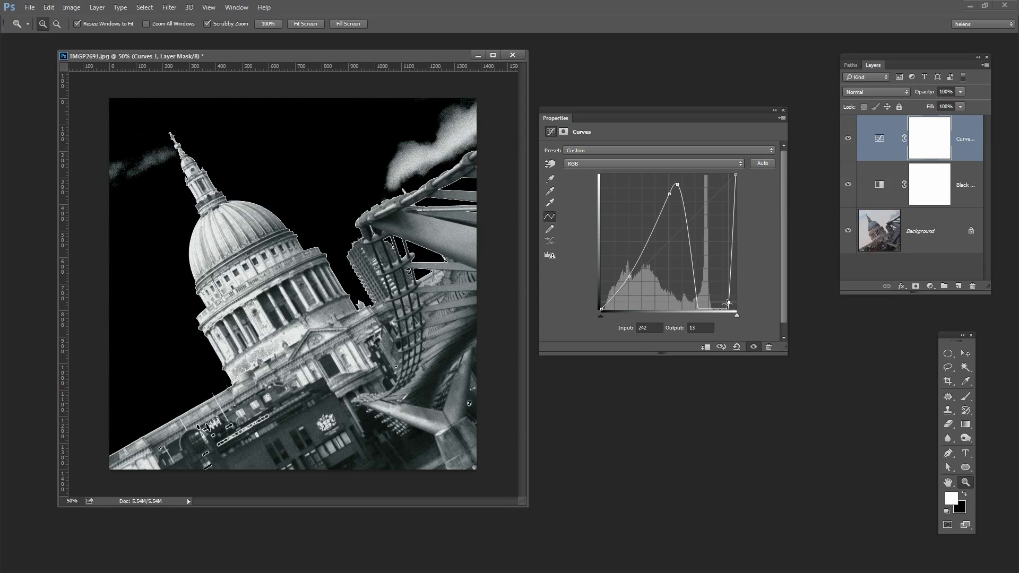
drag(728, 304, 726, 292)
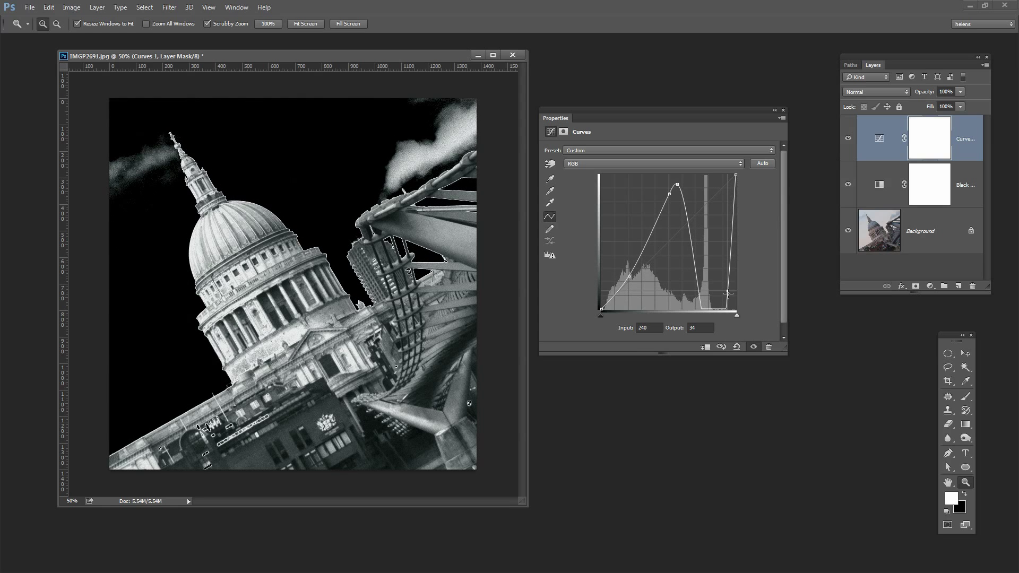
drag(733, 292, 713, 292)
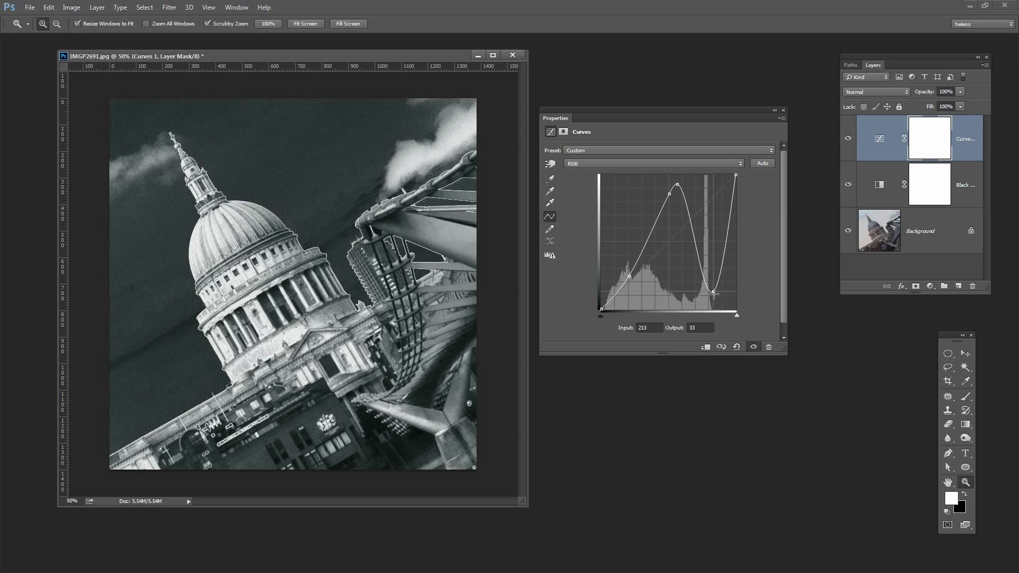
drag(713, 293, 706, 294)
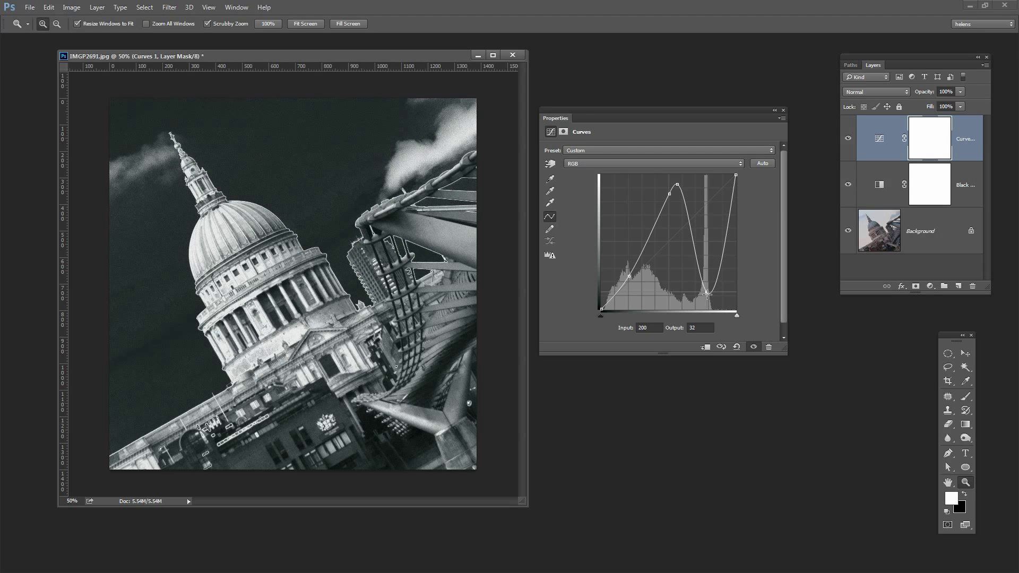
drag(706, 293, 710, 297)
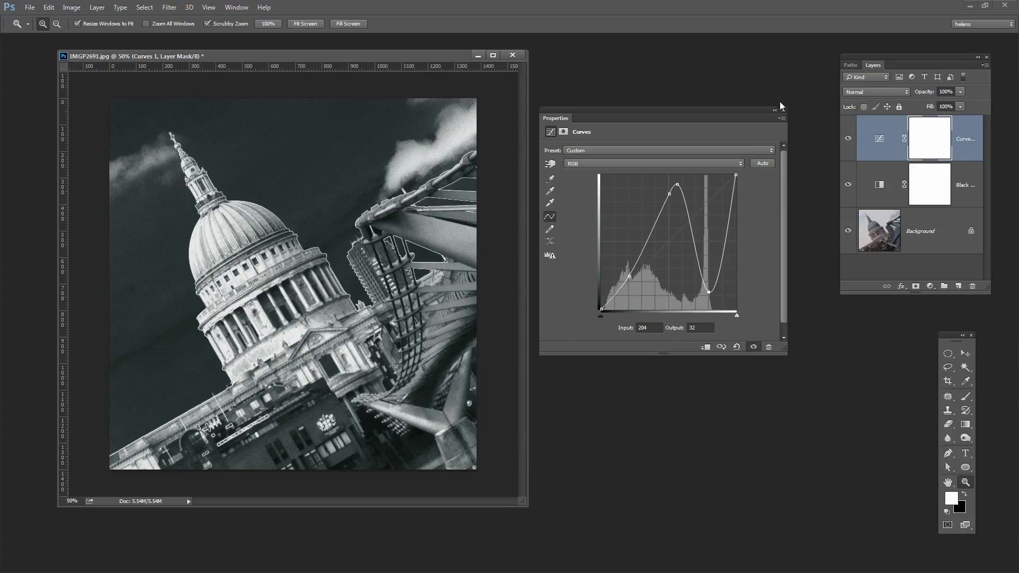
Step: Close the curve settings and switch to IMGP4335.jpg from the Window menu's open documents
click(775, 110)
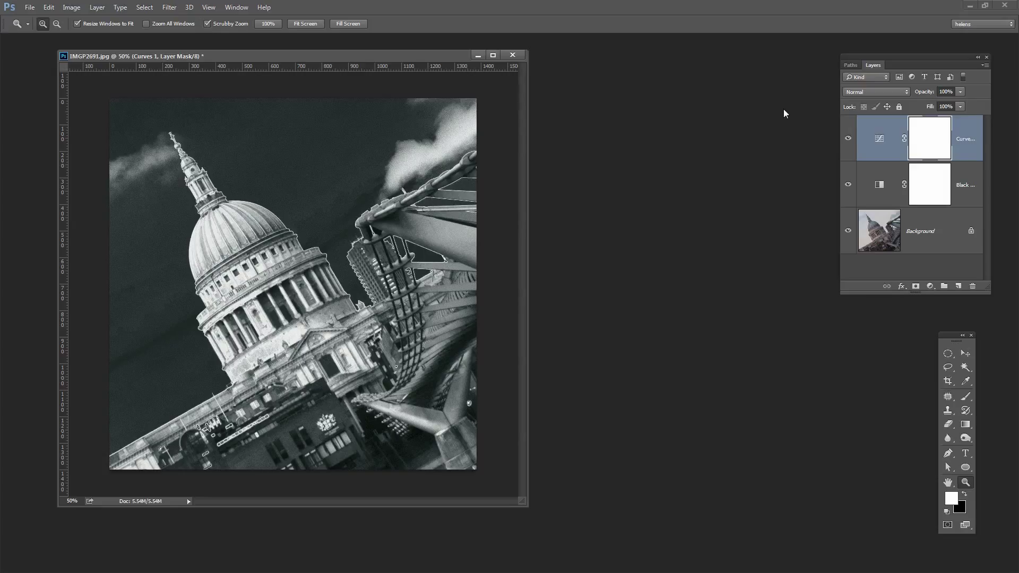
mouse_move(463, 110)
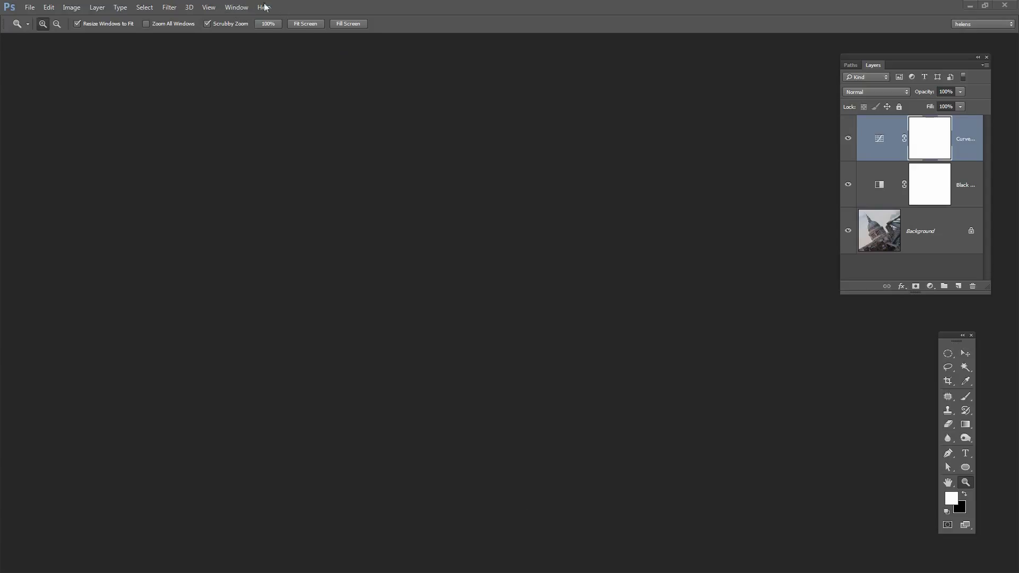
click(237, 6)
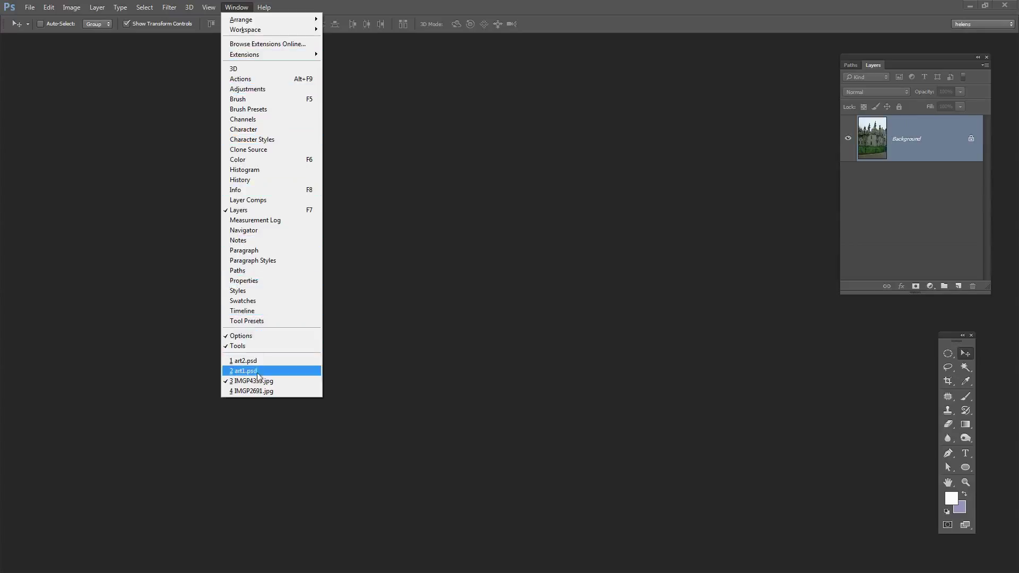
click(251, 381)
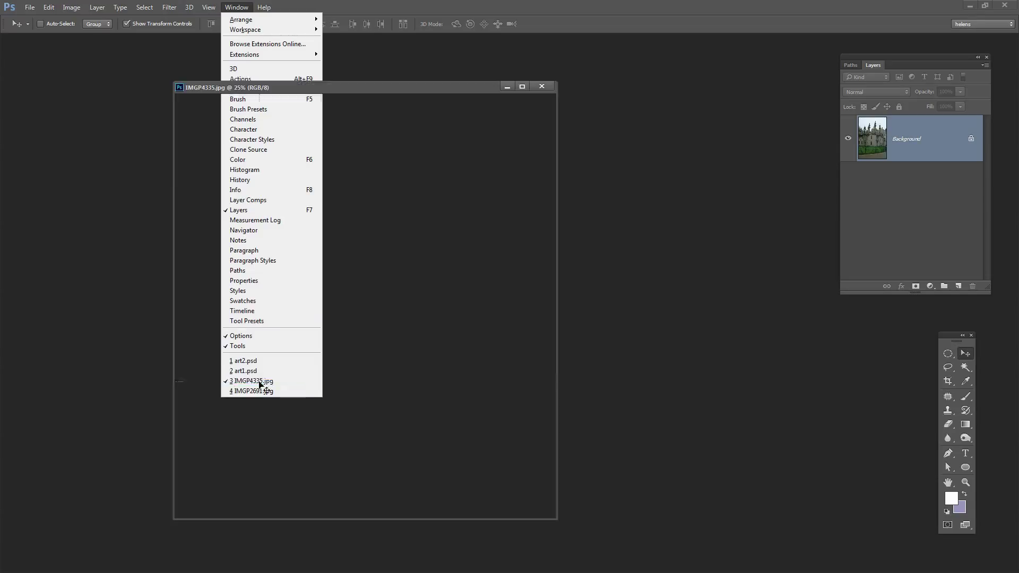
click(252, 381)
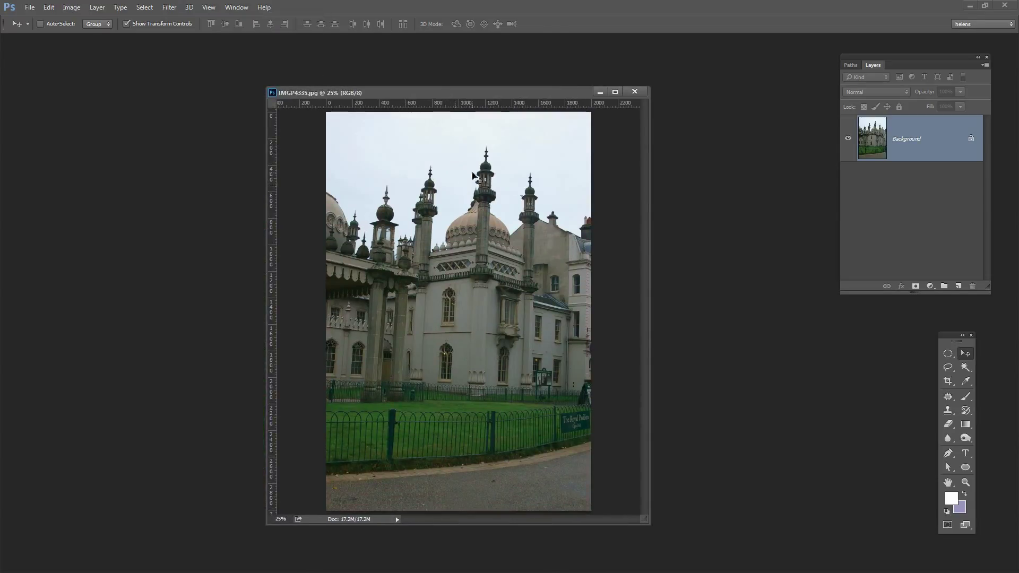
drag(957, 338, 746, 304)
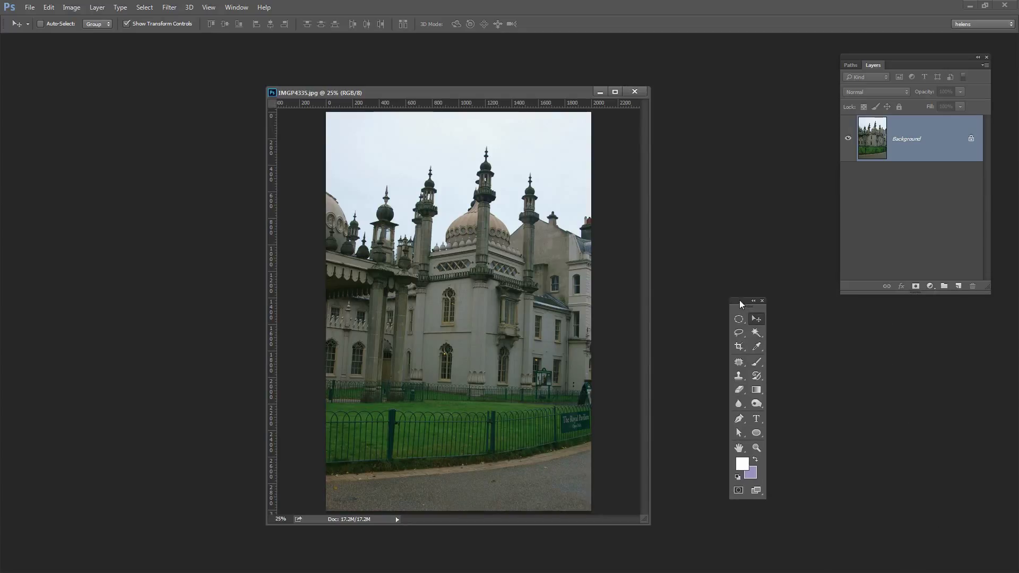
Step: Draw a square crop over the towers, tilt the photo steeply and shift it to frame the domes
click(738, 346)
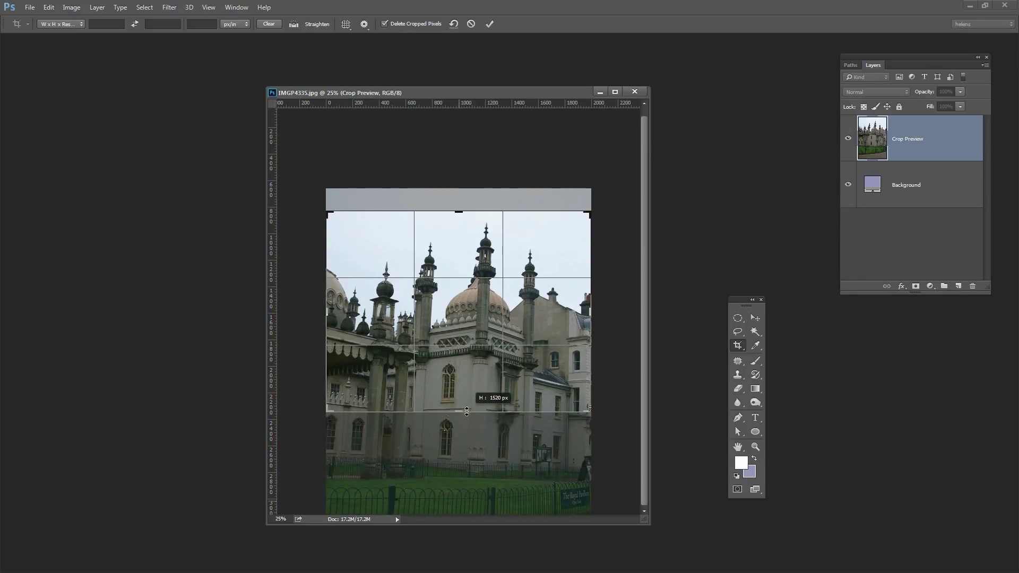
drag(588, 312, 575, 312)
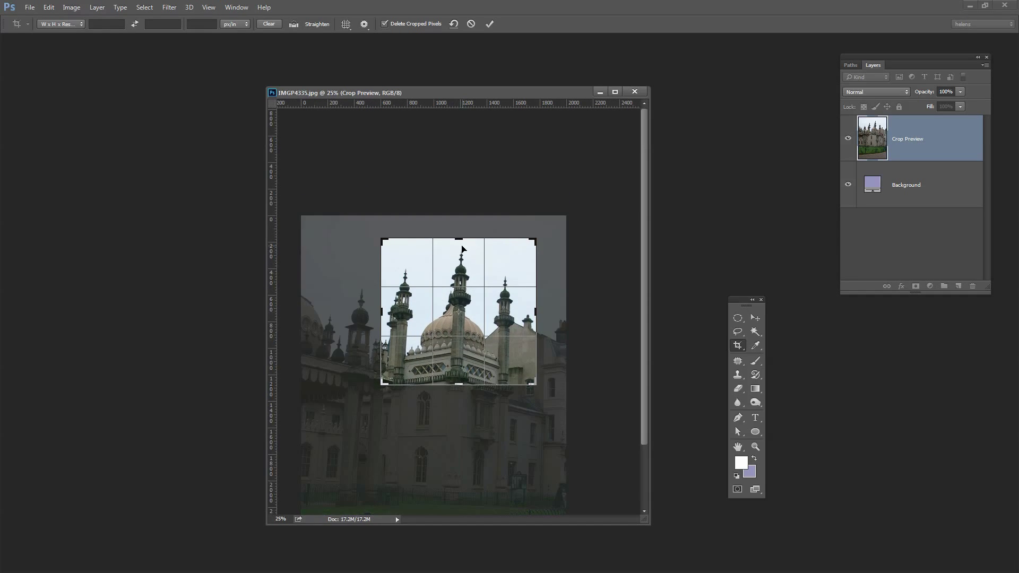
mouse_move(531, 311)
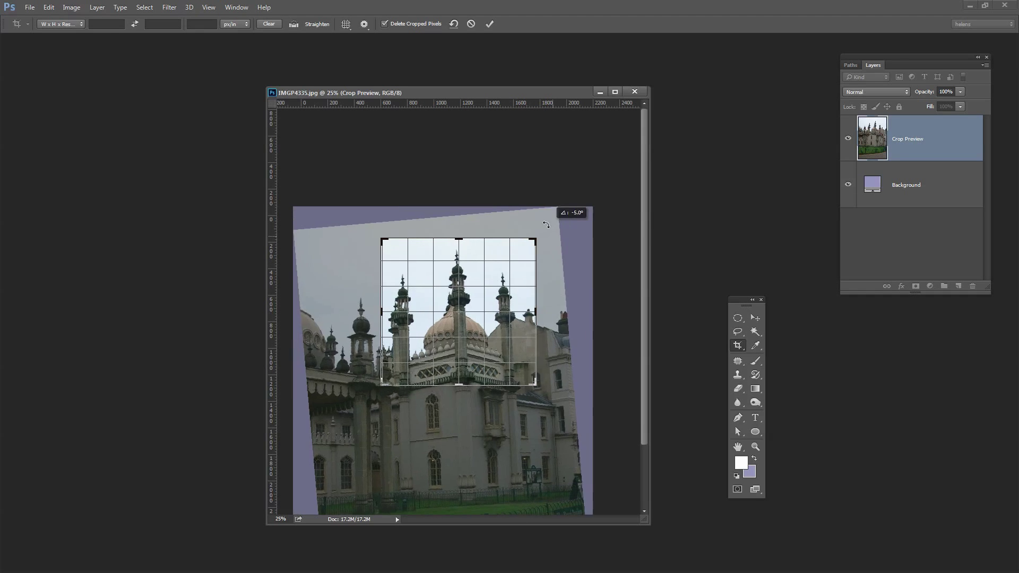
drag(546, 224, 501, 198)
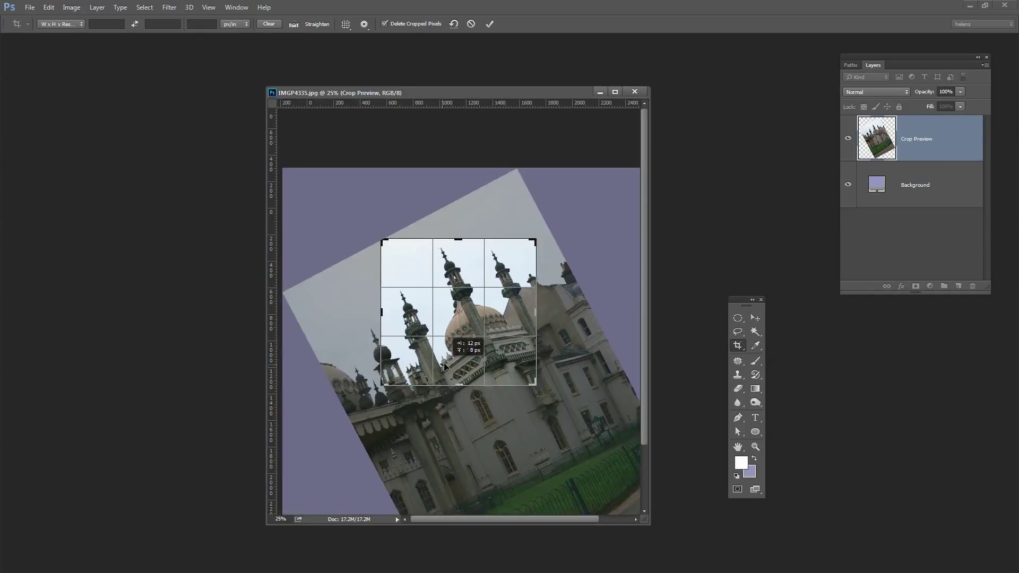
drag(445, 367, 456, 362)
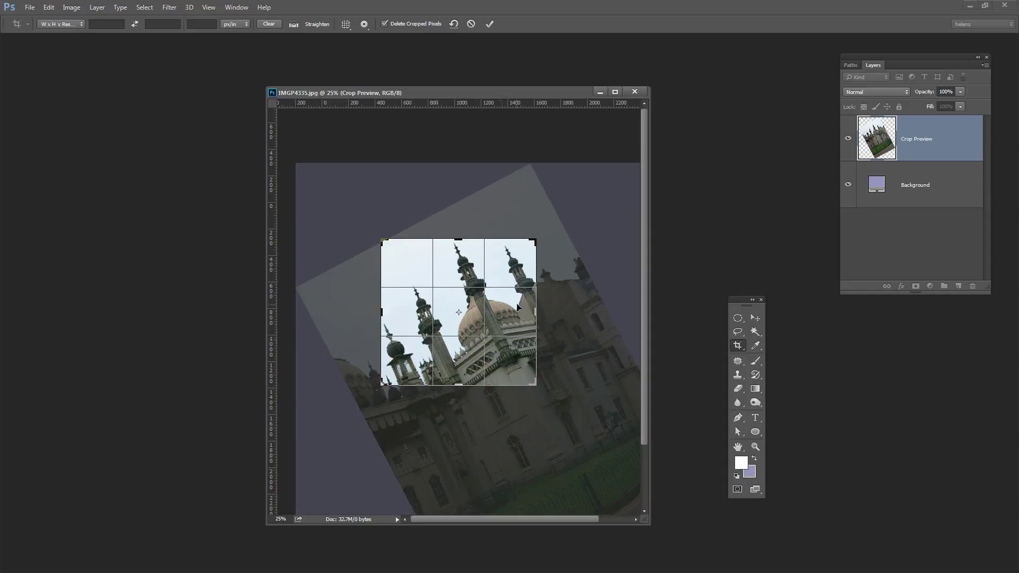
mouse_move(494, 109)
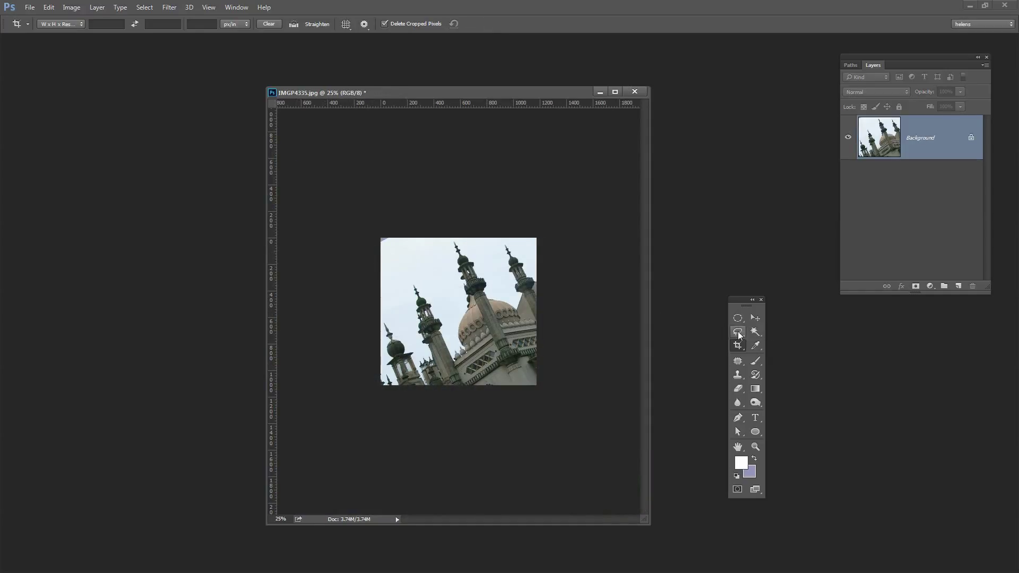
Step: Lasso the empty top-left corner, convert the background to Layer 0 and content-aware fill it
click(738, 331)
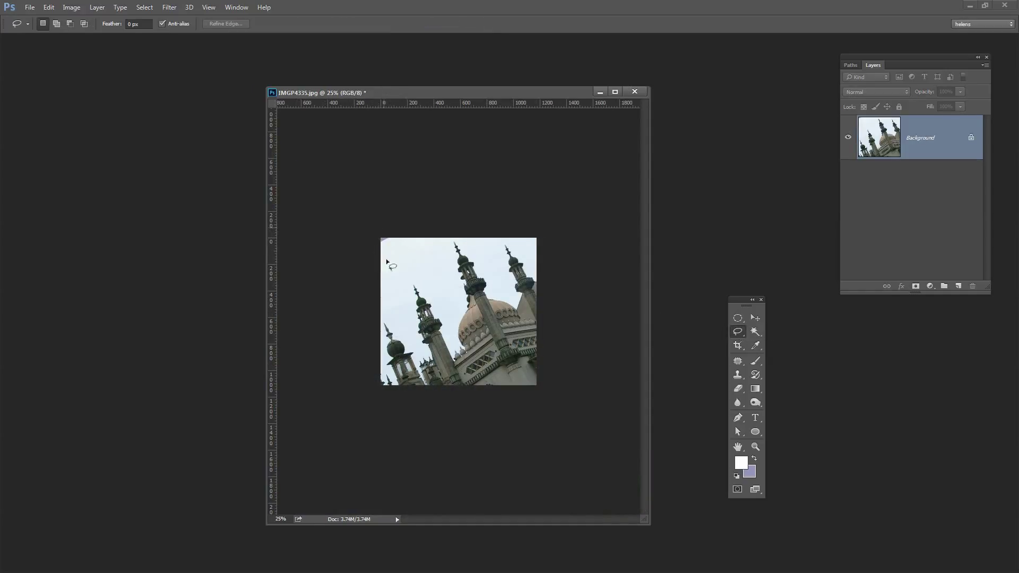
drag(389, 263, 403, 251)
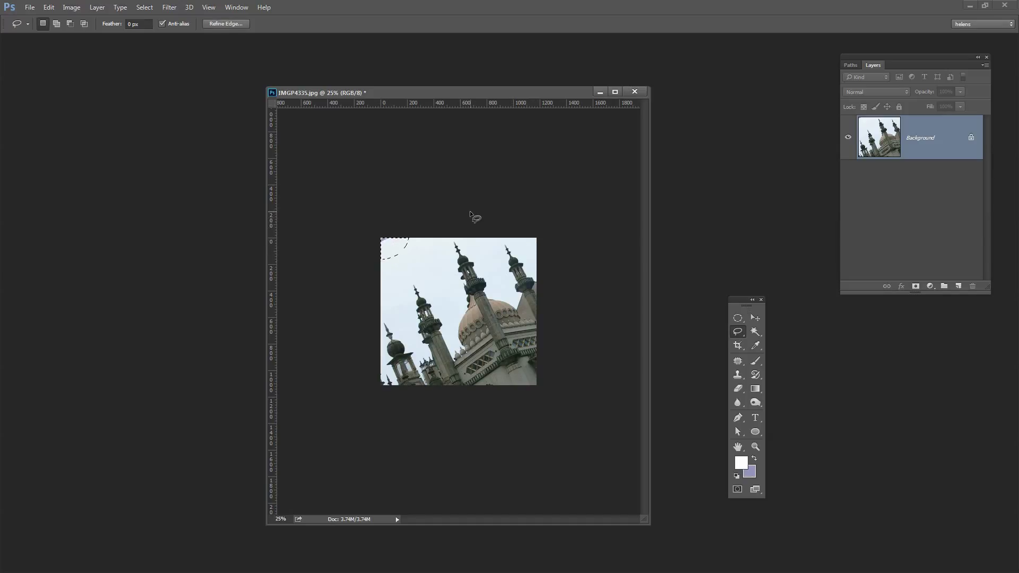
double_click(919, 137)
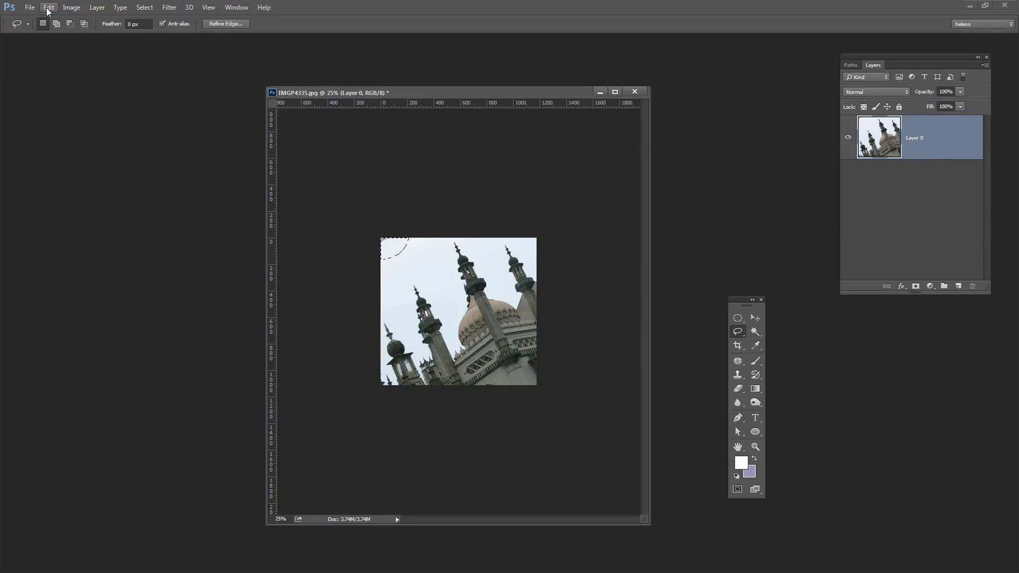
click(49, 7)
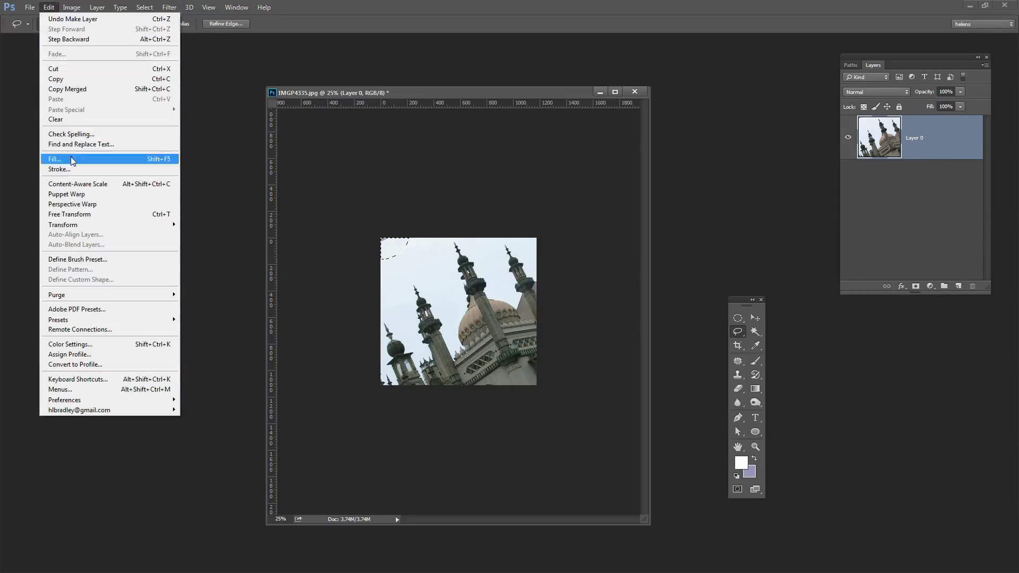
click(53, 159)
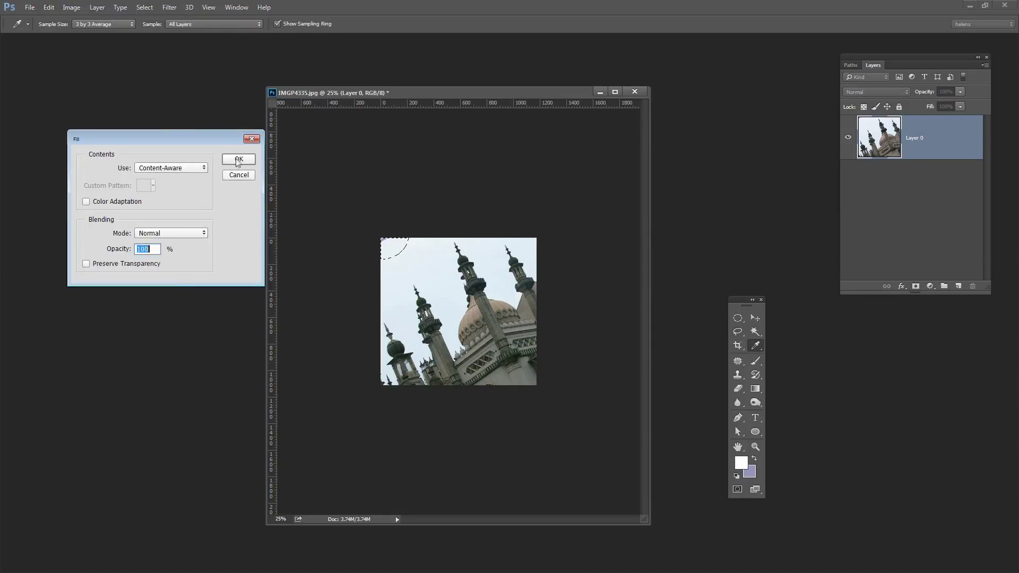
click(238, 160)
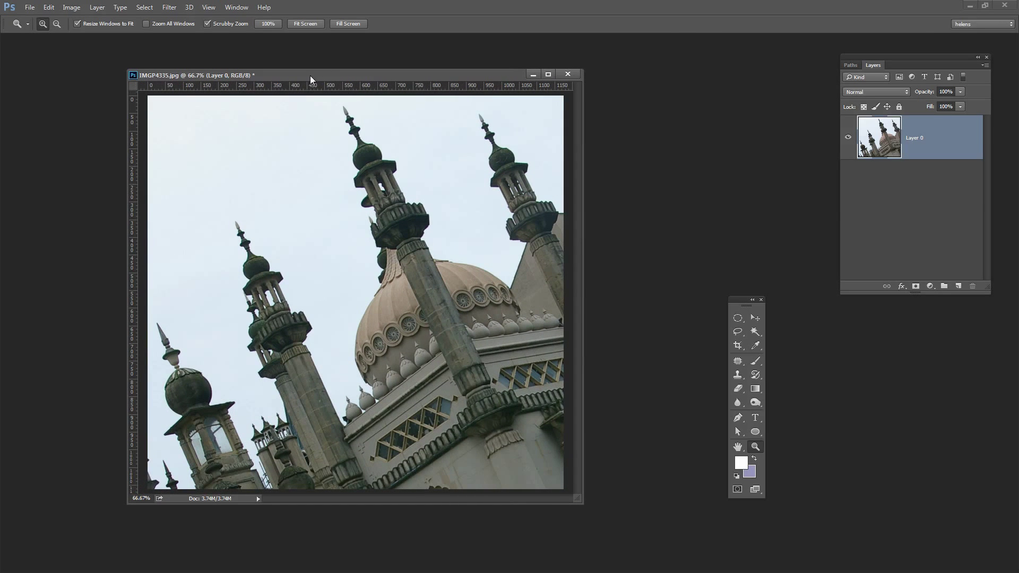
Step: Add a Black & White 1 adjustment layer over the Pavilion photo and collapse its properties
drag(311, 75, 248, 67)
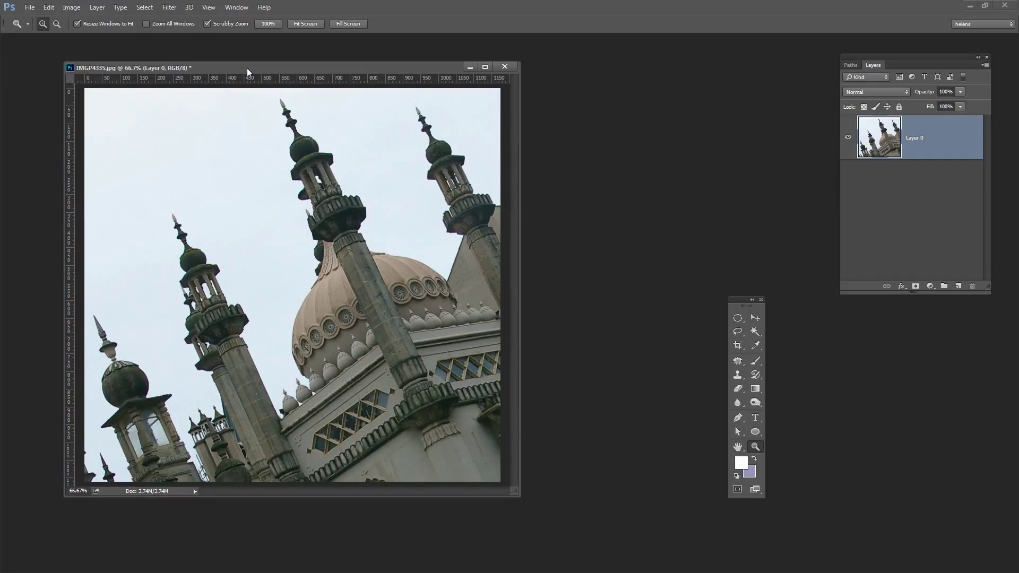
mouse_move(133, 25)
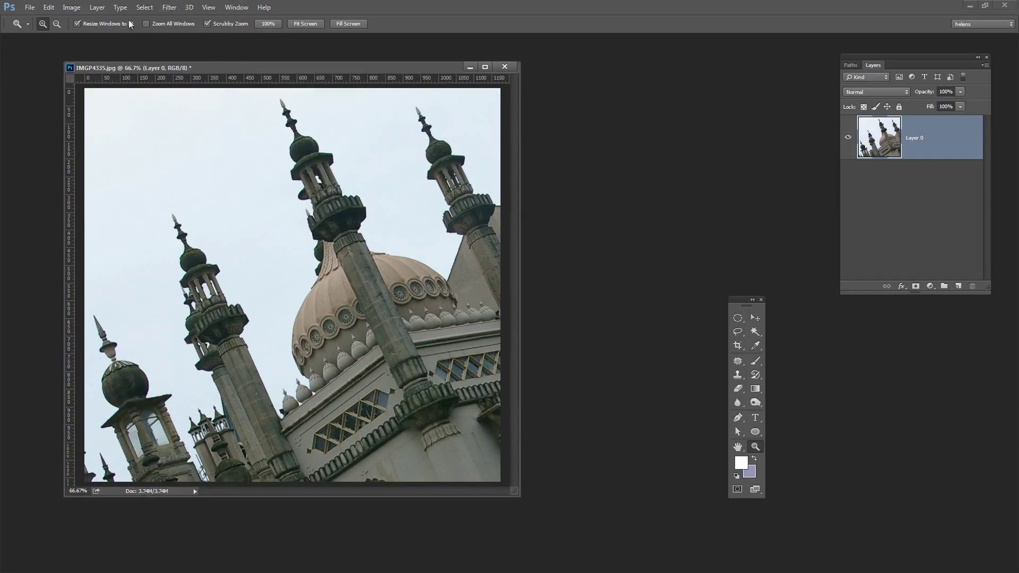
click(98, 7)
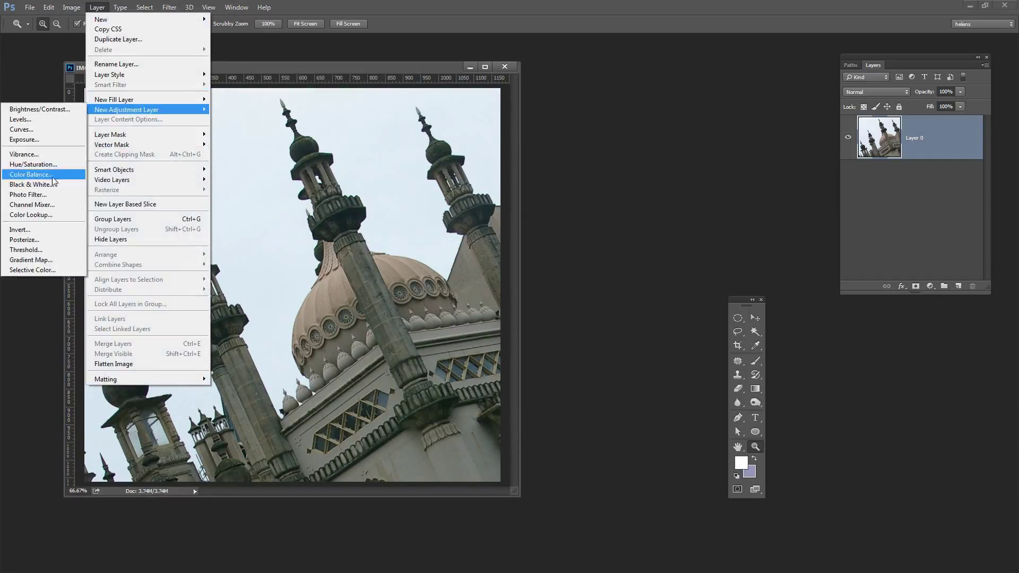
click(28, 185)
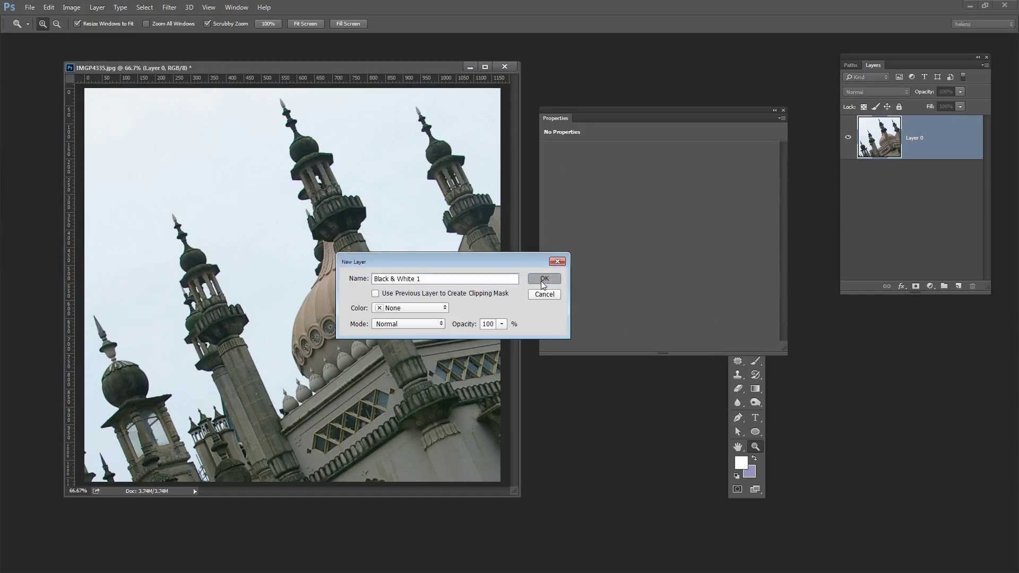
click(544, 278)
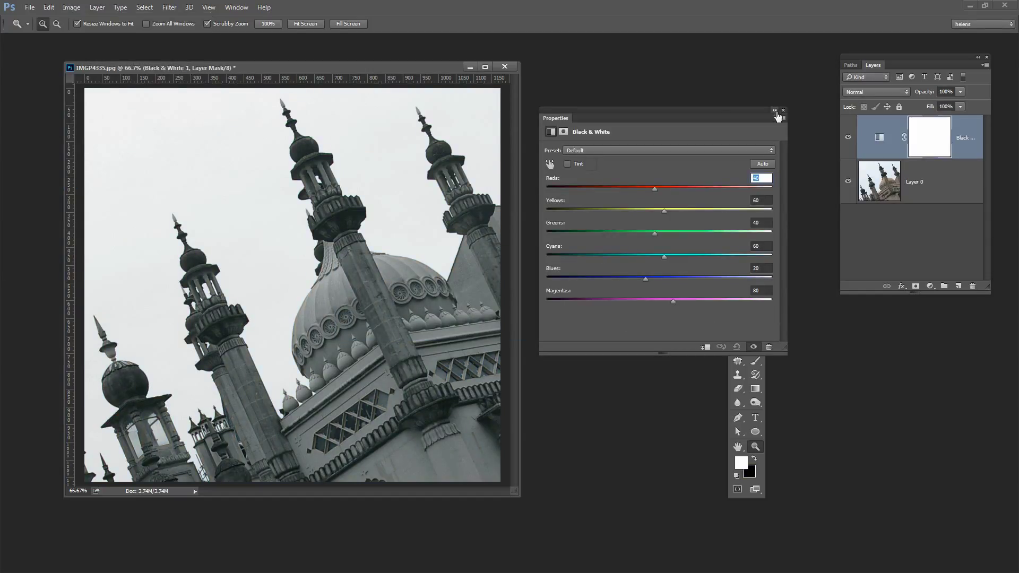
click(783, 110)
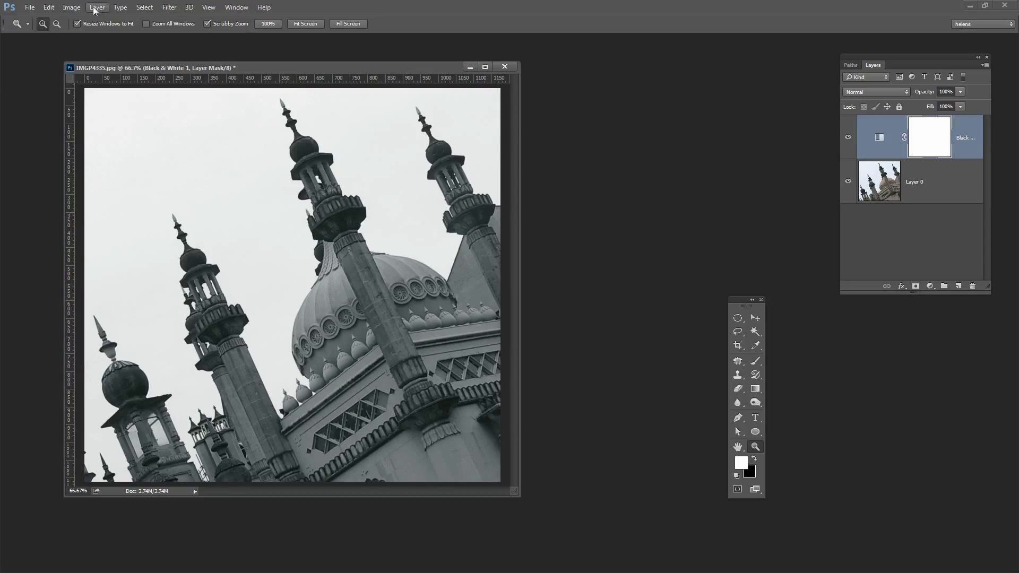
Step: Add a Curves 1 adjustment layer above it, leaving the curve straight
click(97, 8)
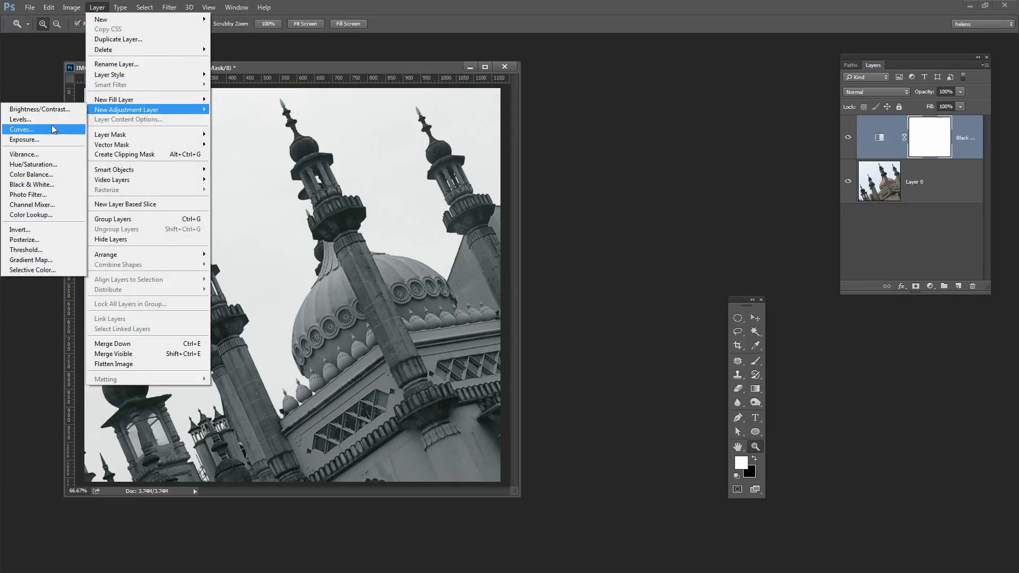
click(20, 129)
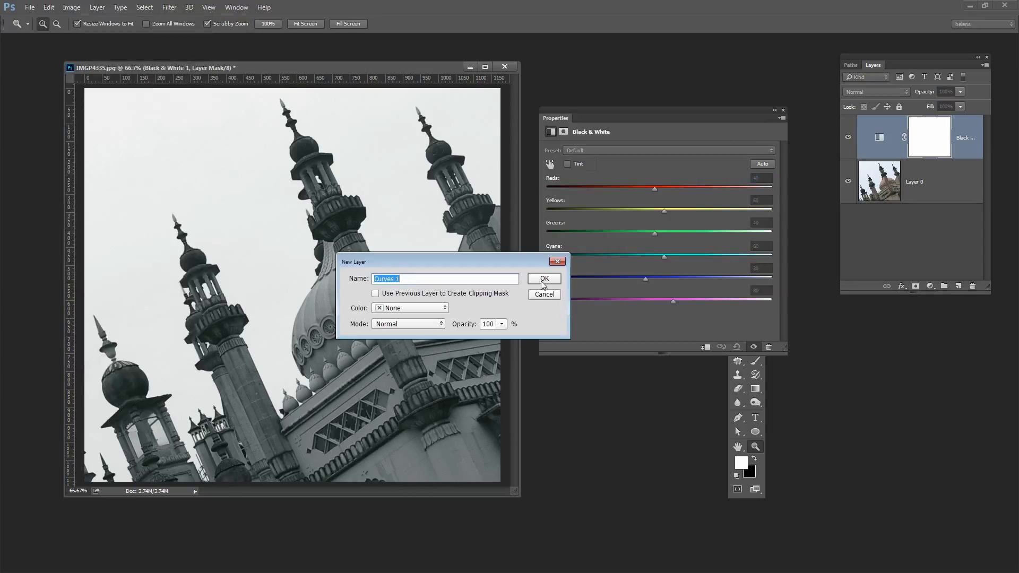
click(545, 278)
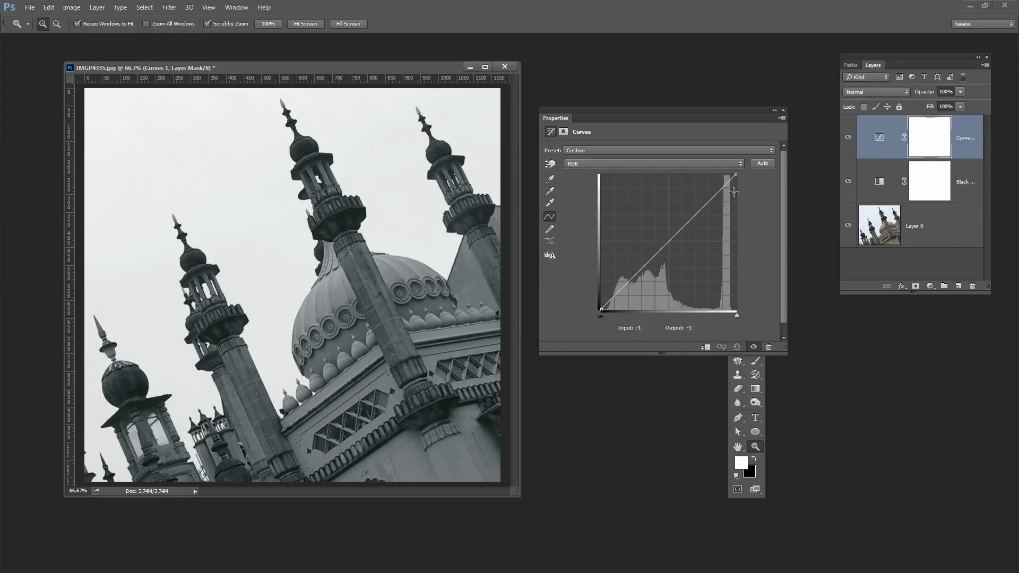
Step: Add highlight and shadow points, lifting the highlights slightly and darkening the shadows
drag(734, 190, 715, 194)
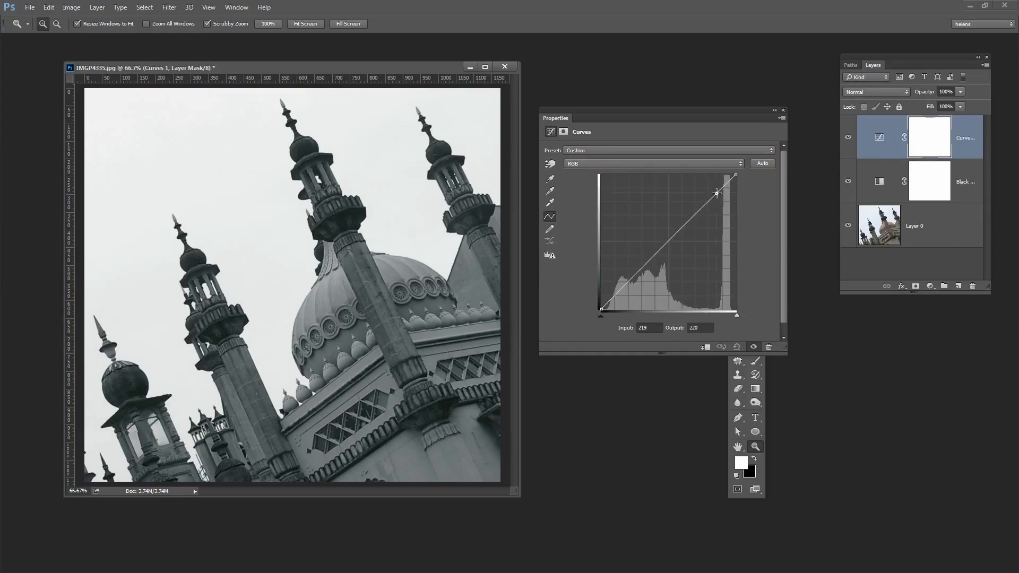
drag(717, 193, 713, 184)
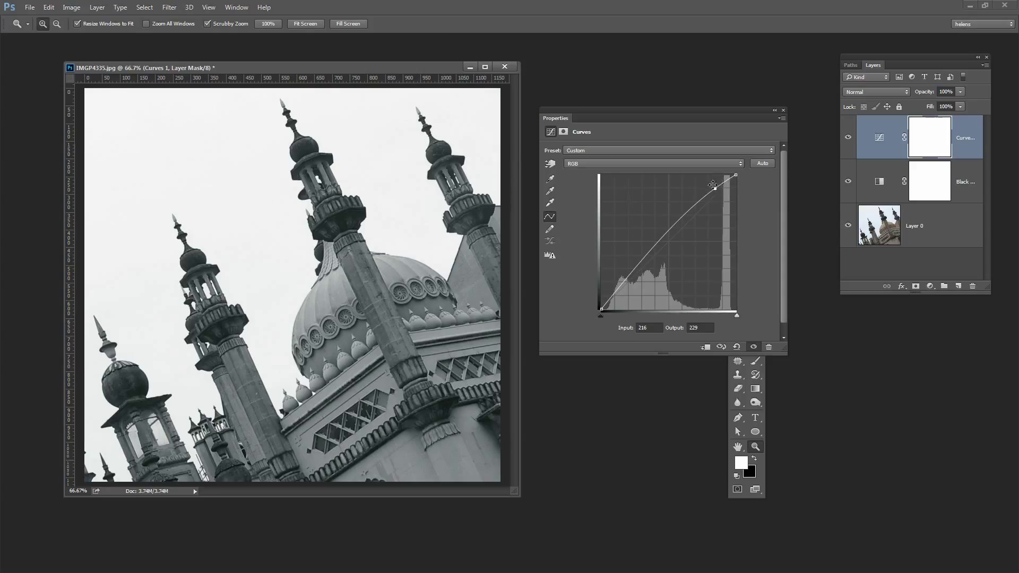
drag(713, 184, 628, 277)
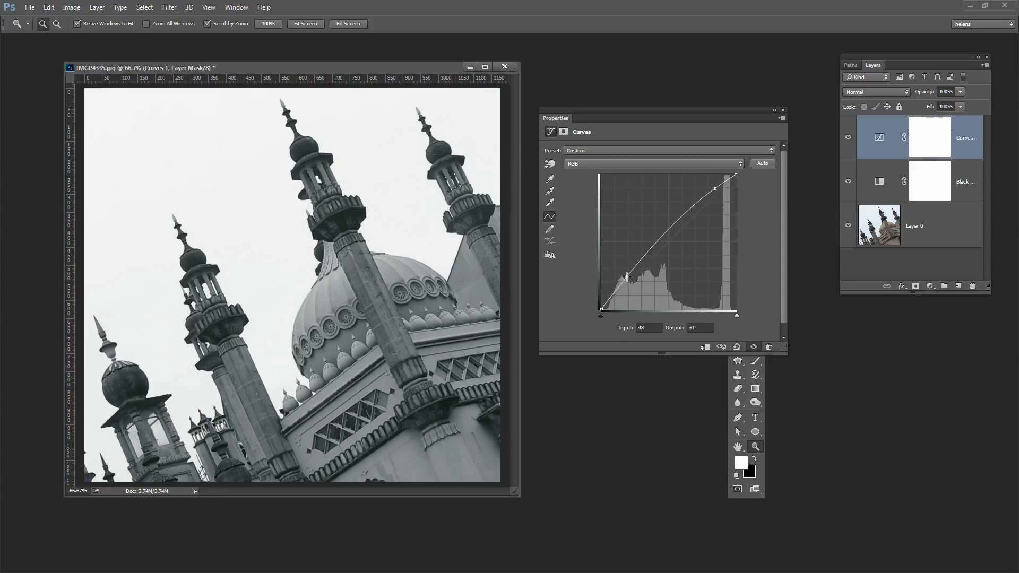
drag(628, 276, 633, 288)
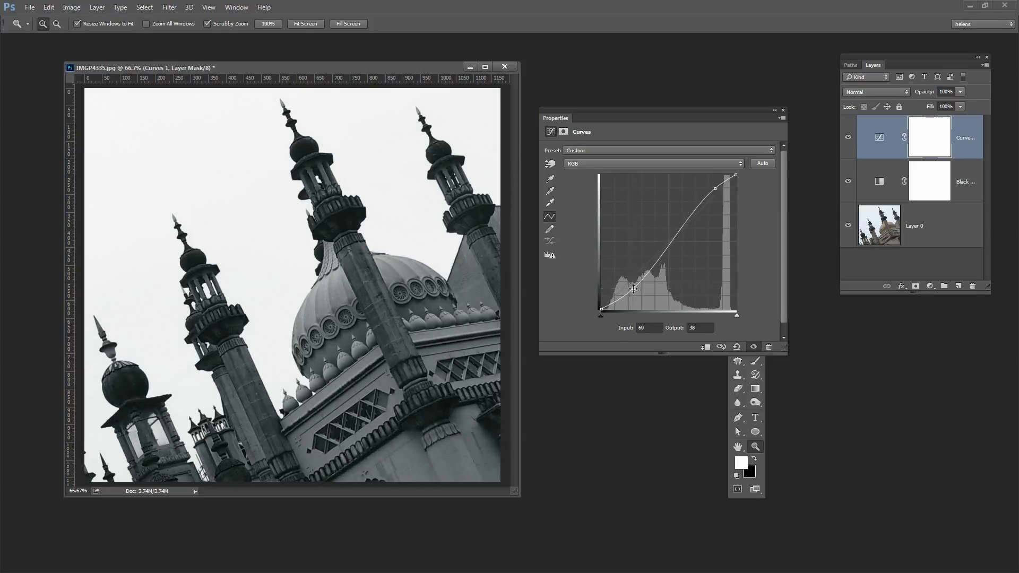
Step: Add a midtone point raised into a high peak, then pull the highlight point far down
drag(634, 288, 678, 230)
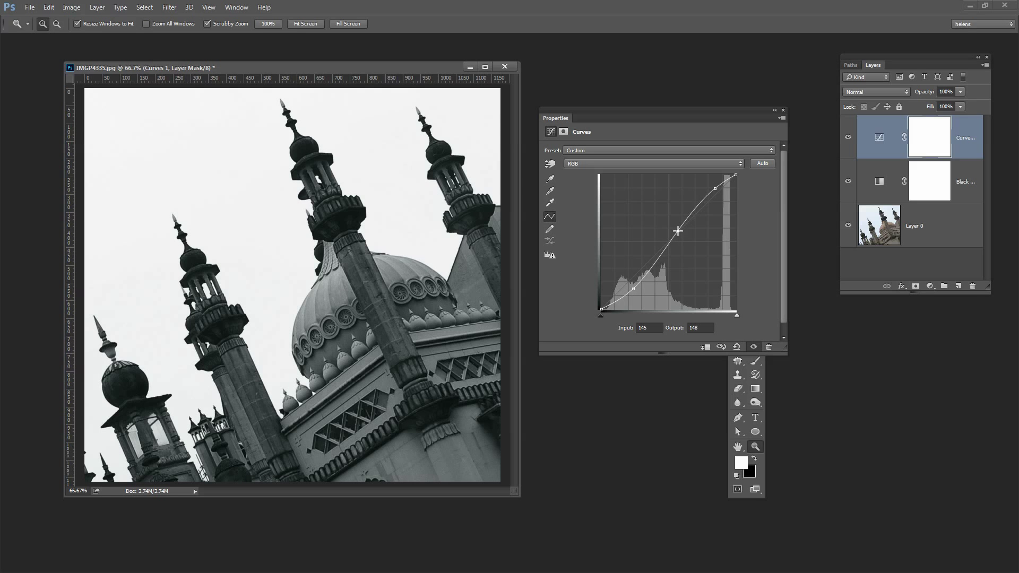
drag(678, 231, 670, 192)
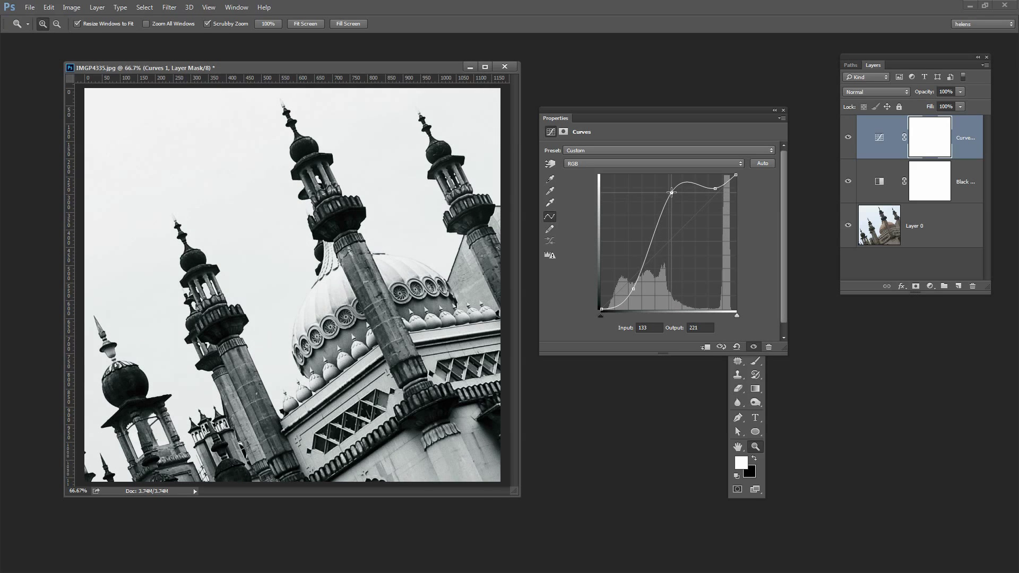
drag(671, 191, 665, 193)
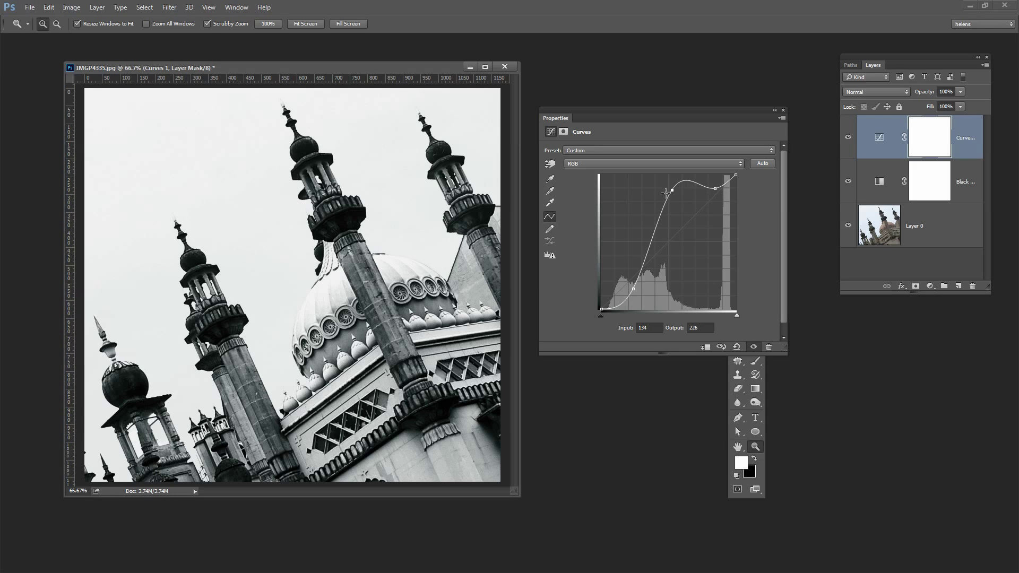
drag(714, 189, 714, 267)
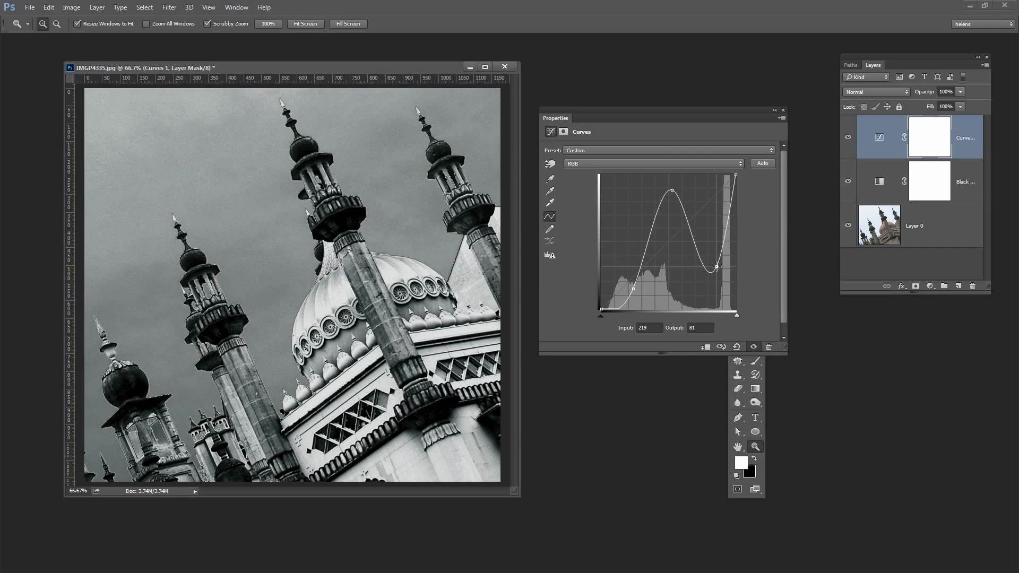
Step: Lower the shadow point and push the highlight dip to near zero so the sky turns solid black
drag(714, 267, 712, 268)
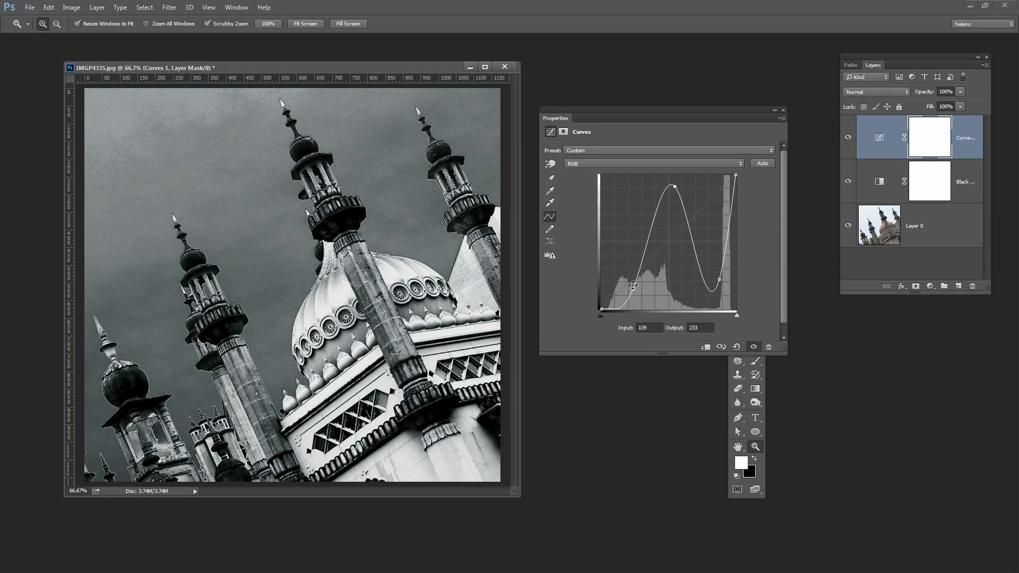
drag(632, 285, 631, 279)
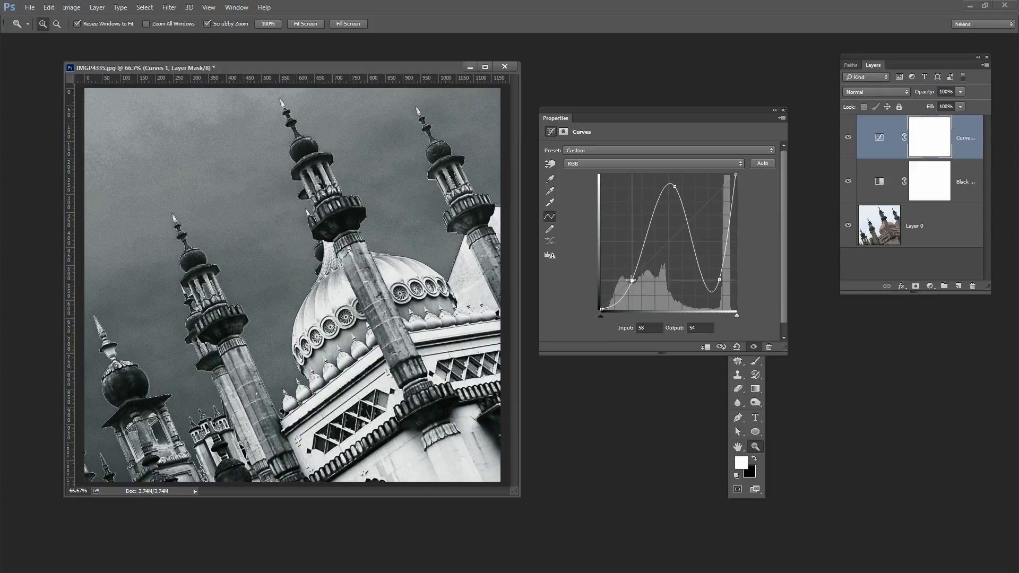
drag(630, 278, 629, 280)
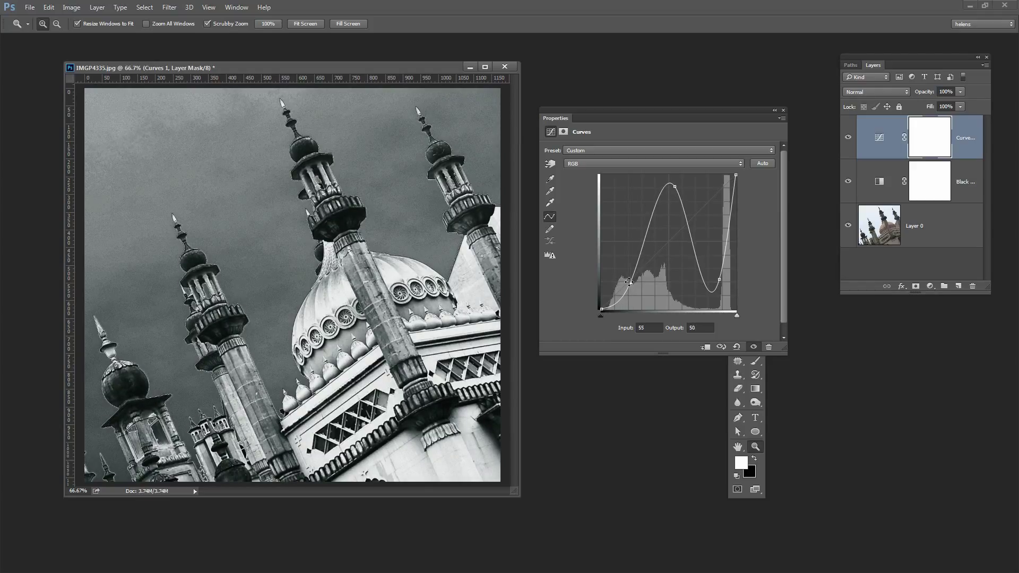
drag(629, 279, 717, 276)
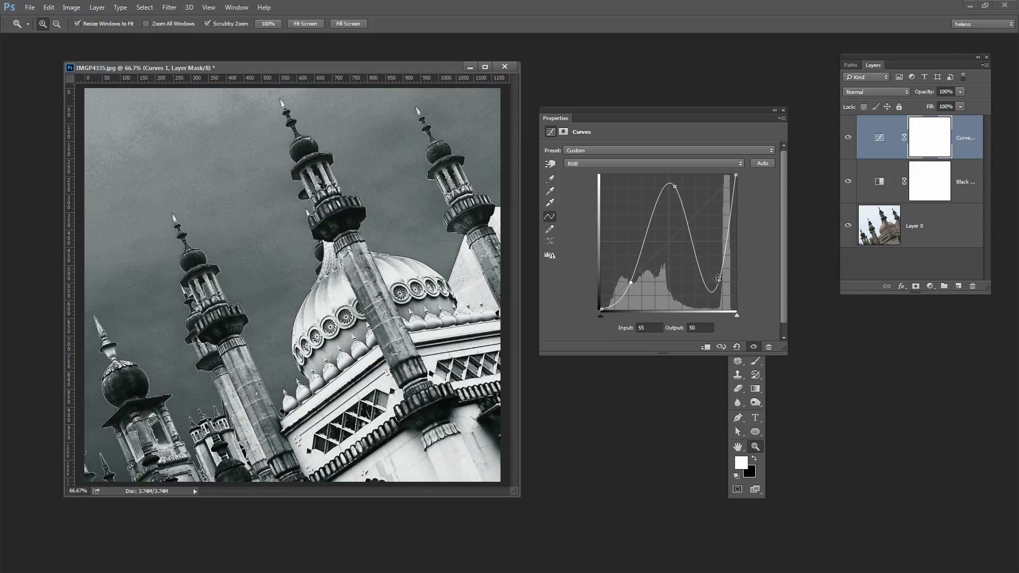
drag(717, 278, 716, 272)
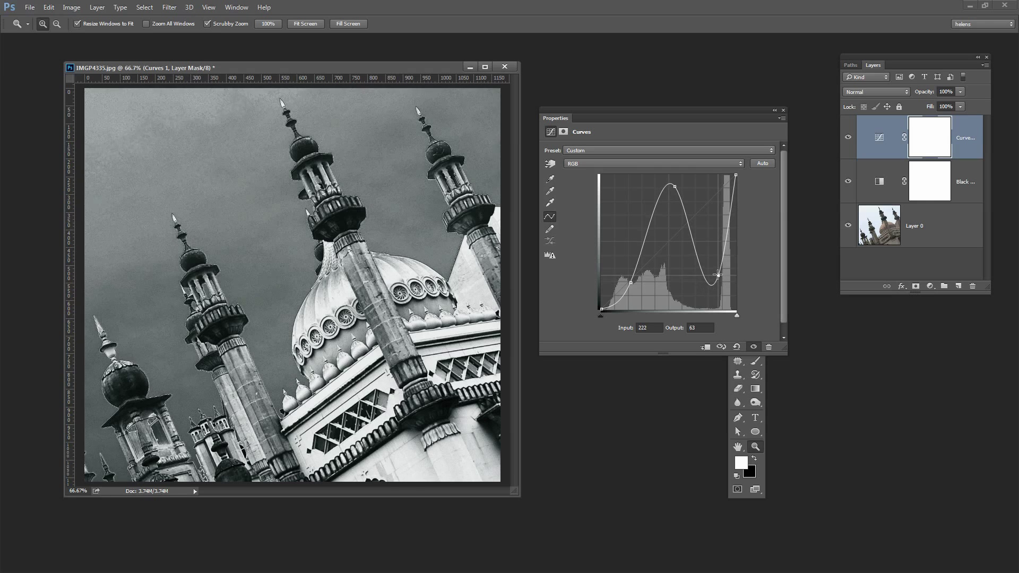
drag(718, 272, 721, 294)
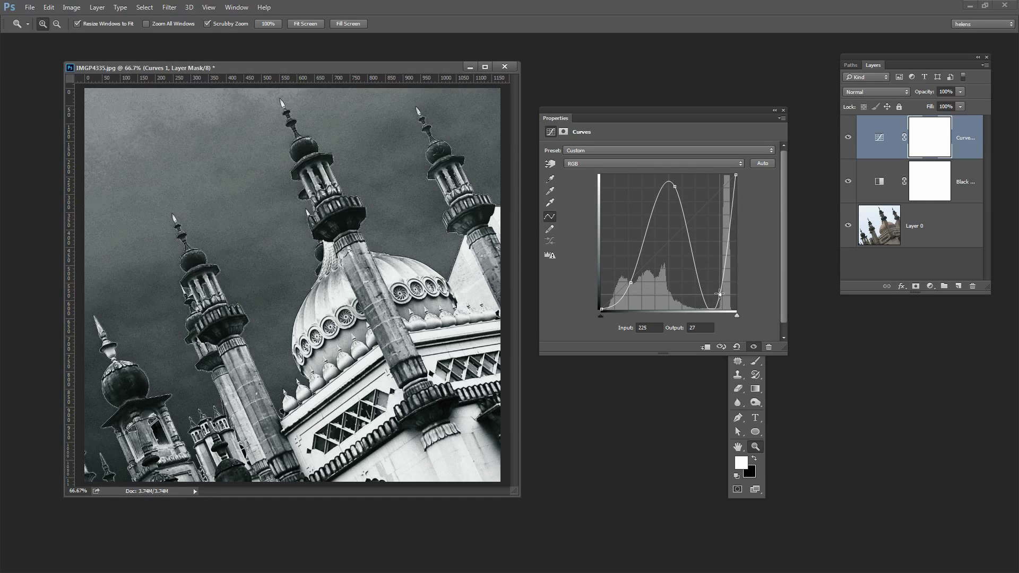
drag(722, 294, 711, 308)
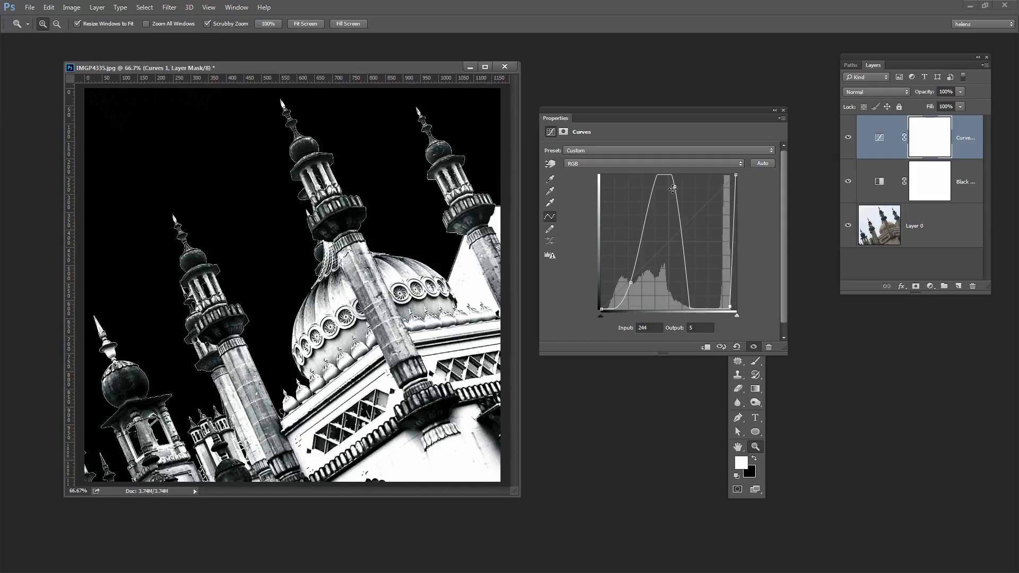
Step: Re-tune the curve's peak until the towers are bright white yet keep their detail
drag(673, 189, 663, 196)
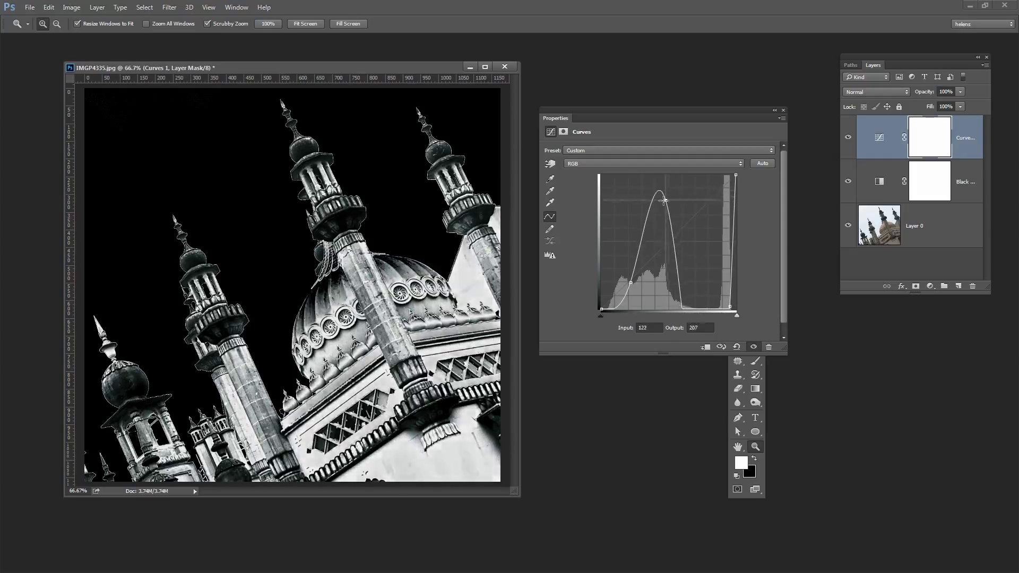
drag(659, 195, 654, 209)
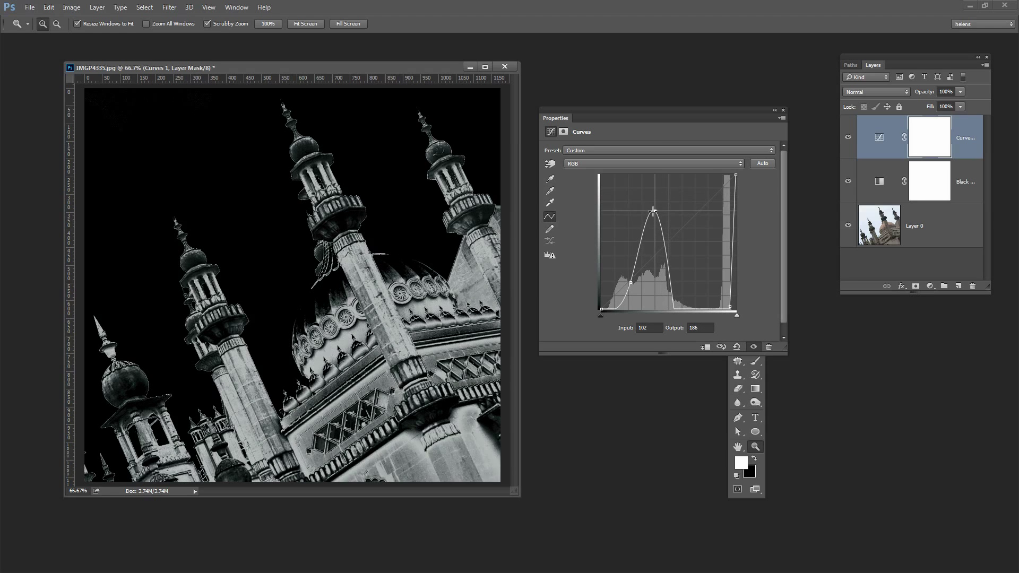
drag(653, 211, 647, 181)
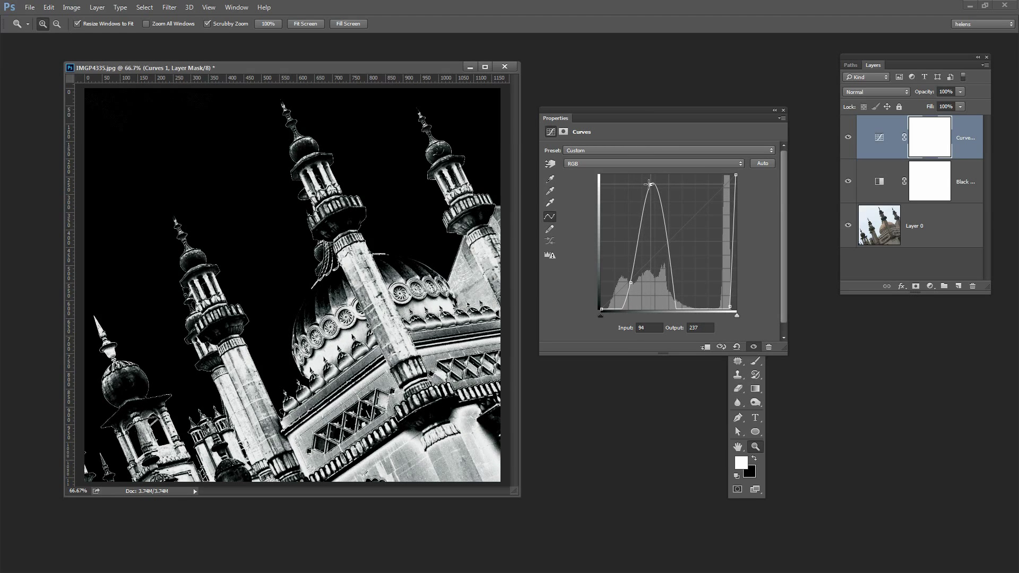
drag(649, 180, 662, 188)
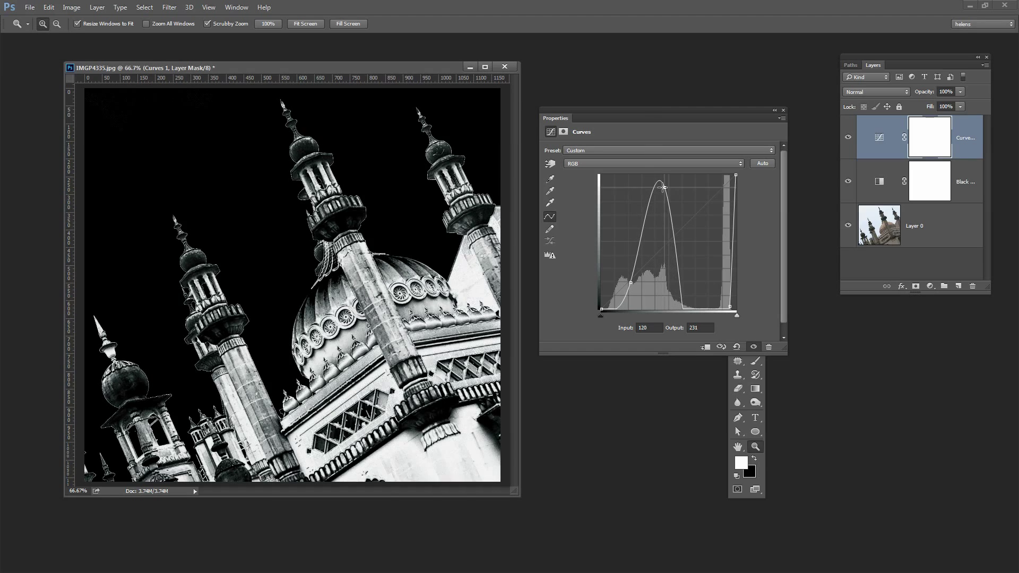
drag(662, 187, 659, 196)
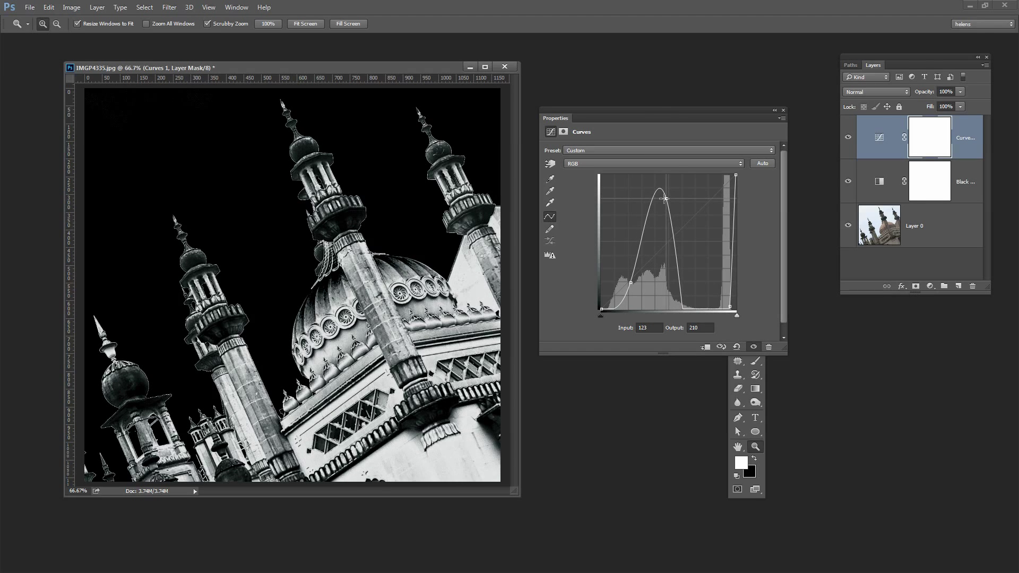
drag(659, 196, 664, 207)
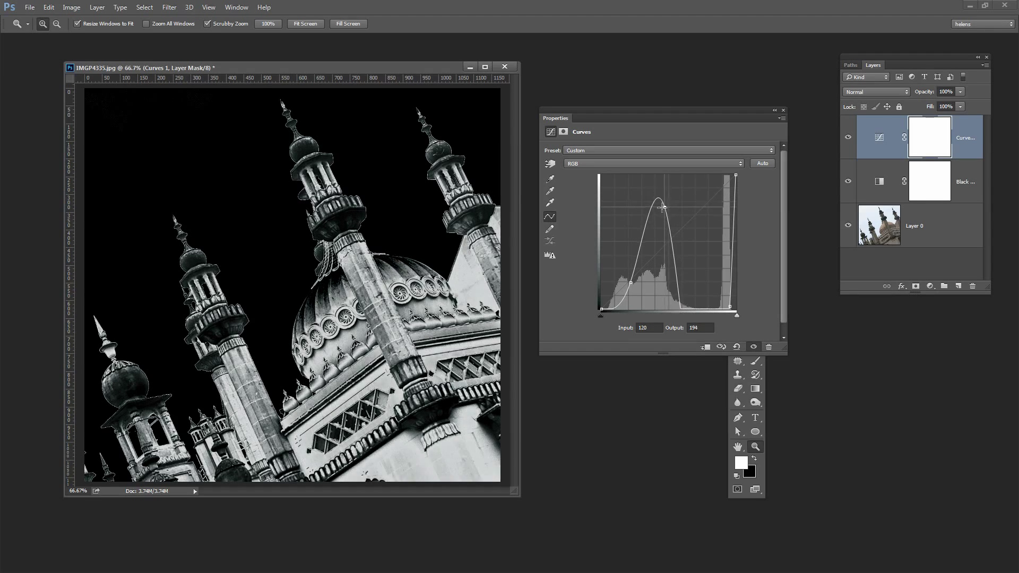
drag(664, 207, 629, 285)
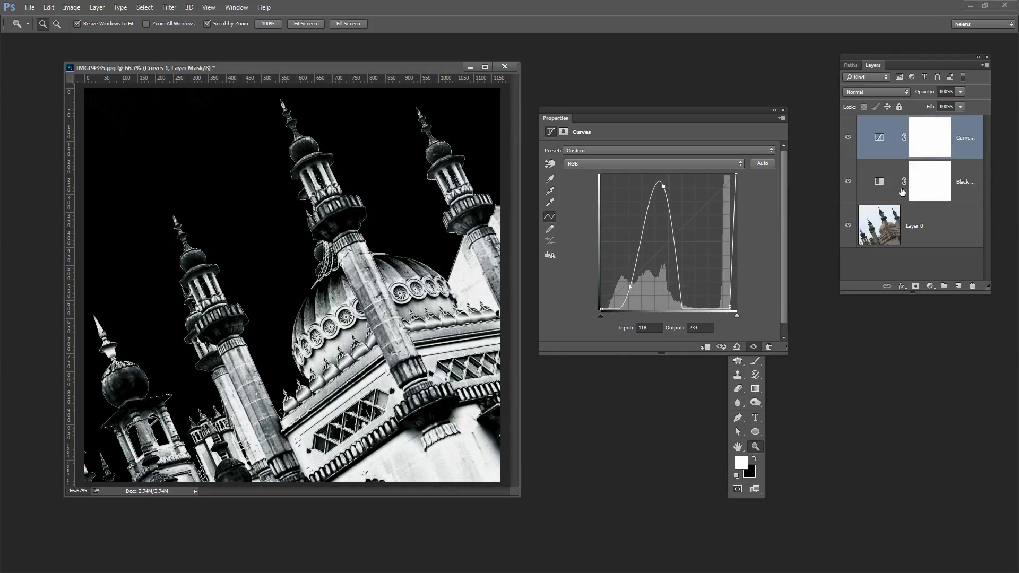
Step: Adjust the shadow point and nudge the upper point so the sky stays black behind detailed towers
drag(665, 288, 629, 287)
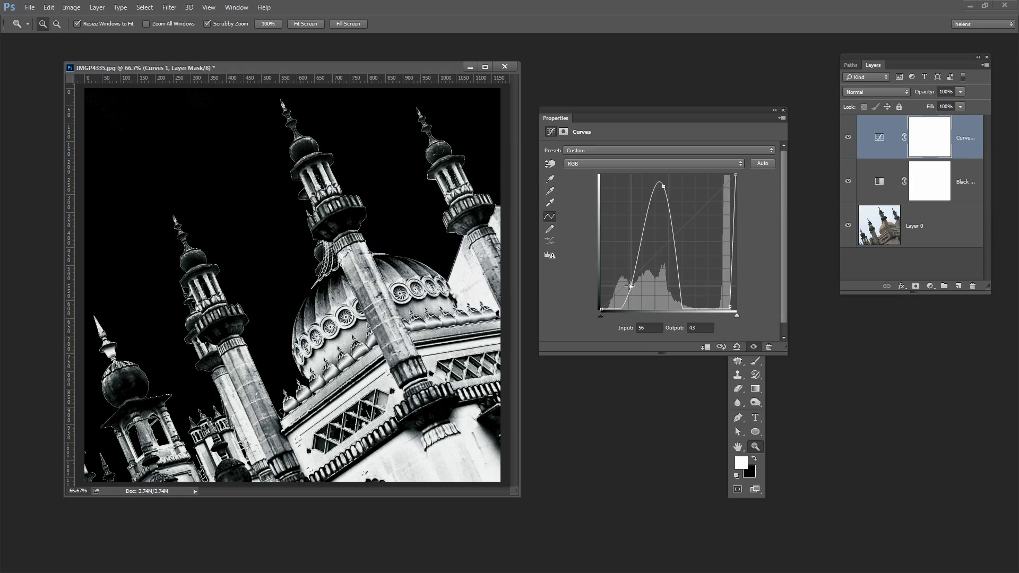
drag(629, 286, 621, 281)
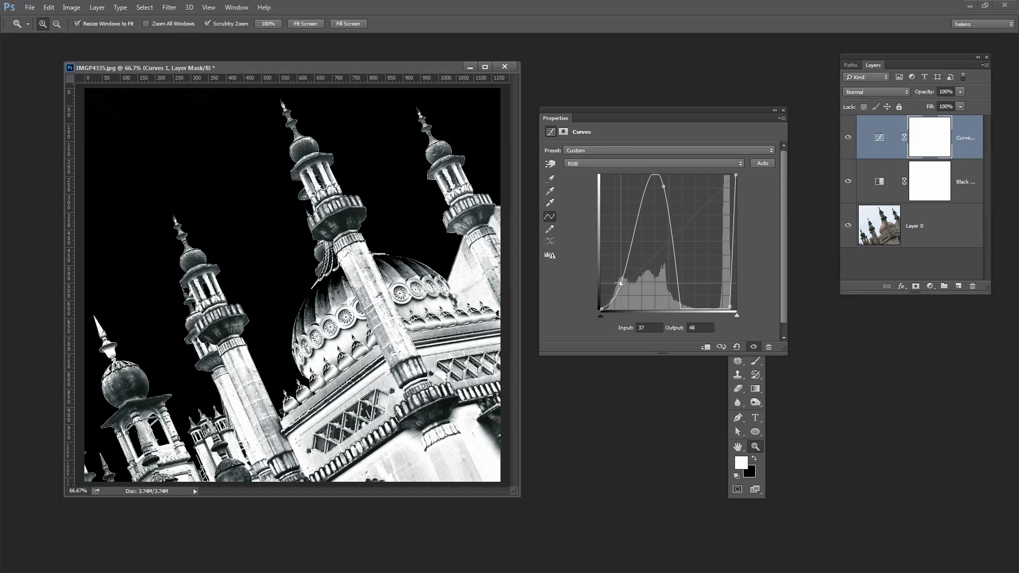
drag(621, 282, 608, 289)
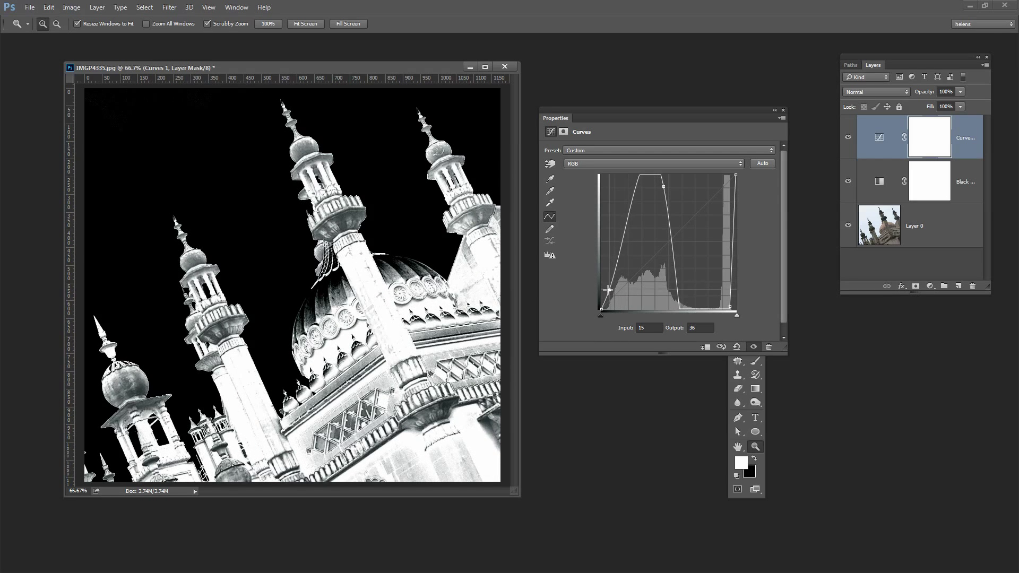
drag(610, 291, 619, 296)
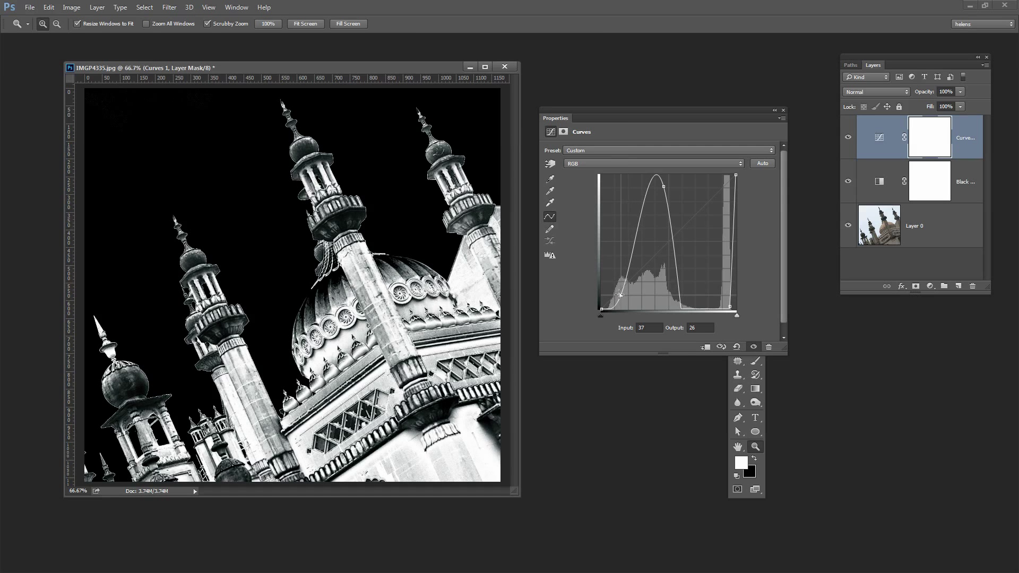
drag(621, 295, 617, 291)
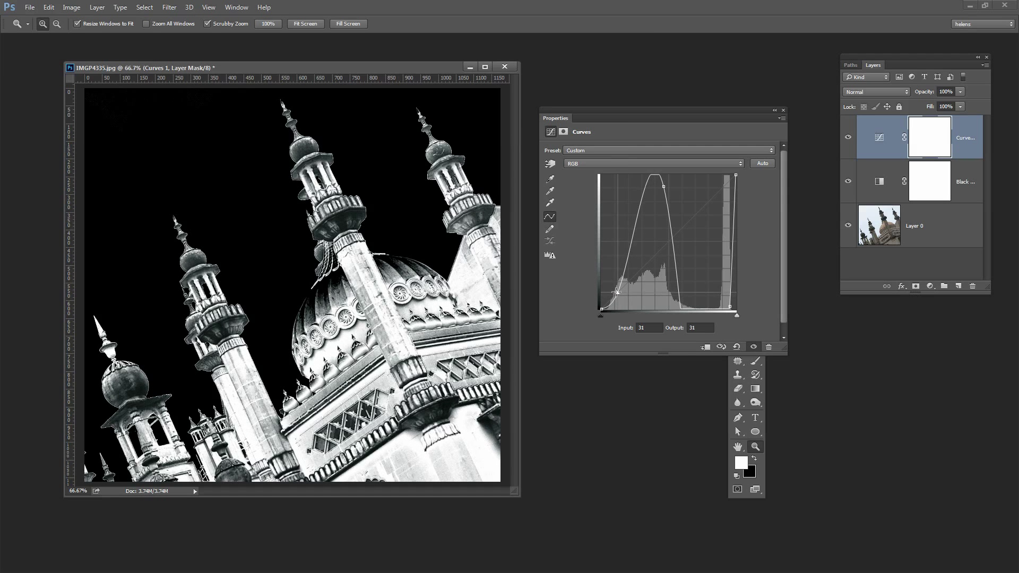
drag(618, 293, 624, 268)
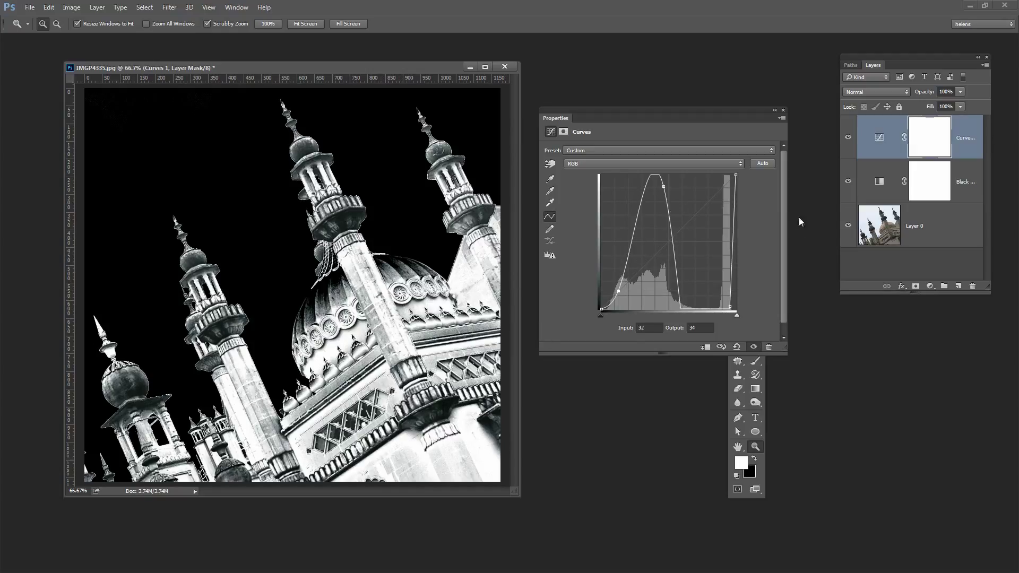
drag(659, 185, 666, 192)
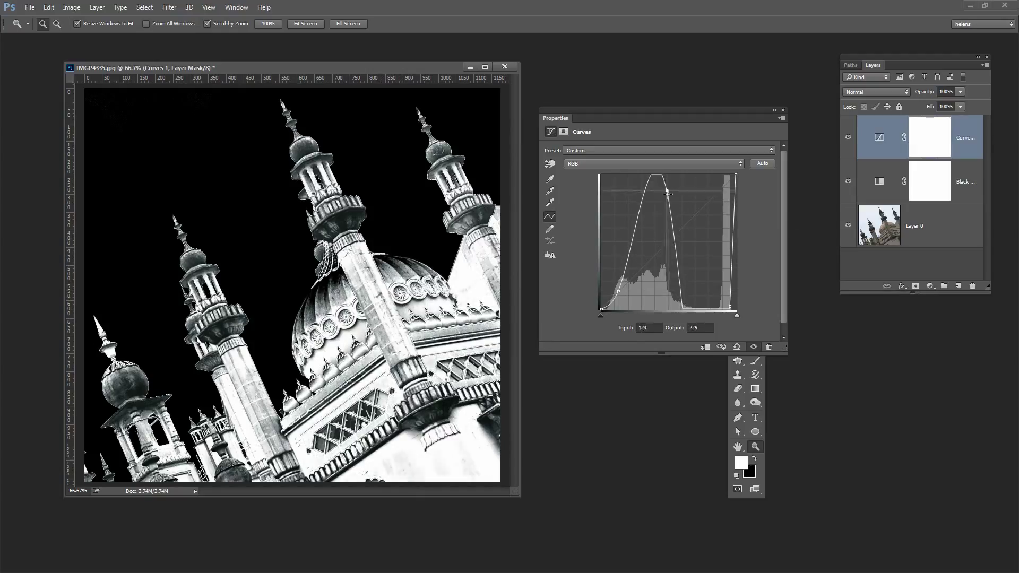
drag(668, 192, 655, 181)
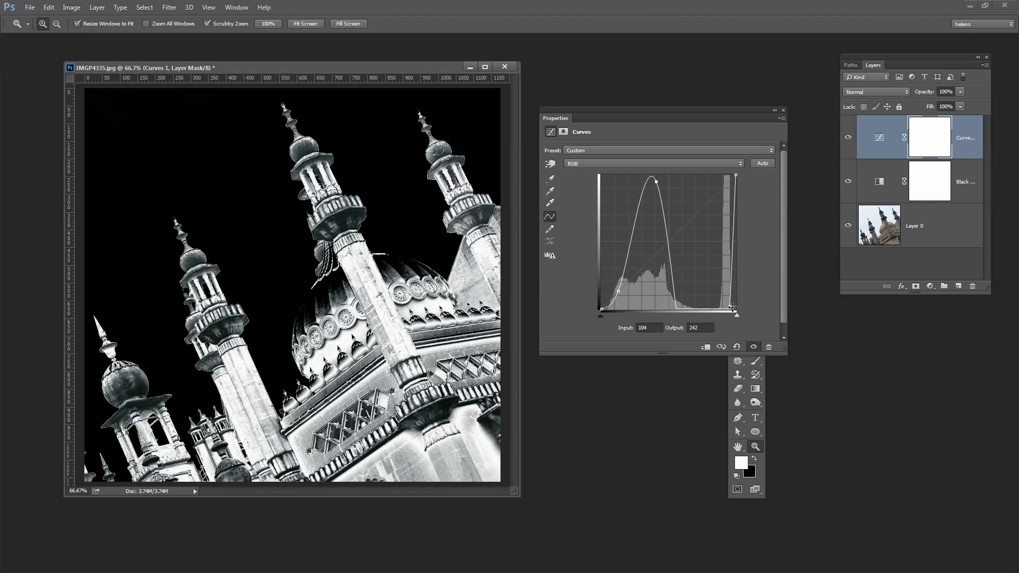
Step: Lift the curve's bottom-right highlight end for a grainy charcoal sky, then close the curve settings
drag(733, 308, 723, 285)
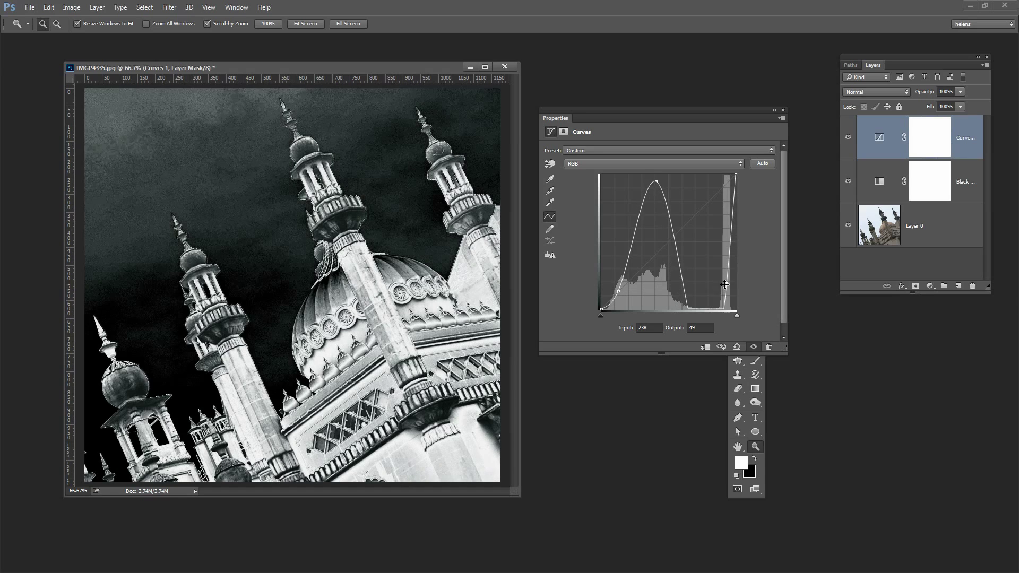
drag(725, 284, 720, 287)
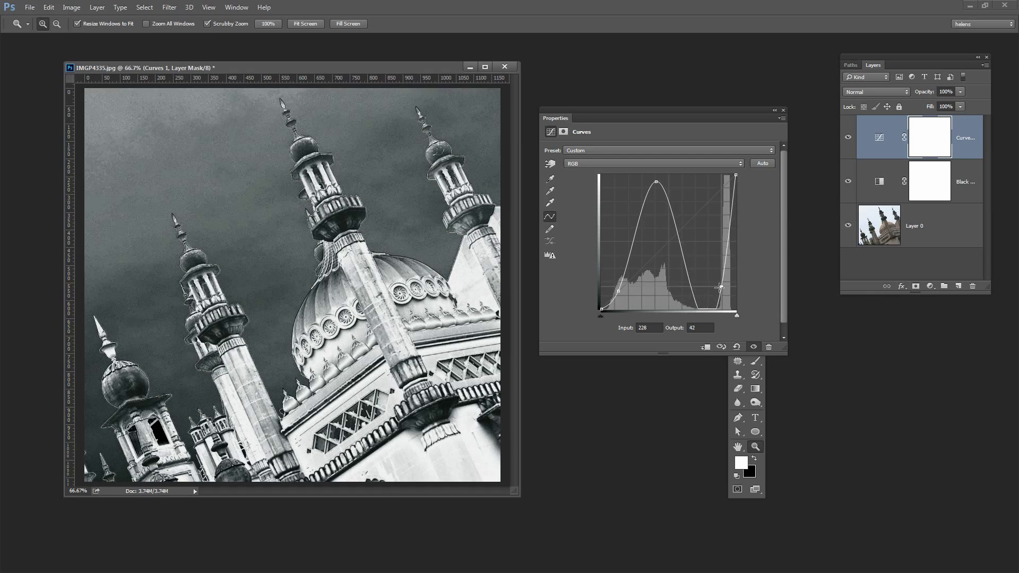
drag(723, 288, 704, 300)
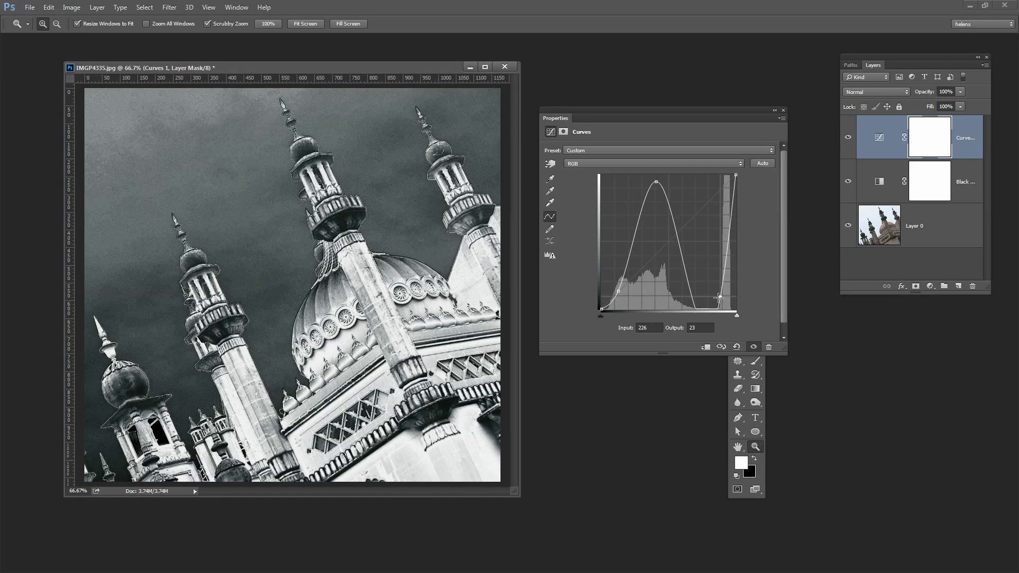
drag(720, 297, 737, 312)
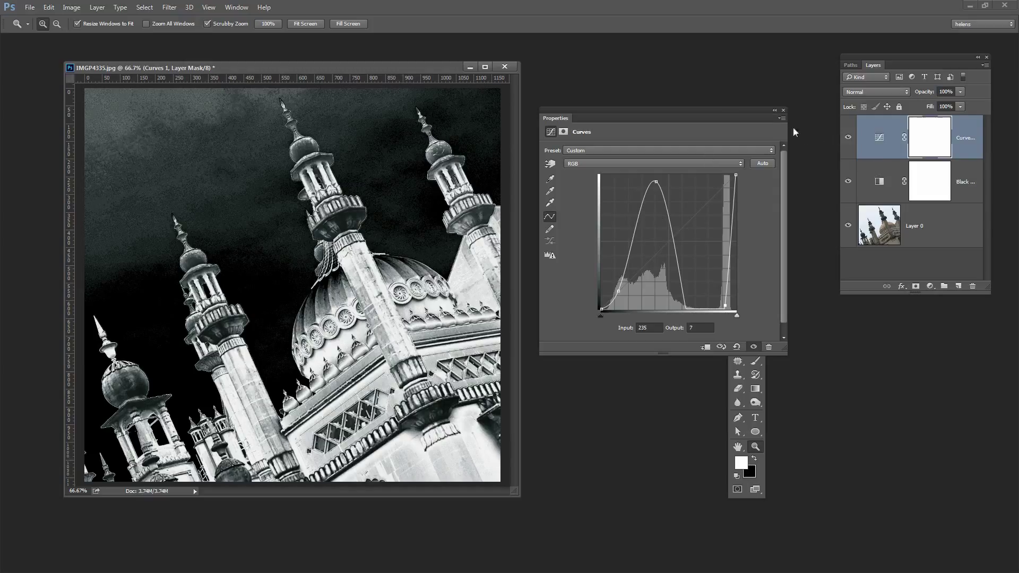
click(784, 110)
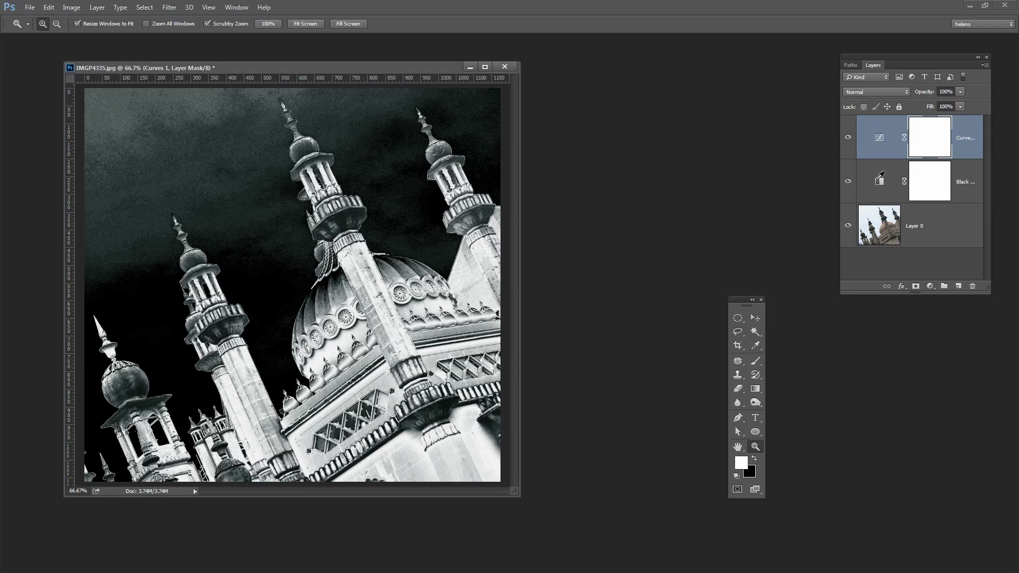
Step: Push the Reds mix in the Black & White adjustment strongly darker, settling around -134
click(879, 182)
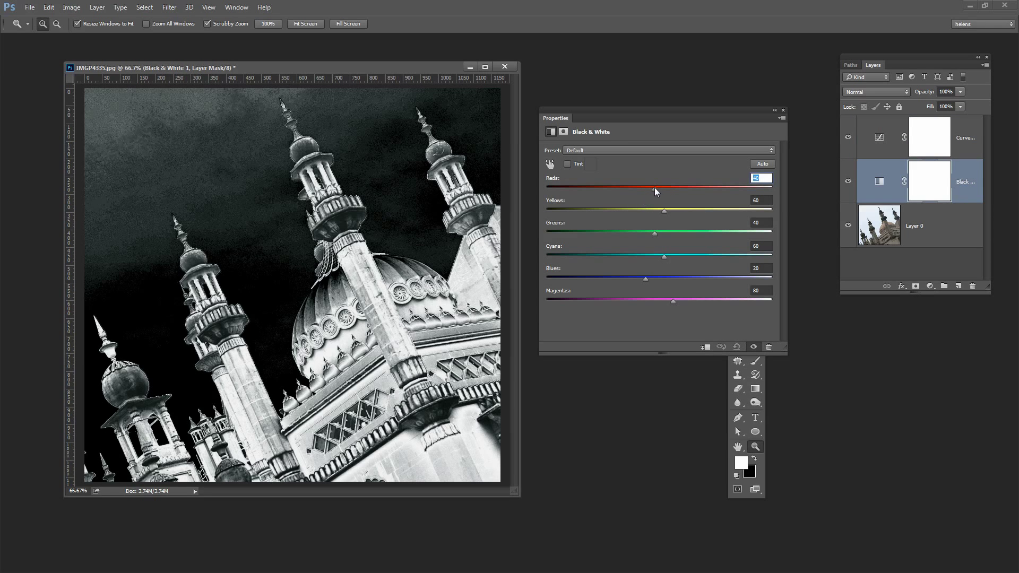
drag(655, 188, 619, 188)
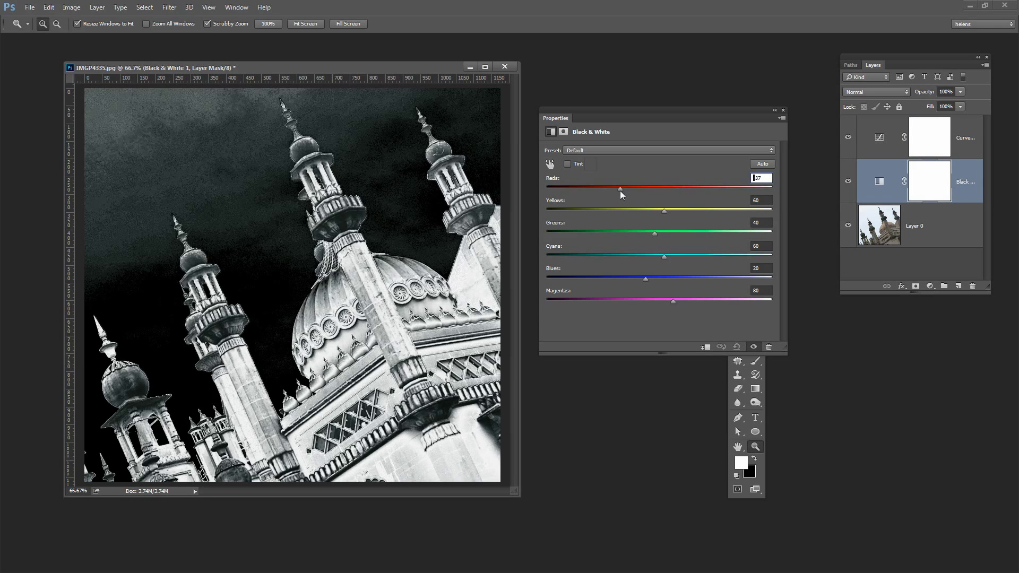
drag(619, 189, 656, 189)
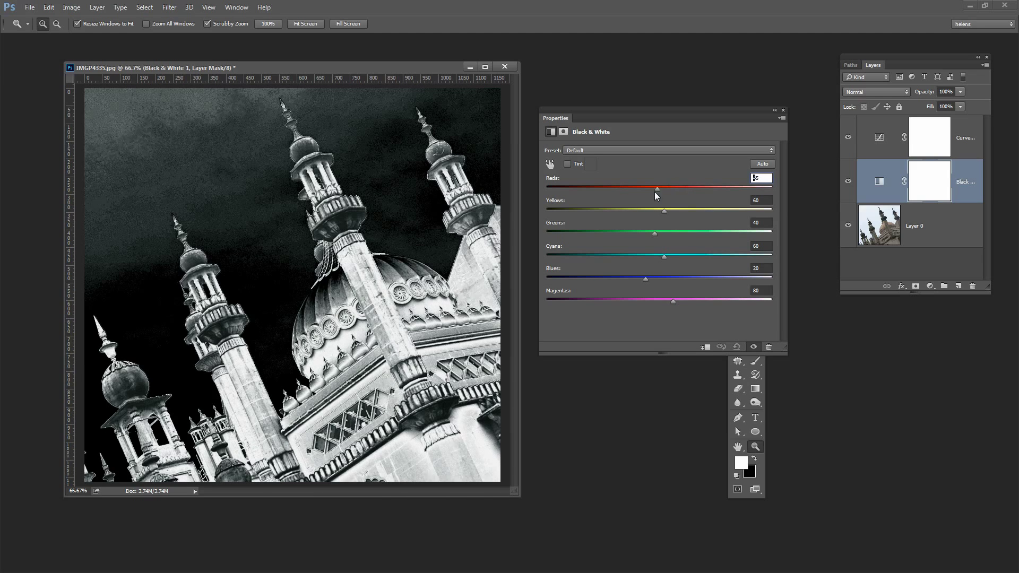
drag(655, 189, 597, 189)
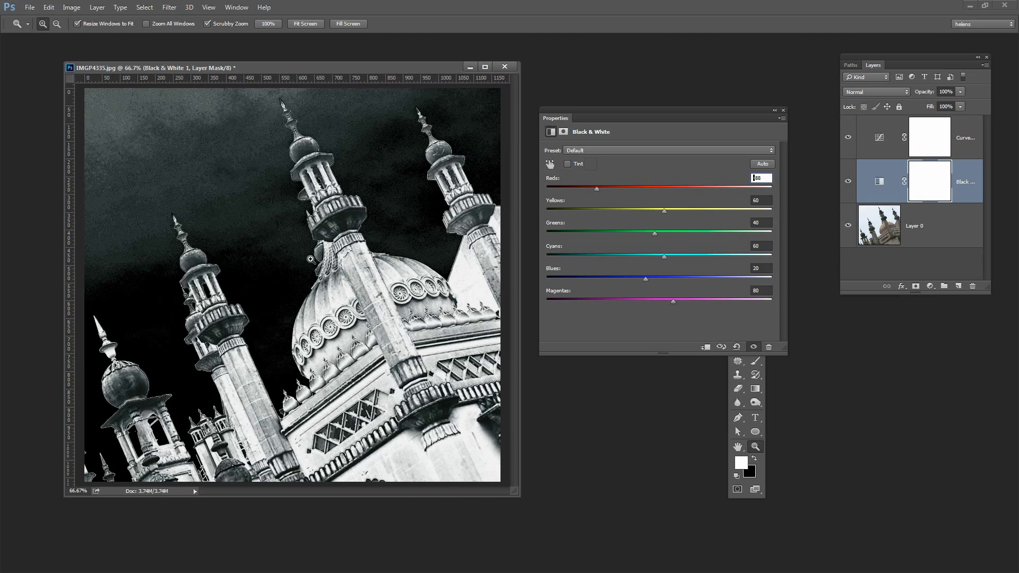
drag(597, 188, 596, 188)
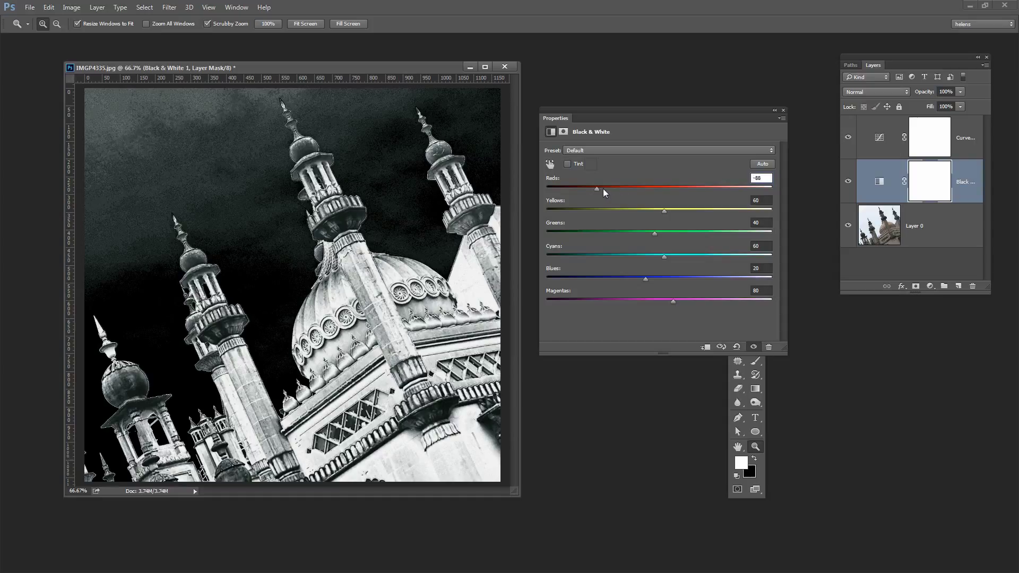
drag(596, 188, 589, 188)
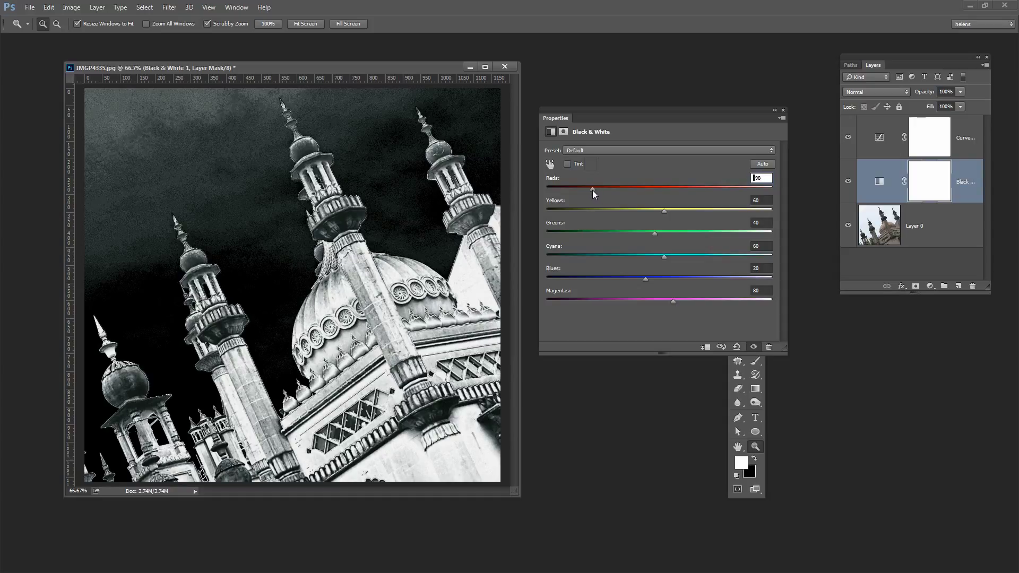
drag(592, 188, 667, 188)
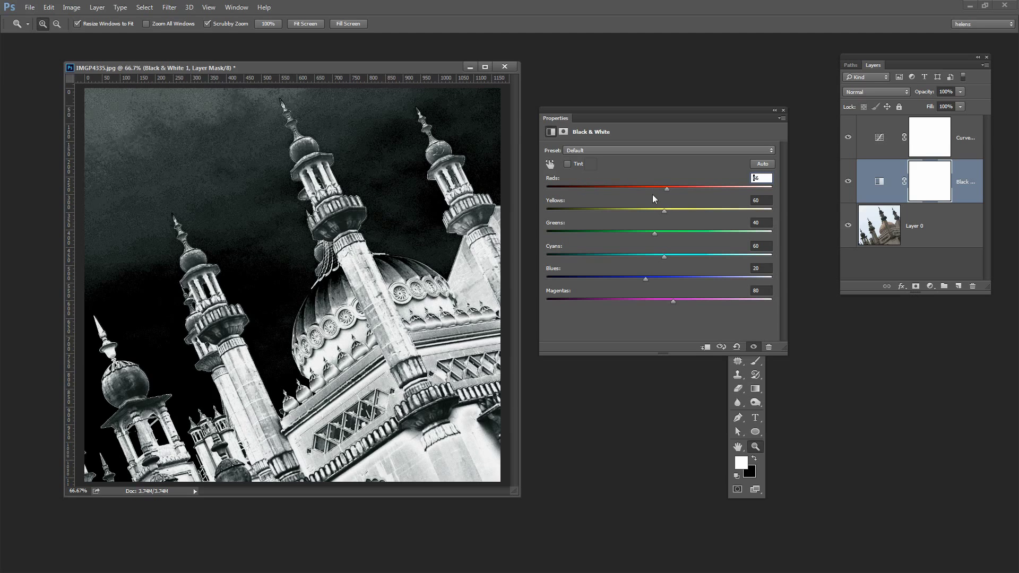
drag(667, 187, 573, 187)
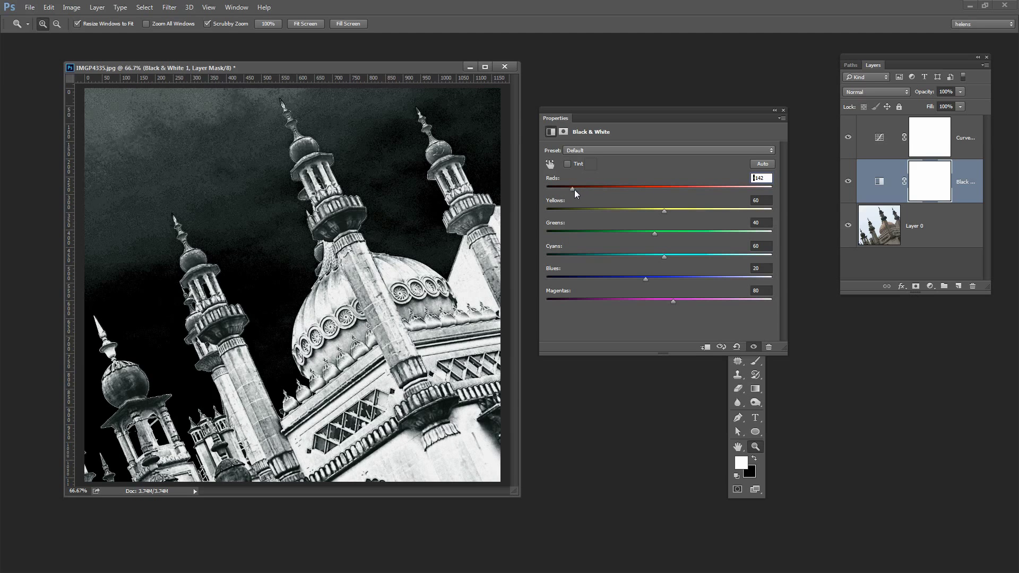
drag(572, 187, 569, 187)
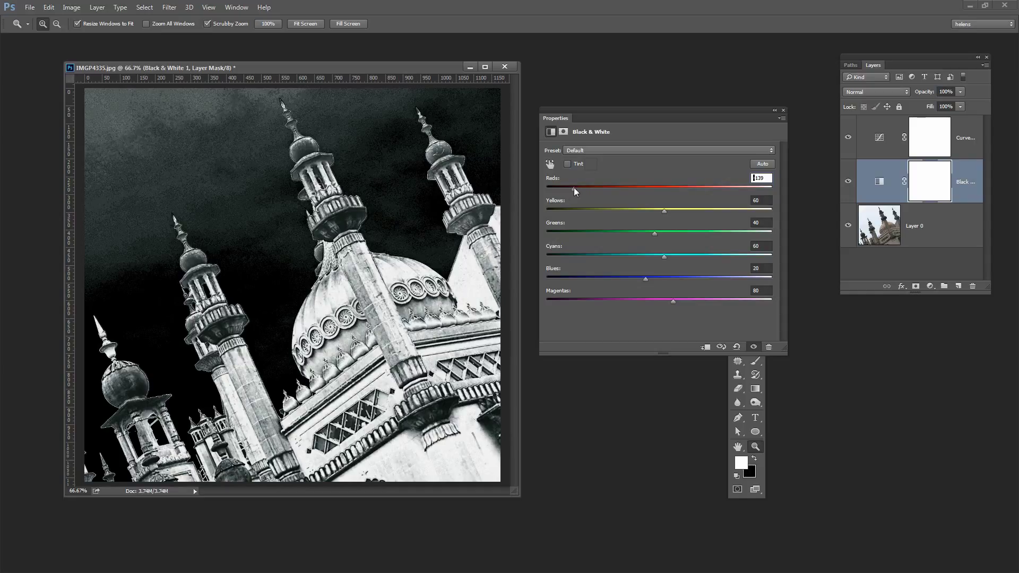
drag(582, 187, 577, 186)
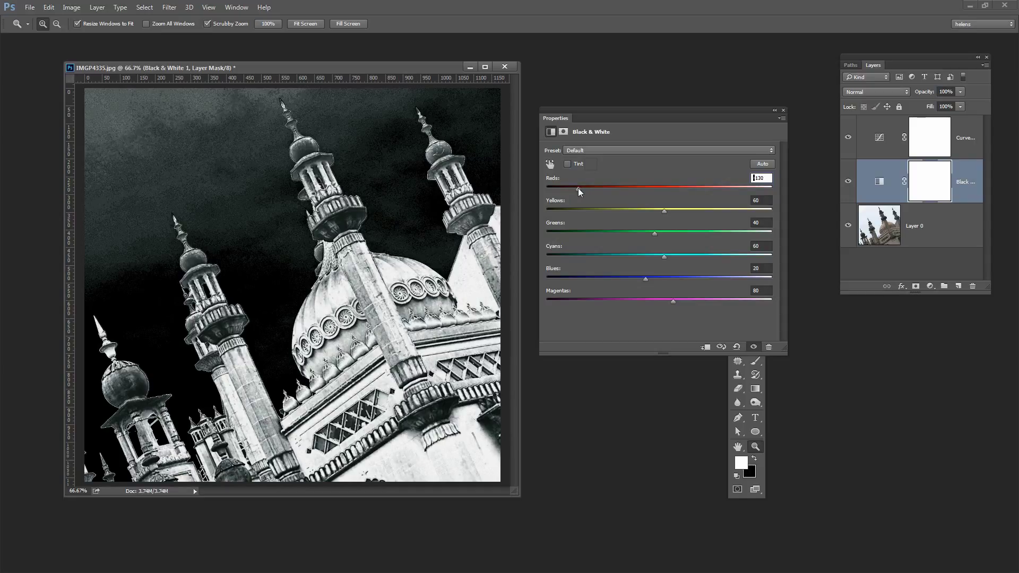
drag(589, 188, 583, 188)
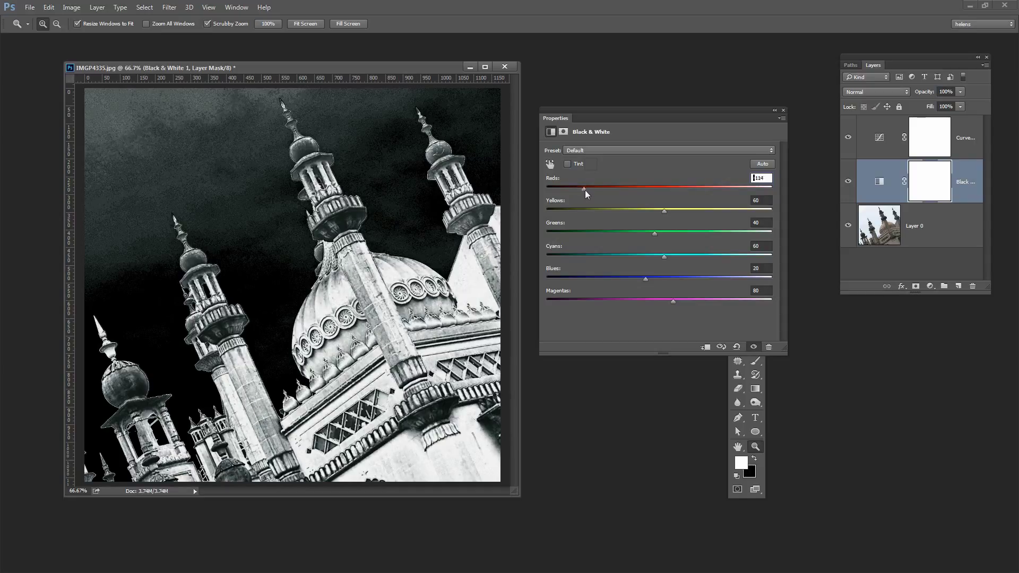
Step: Pull Yellows down to about -13 and set Greens 32, Cyans 83
drag(664, 210, 713, 210)
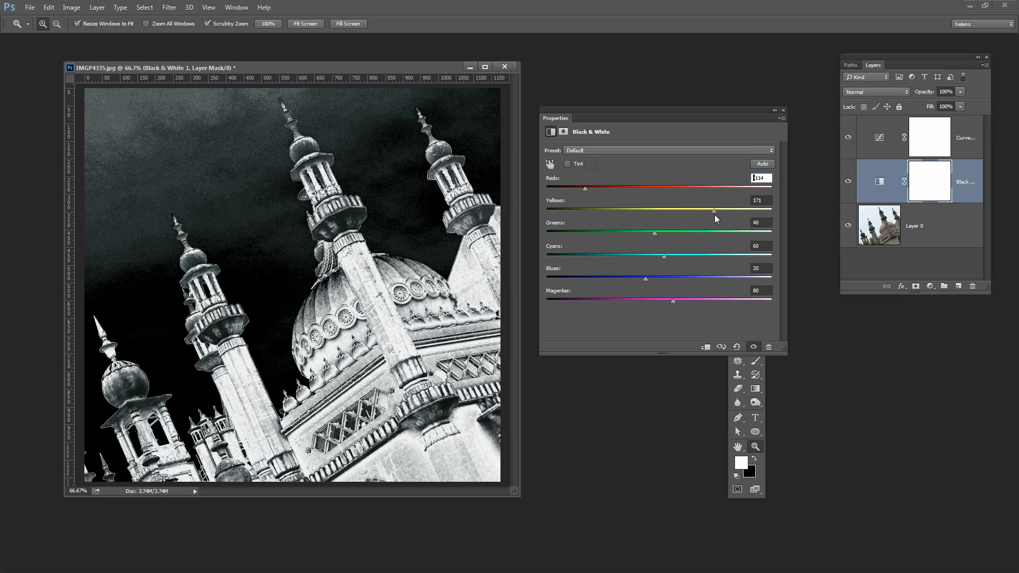
drag(713, 210, 636, 210)
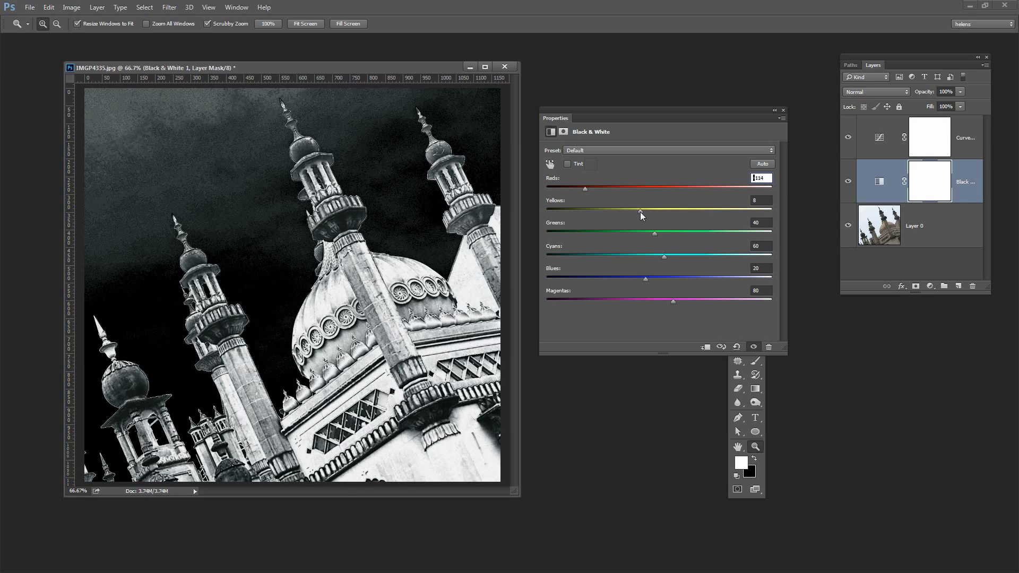
drag(641, 212, 631, 211)
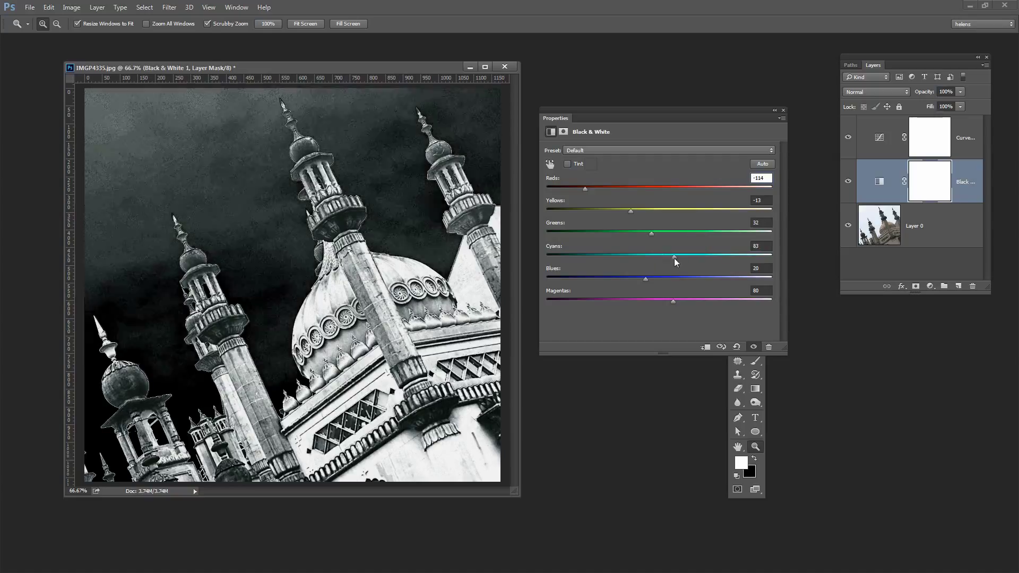
Step: Rework the Cyans mix to about 43-45, keeping texture in a dark sky
drag(674, 256, 639, 256)
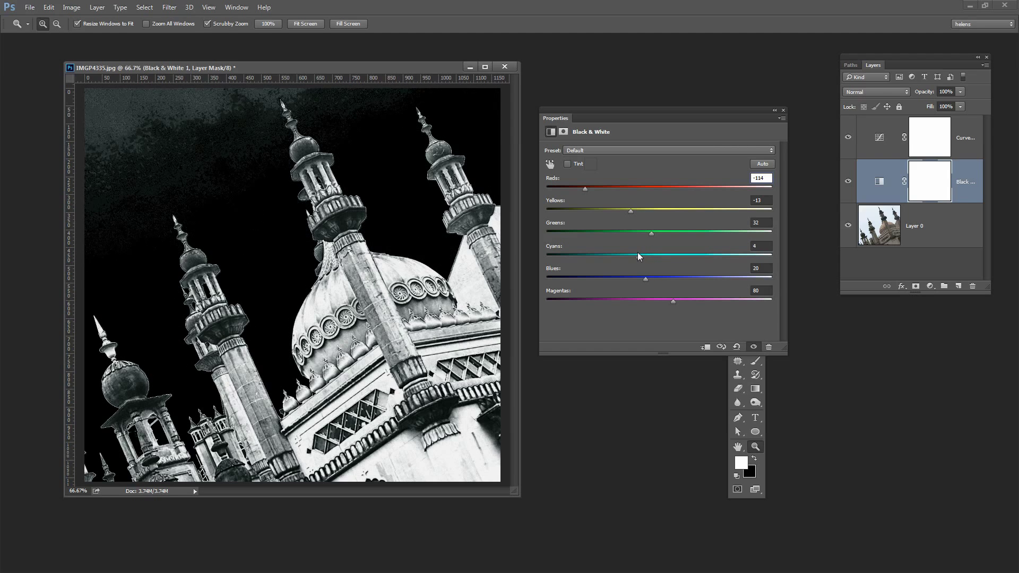
drag(645, 256, 609, 255)
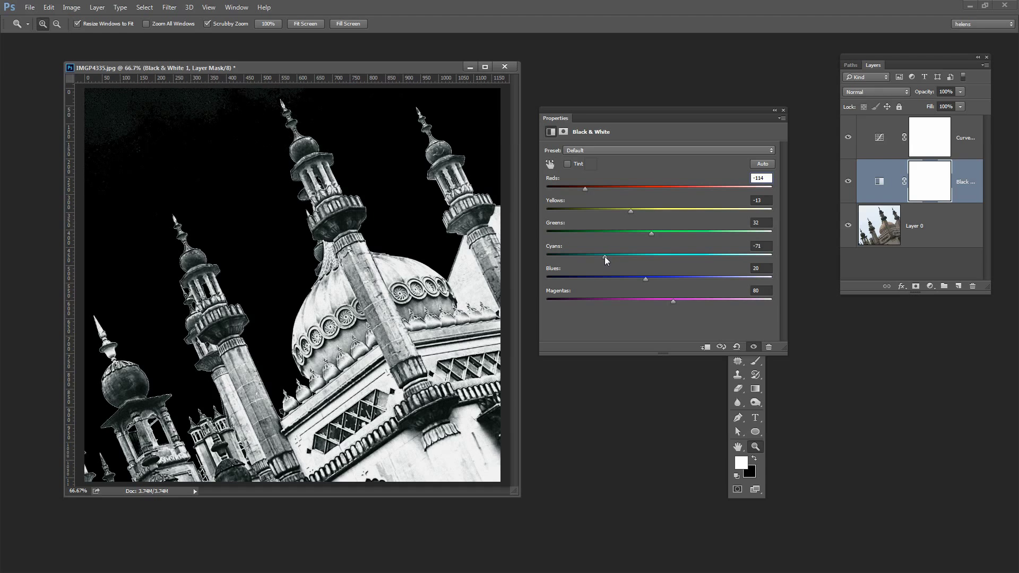
drag(604, 257, 668, 257)
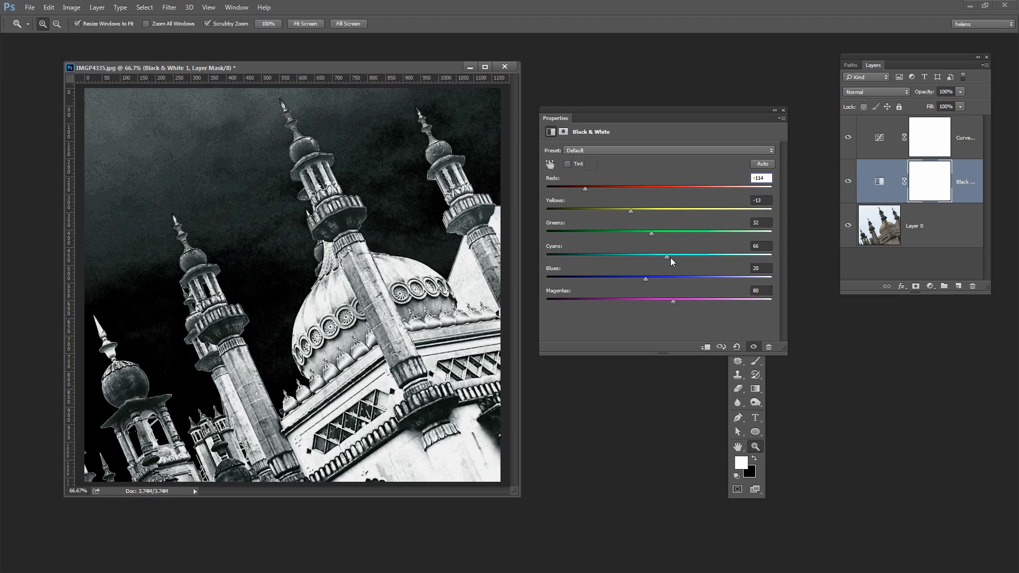
drag(667, 256, 685, 259)
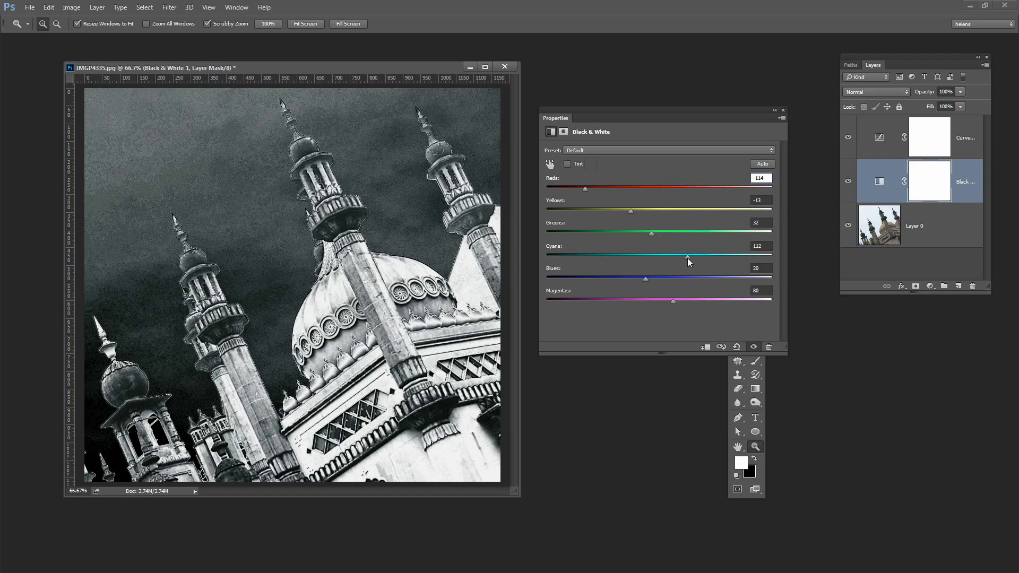
drag(688, 256, 701, 256)
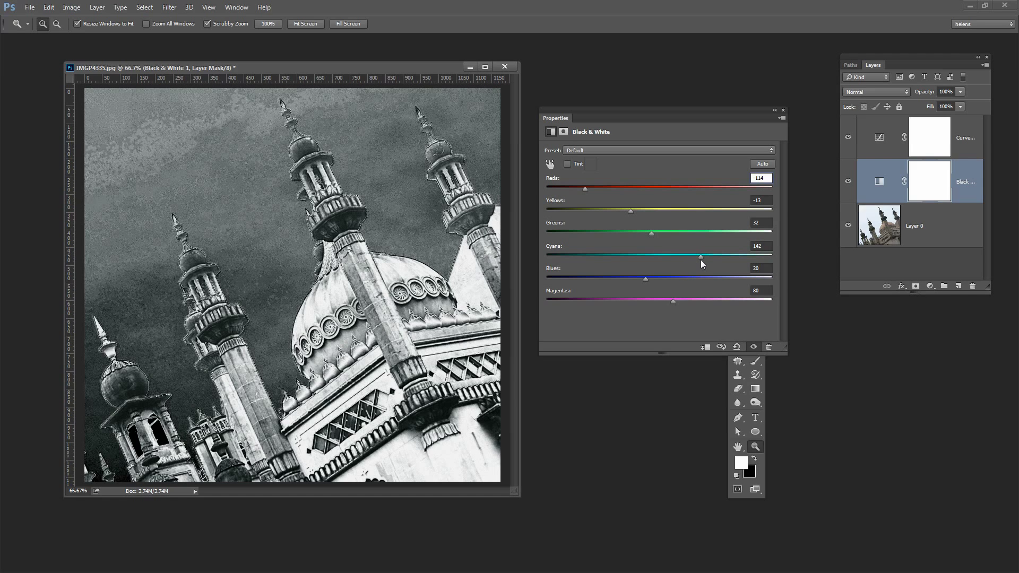
drag(700, 256, 678, 256)
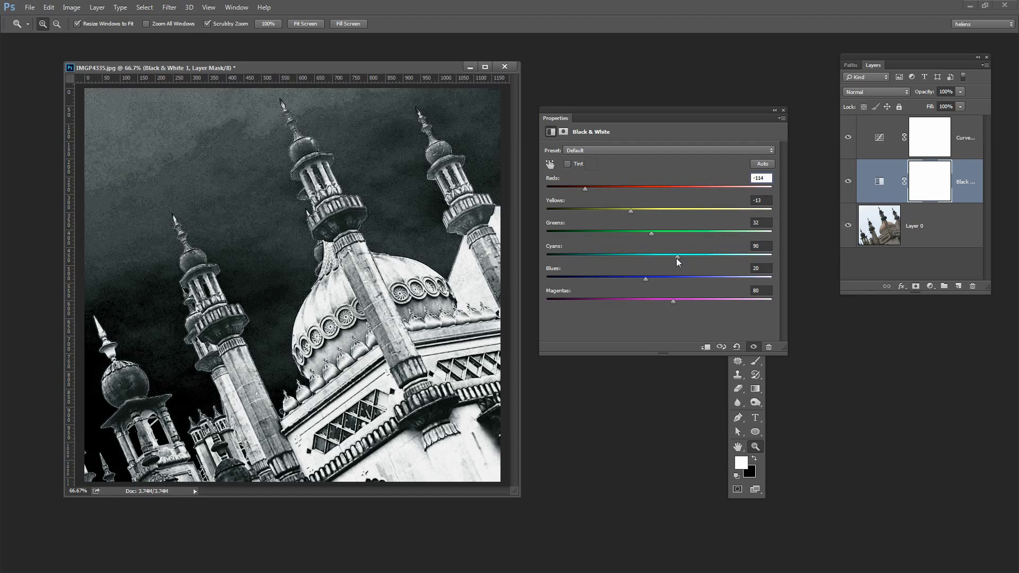
drag(679, 256, 646, 256)
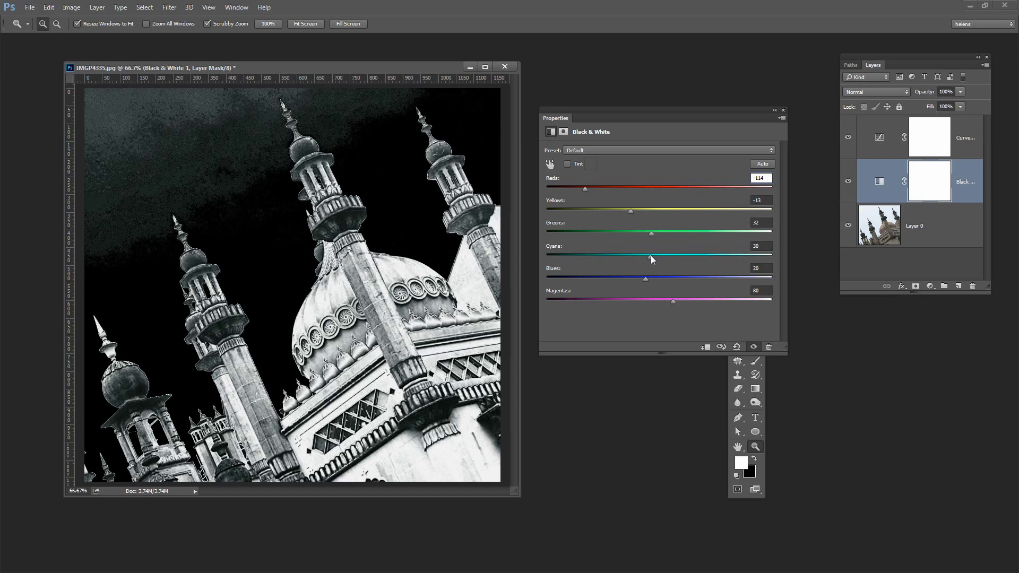
drag(648, 256, 657, 256)
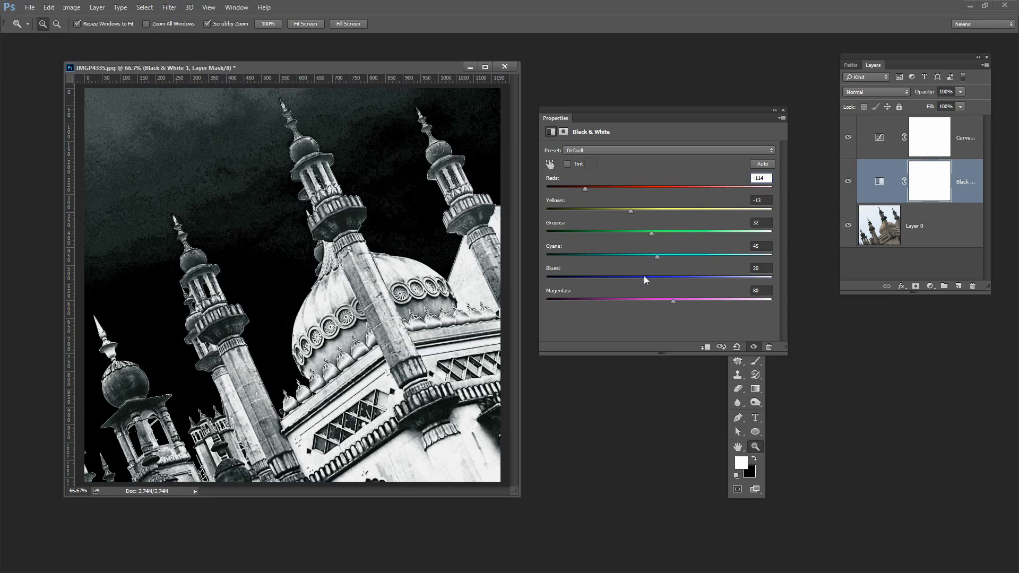
Step: Raise Blues to about 69 and Magentas to 199 for a grainy charcoal sky
drag(657, 279, 686, 279)
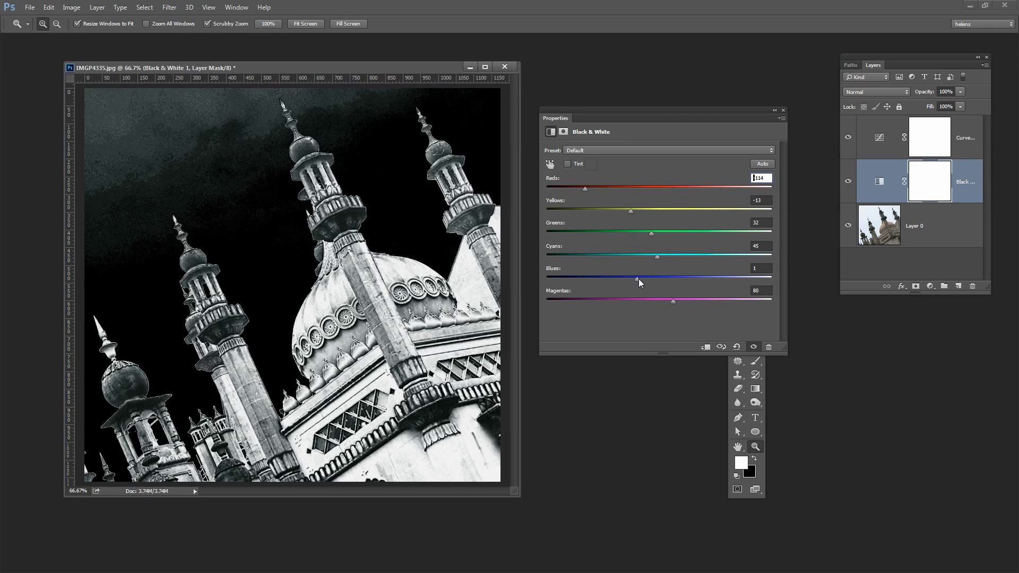
drag(636, 278, 665, 278)
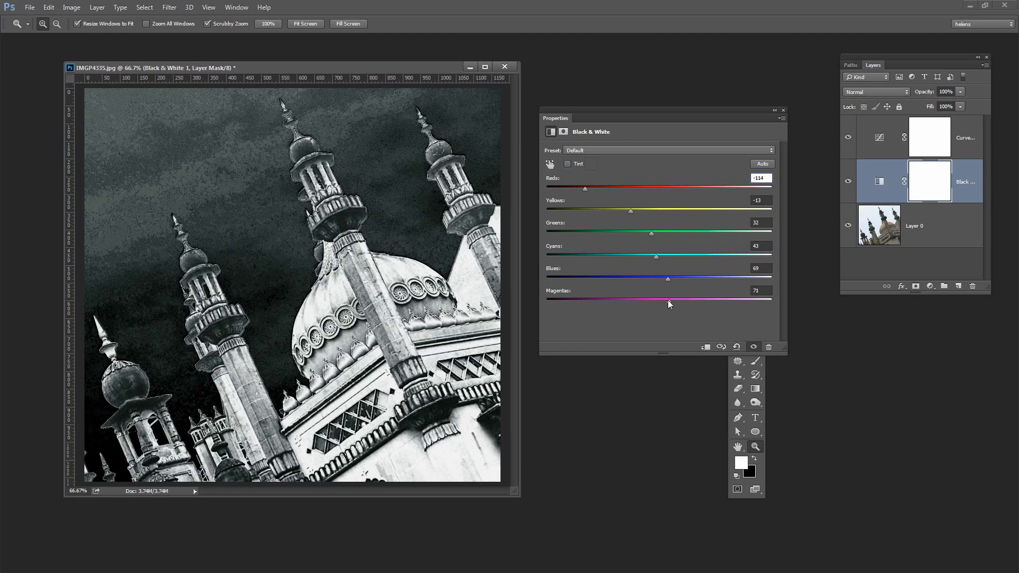
drag(670, 301, 705, 301)
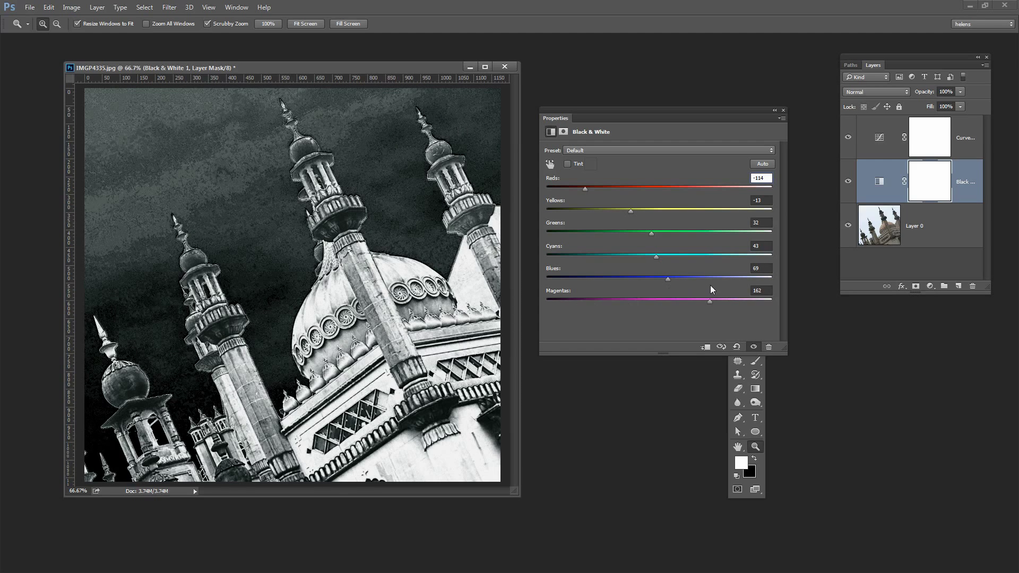
drag(708, 301, 735, 301)
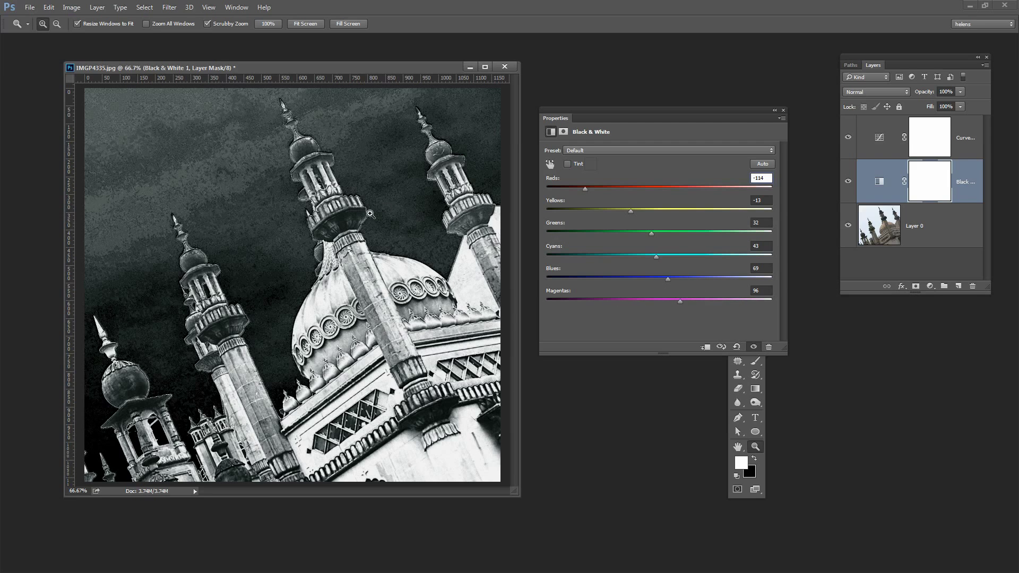
drag(680, 300, 683, 300)
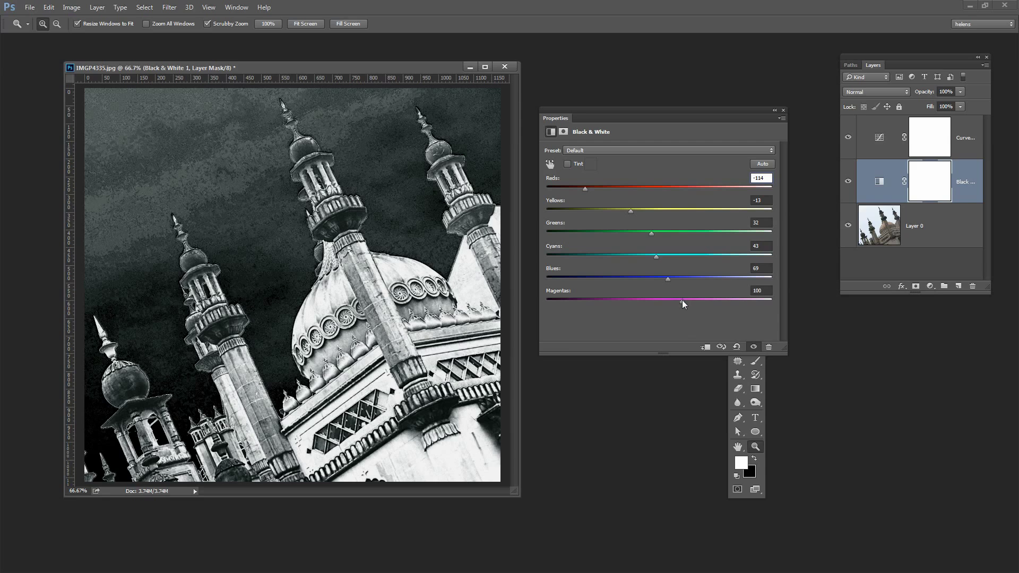
drag(667, 299, 708, 300)
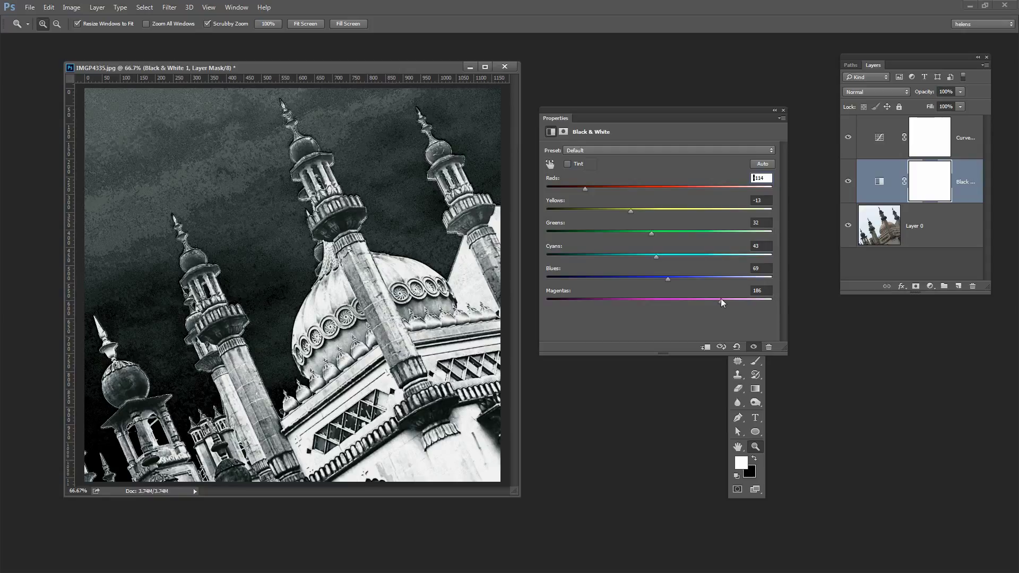
drag(720, 302, 704, 301)
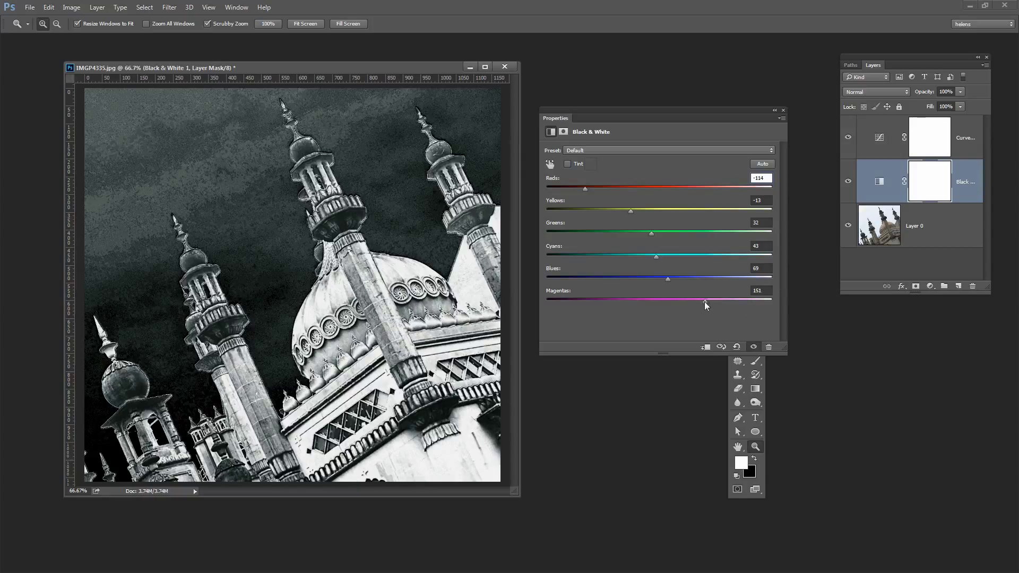
drag(704, 300, 726, 301)
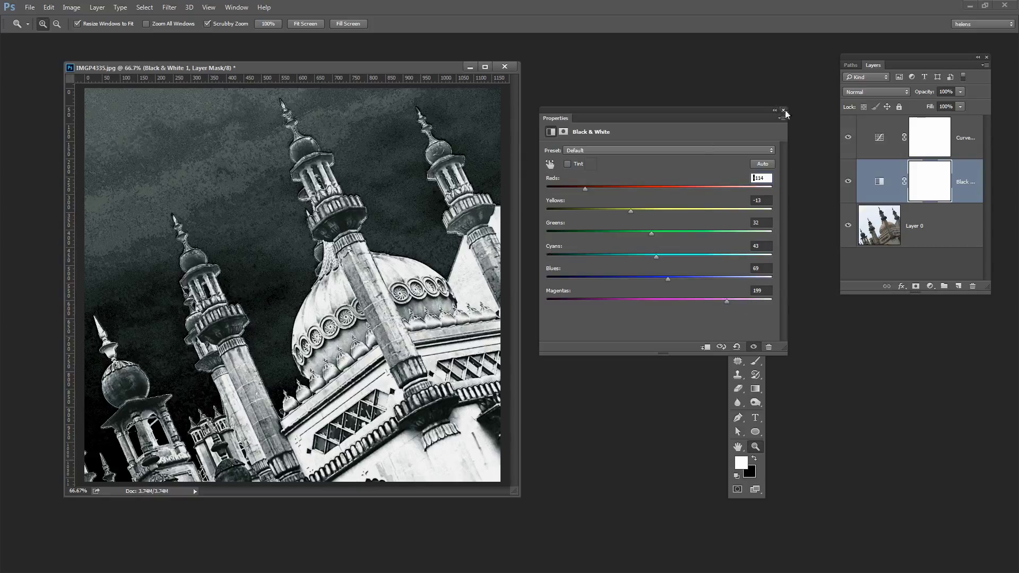
Step: Reshape the inverted curve's bright peak so the towers stay bright
click(879, 137)
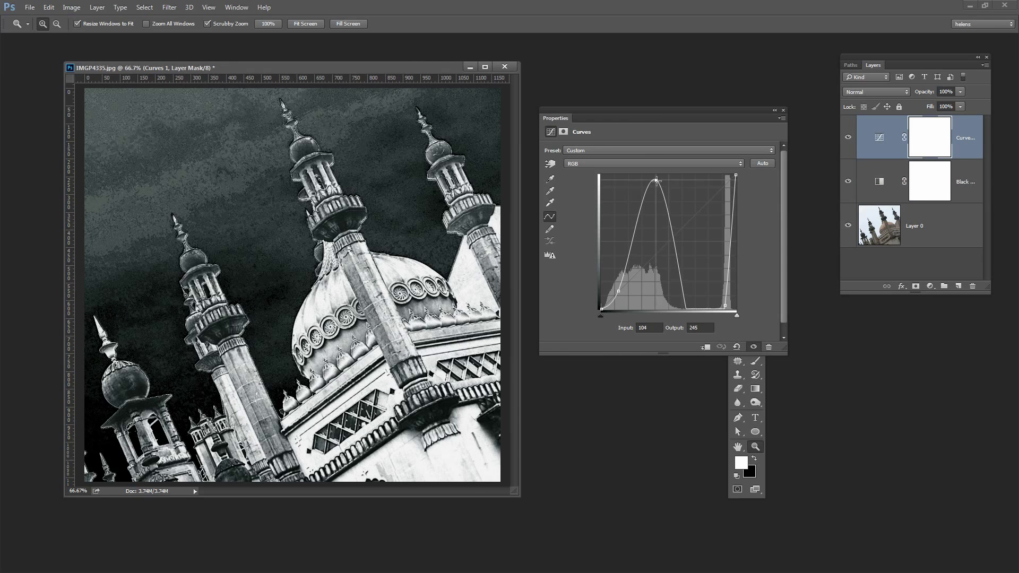
drag(656, 179, 665, 182)
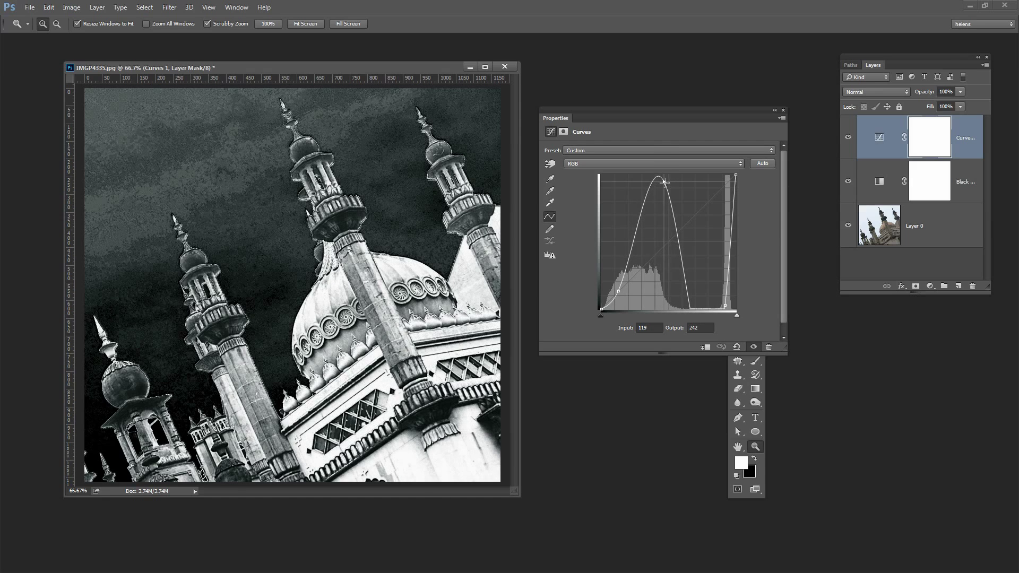
drag(666, 180, 667, 177)
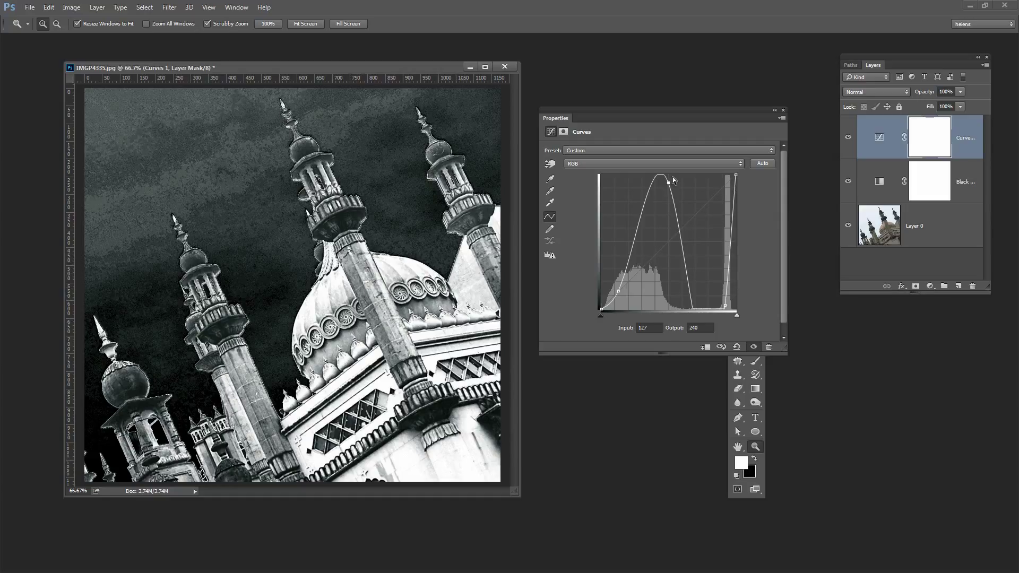
drag(668, 180, 670, 189)
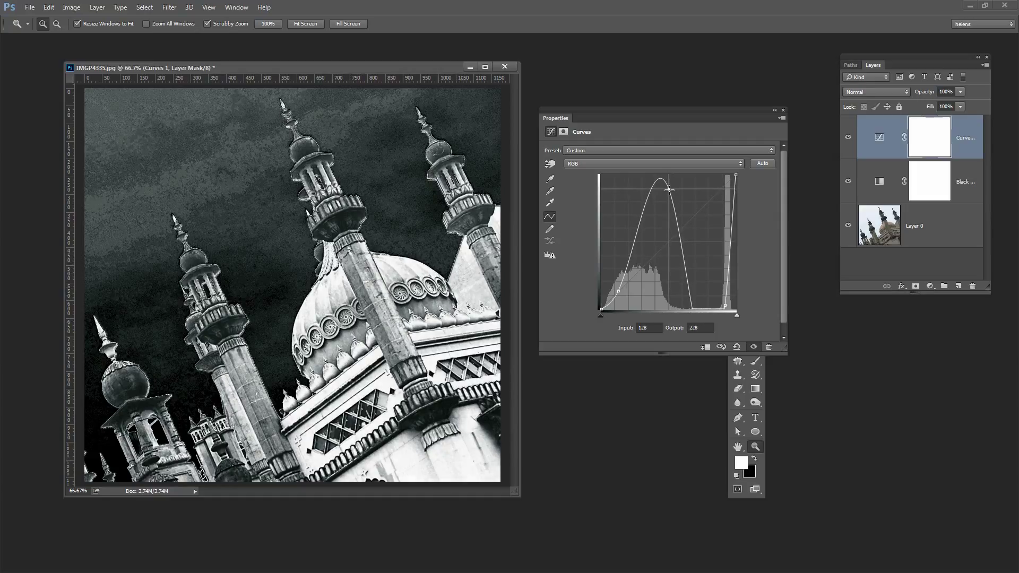
drag(670, 189, 668, 185)
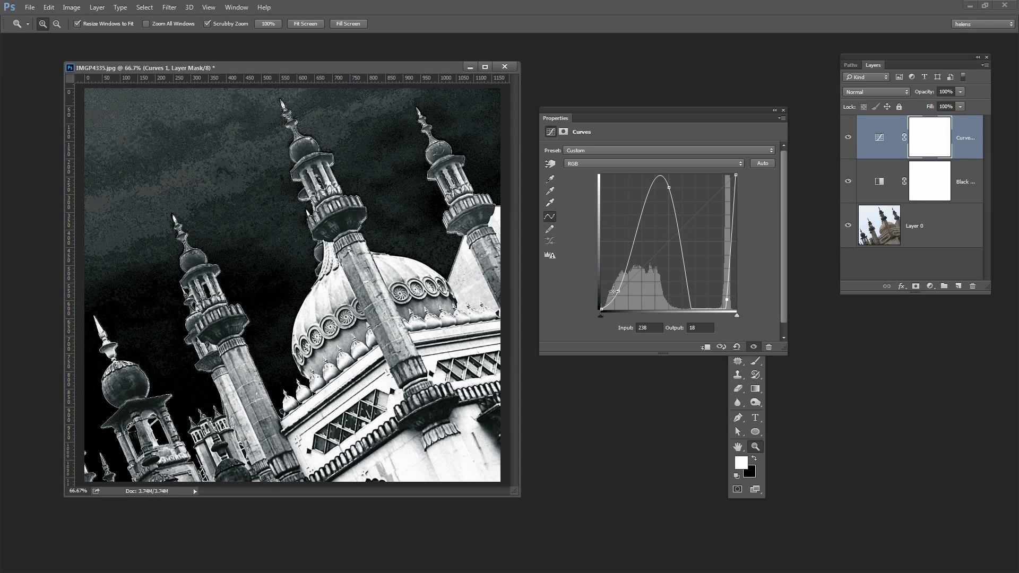
Step: Re-tune the curve's shadow point to deepen the sky, then readjust the peak
drag(610, 291, 619, 285)
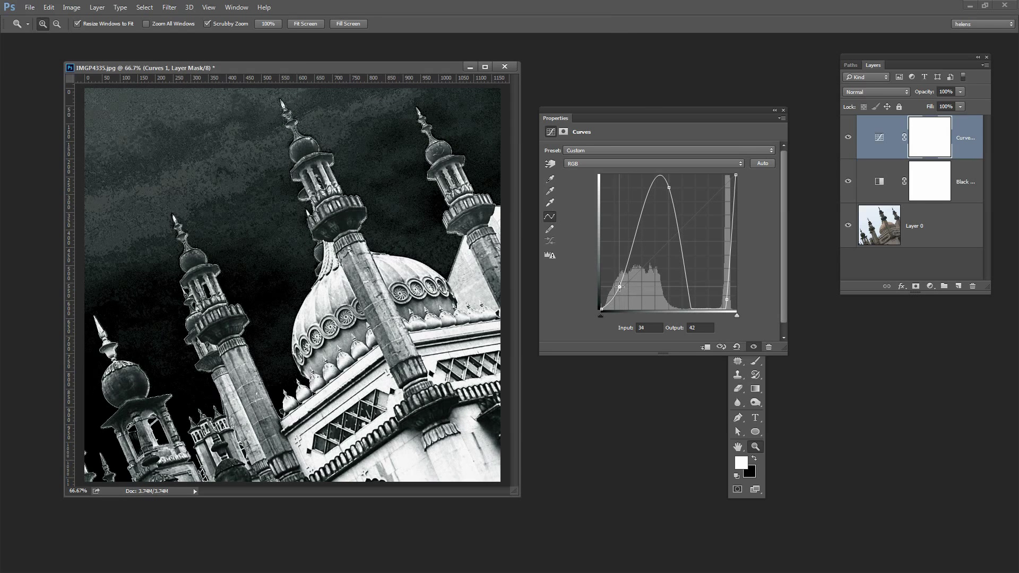
drag(619, 288, 618, 285)
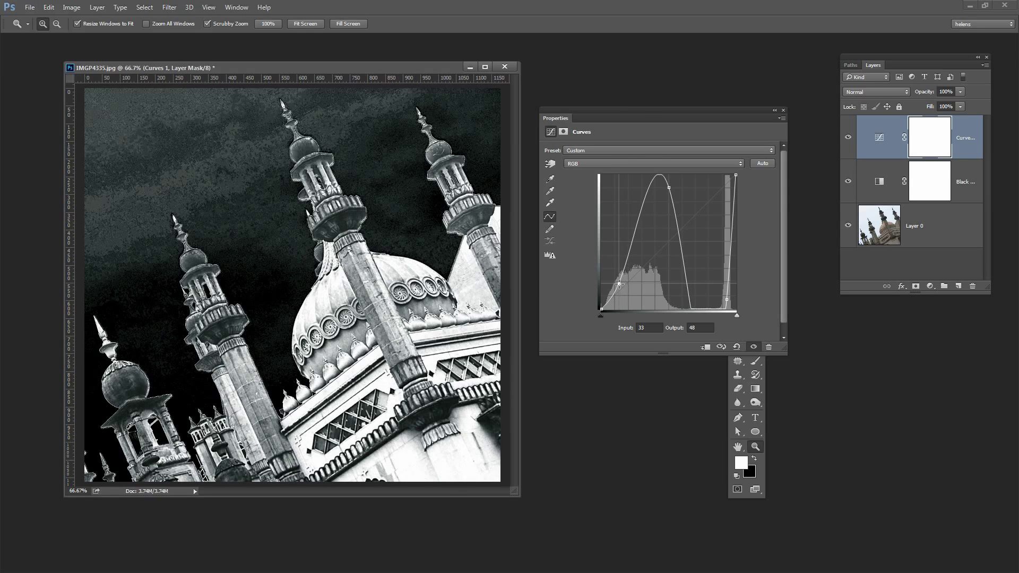
drag(619, 284, 615, 280)
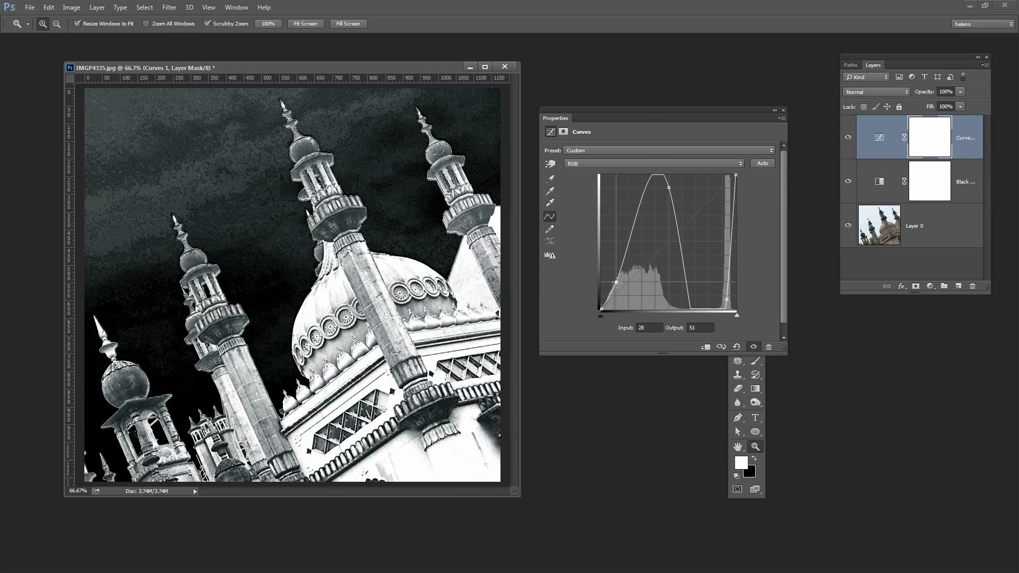
drag(615, 281, 622, 288)
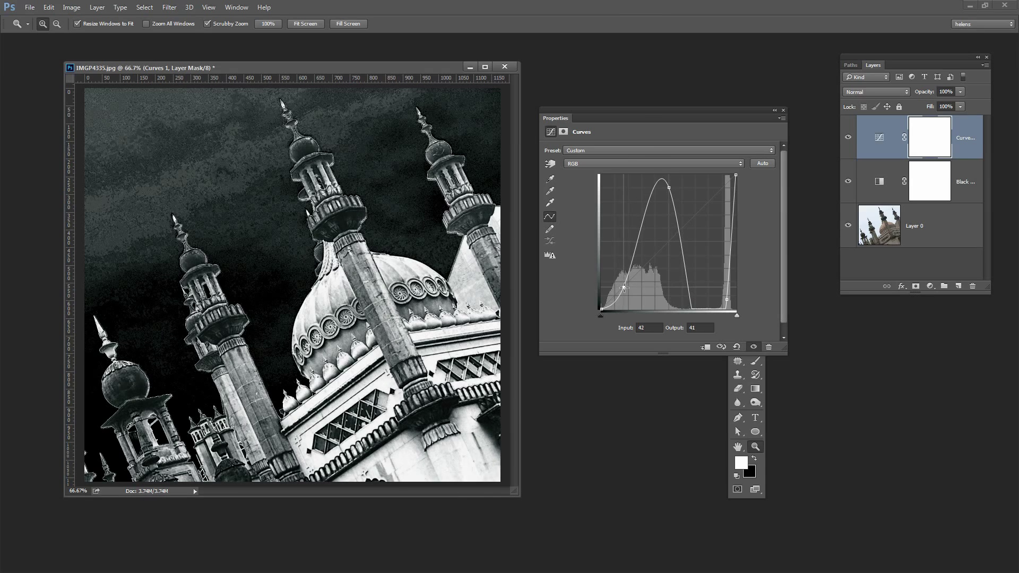
drag(623, 287, 619, 282)
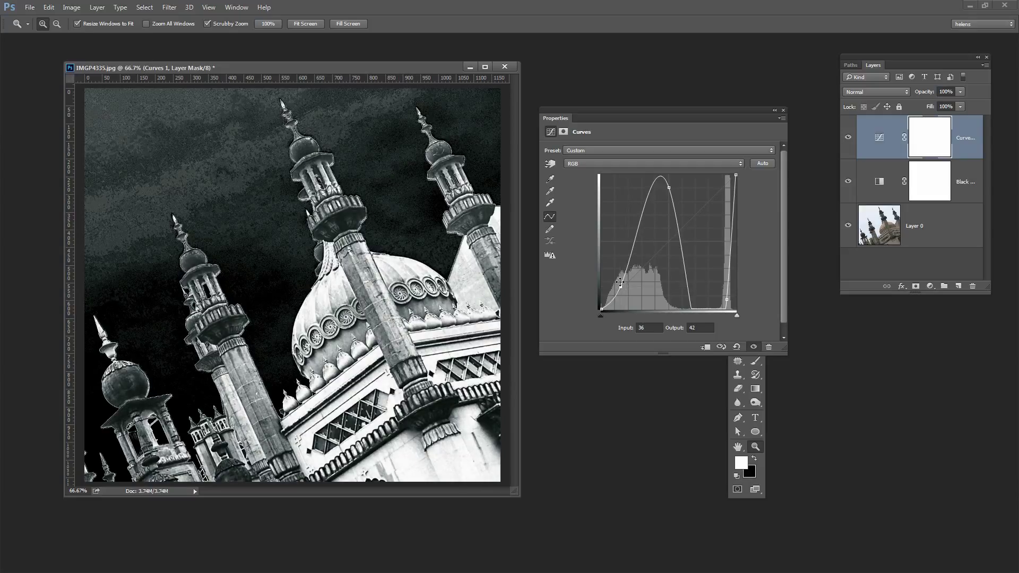
drag(621, 281, 669, 187)
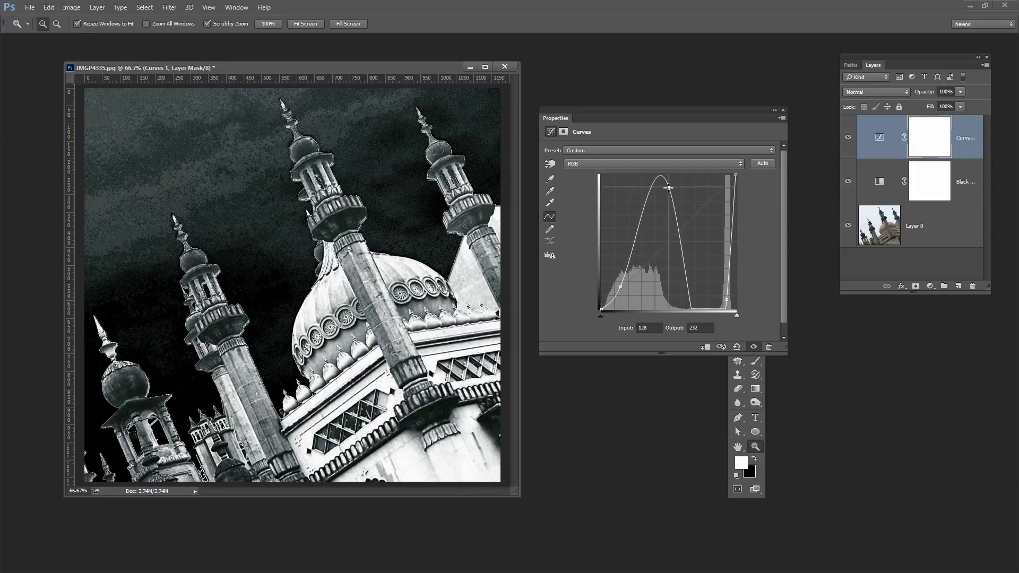
drag(668, 187, 659, 184)
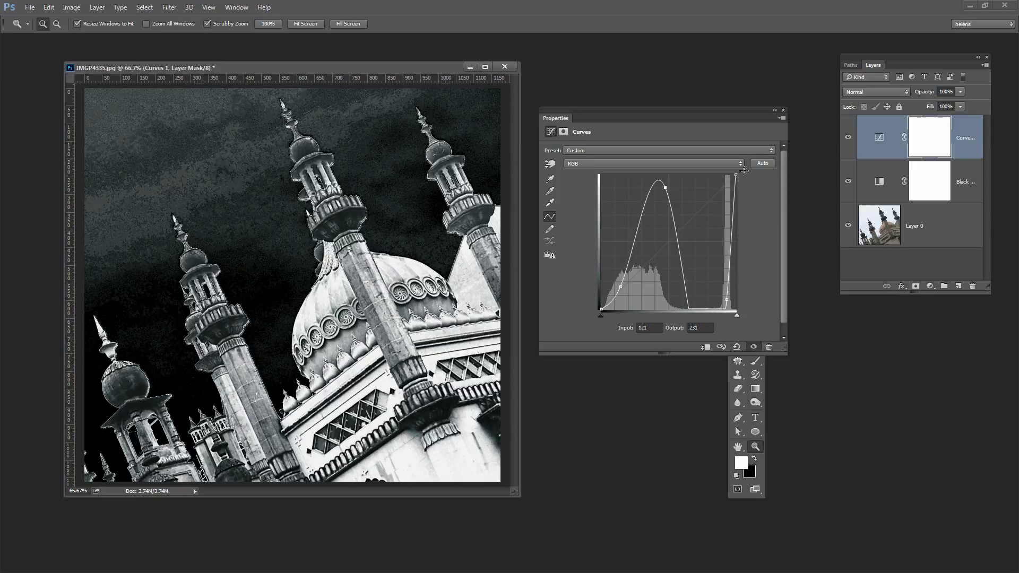
mouse_move(775, 129)
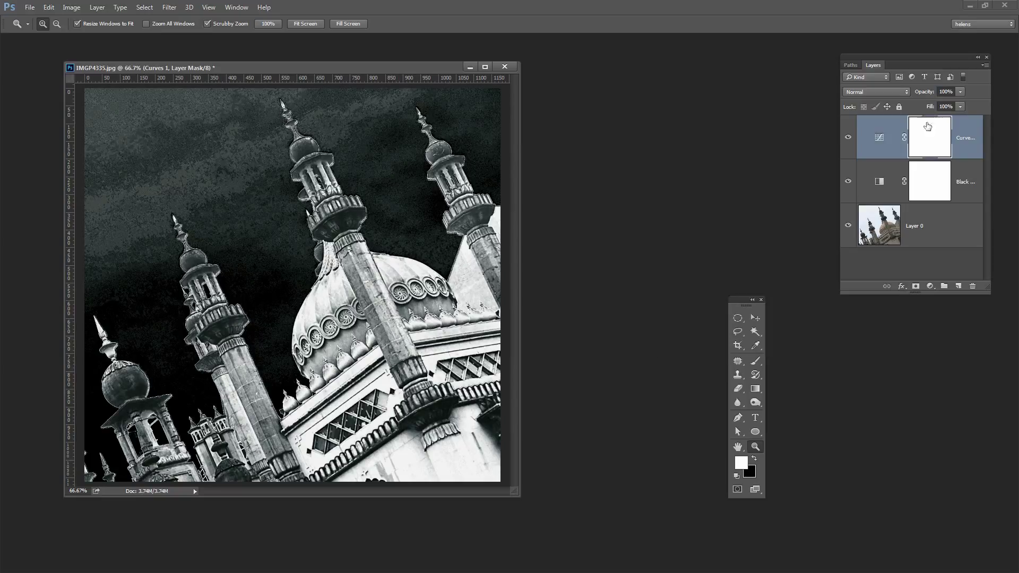
click(848, 137)
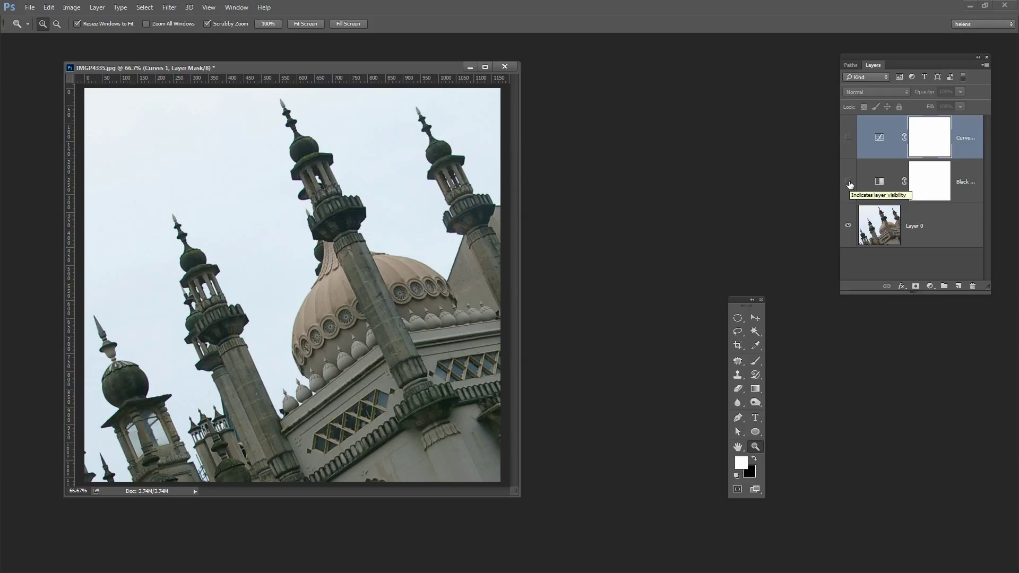
click(847, 181)
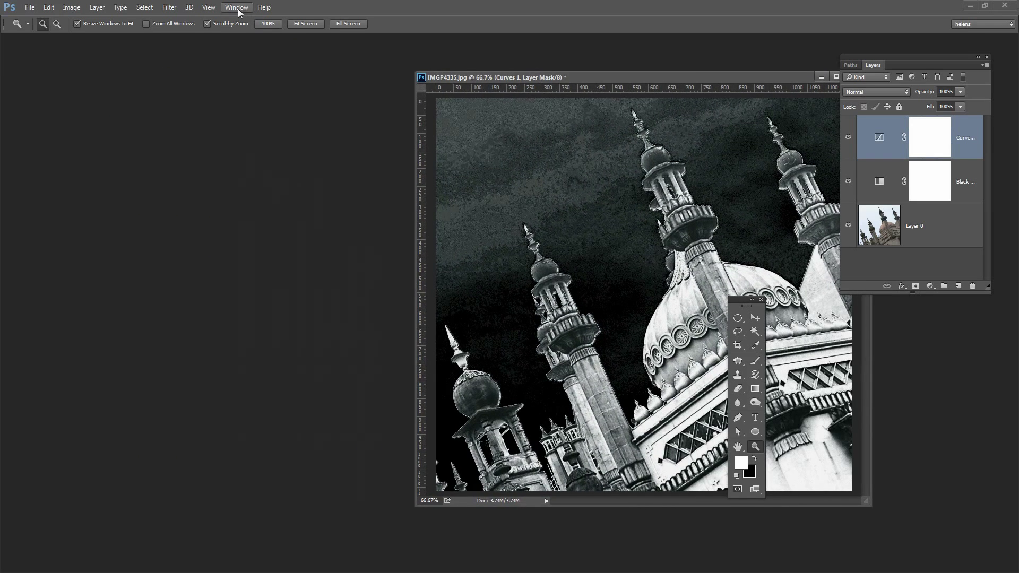
Step: Tile the St Paul's edit beside the Pavilion image and bring the Pavilion window forward
click(235, 8)
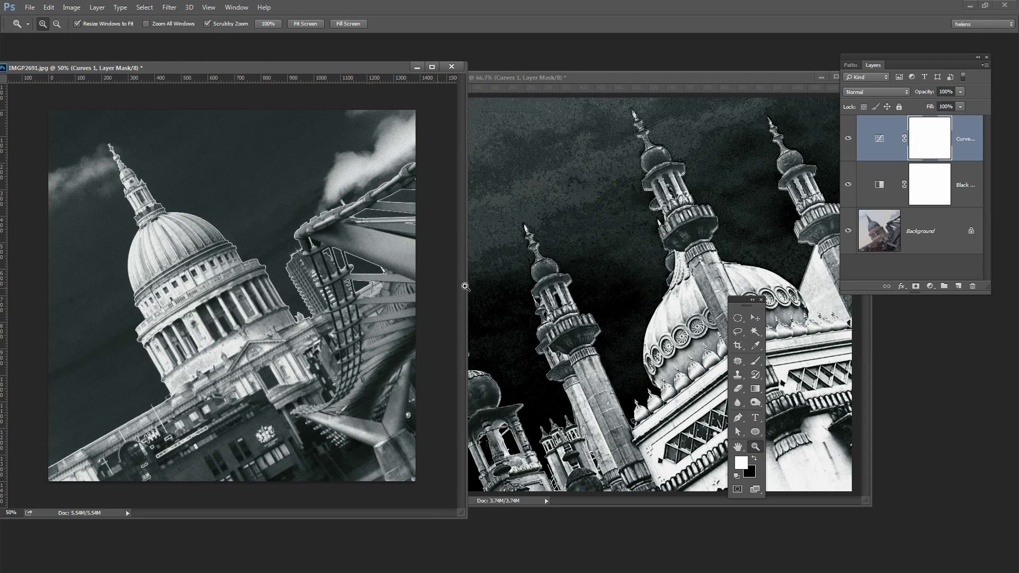
mouse_move(867, 144)
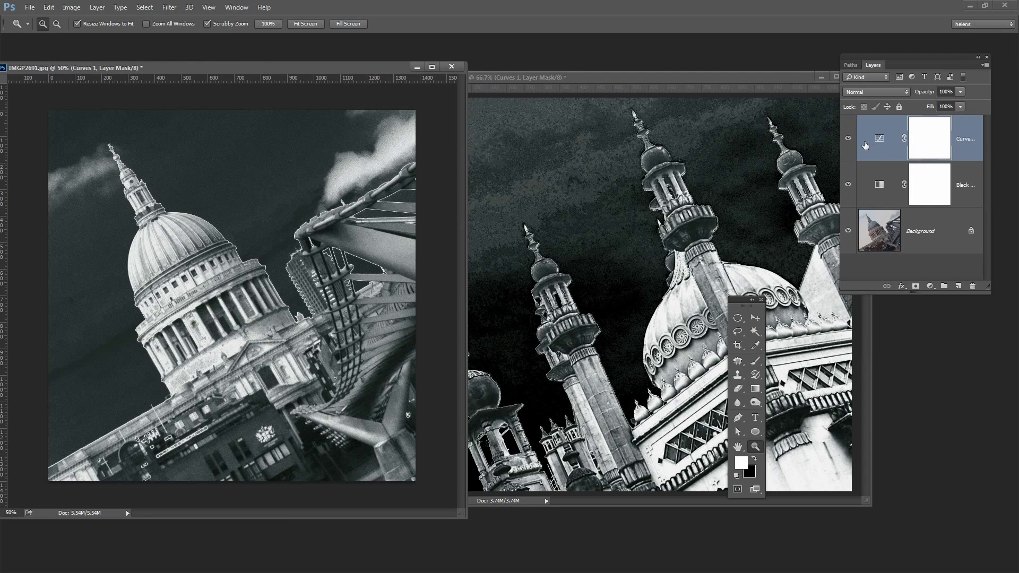
click(847, 138)
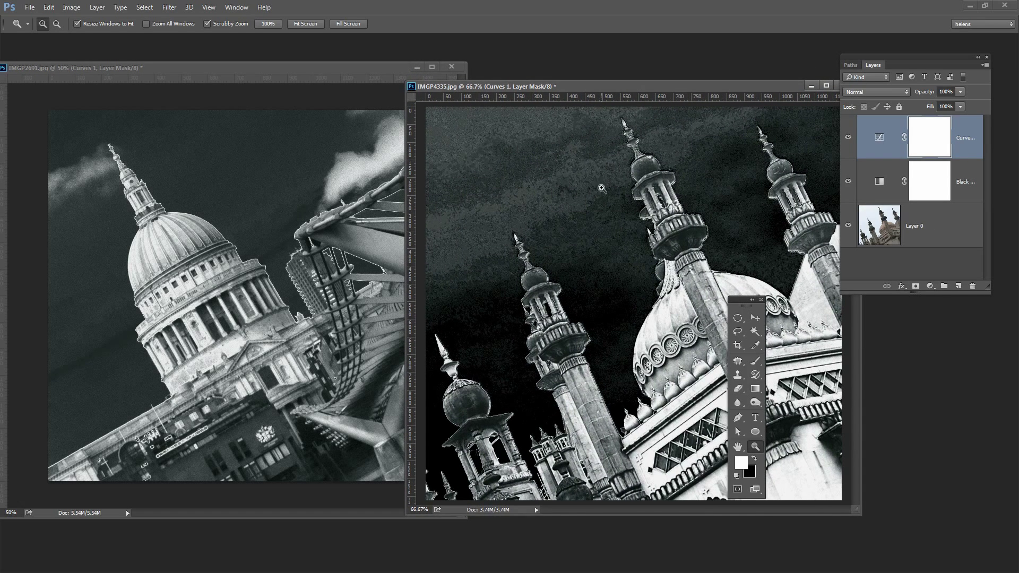
mouse_move(573, 116)
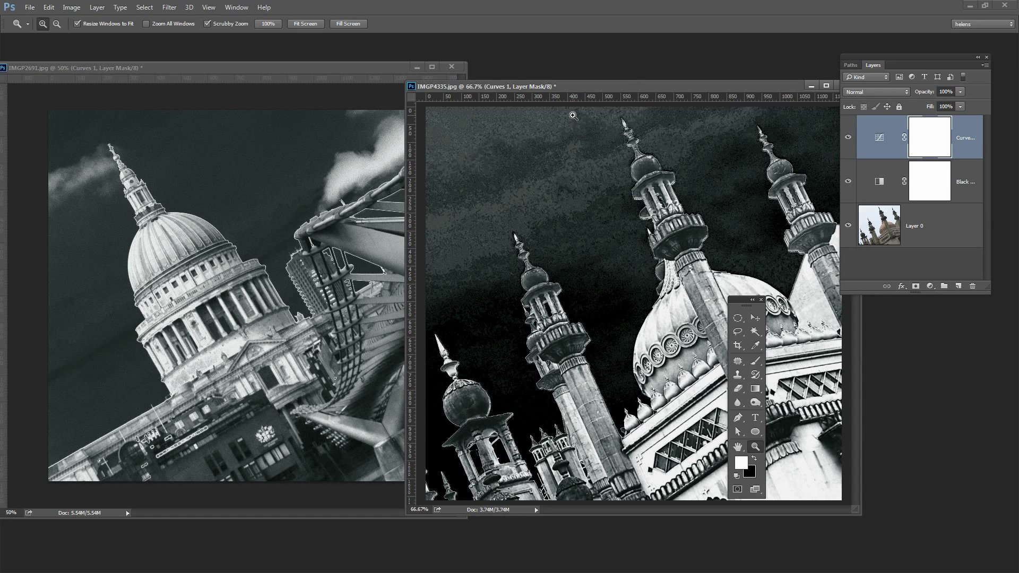